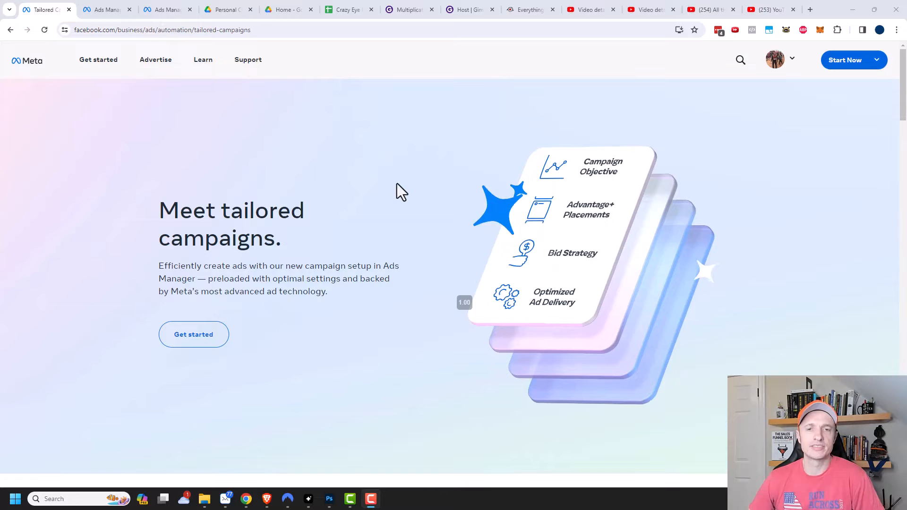
# - Scroll through the tailored campaigns benefits and expand the 'Optimizes automatically' section
pyautogui.scroll(-3)
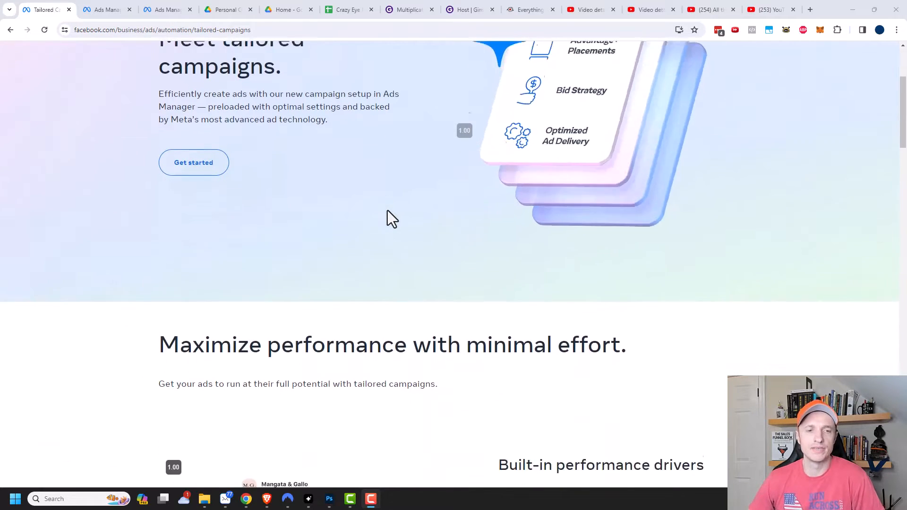
pyautogui.scroll(-3)
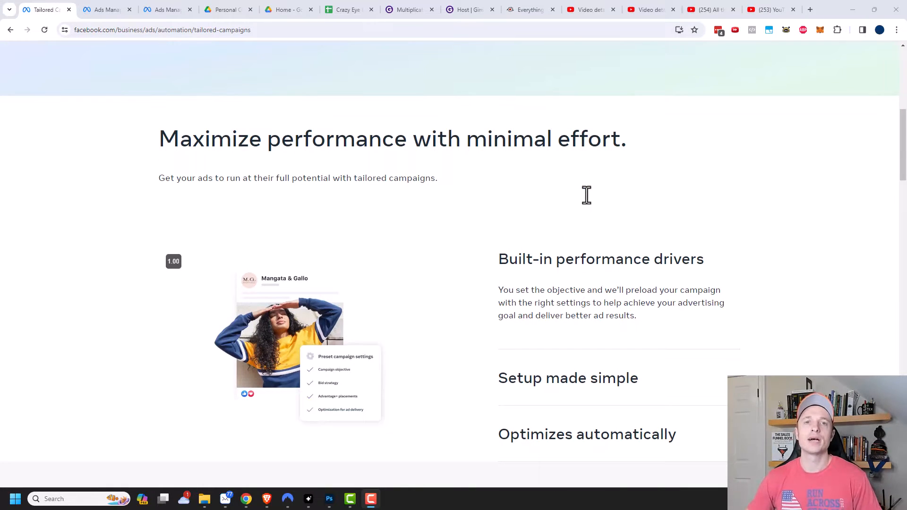
pyautogui.scroll(-3)
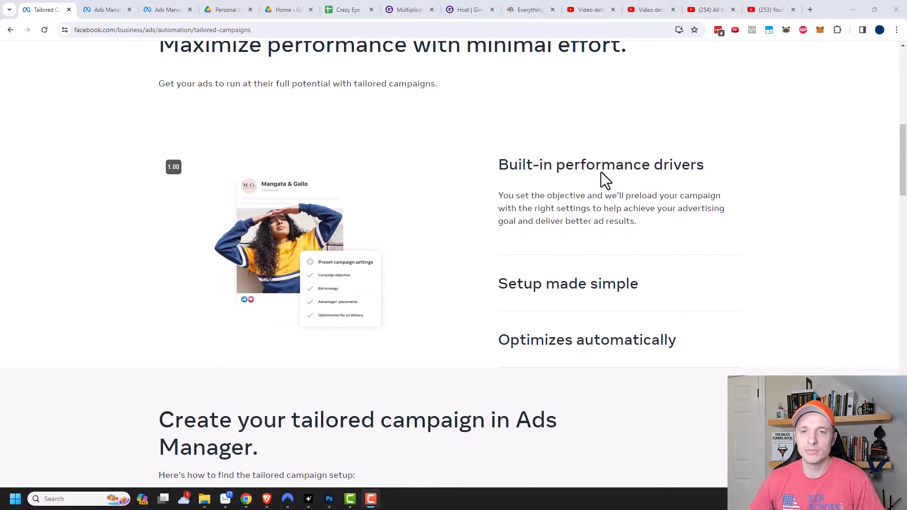
pyautogui.moveTo(594, 208)
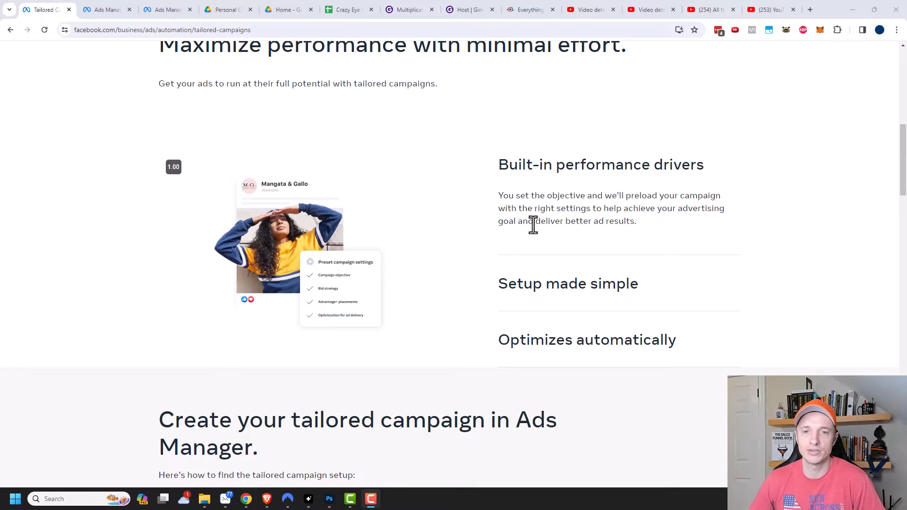
pyautogui.scroll(-3)
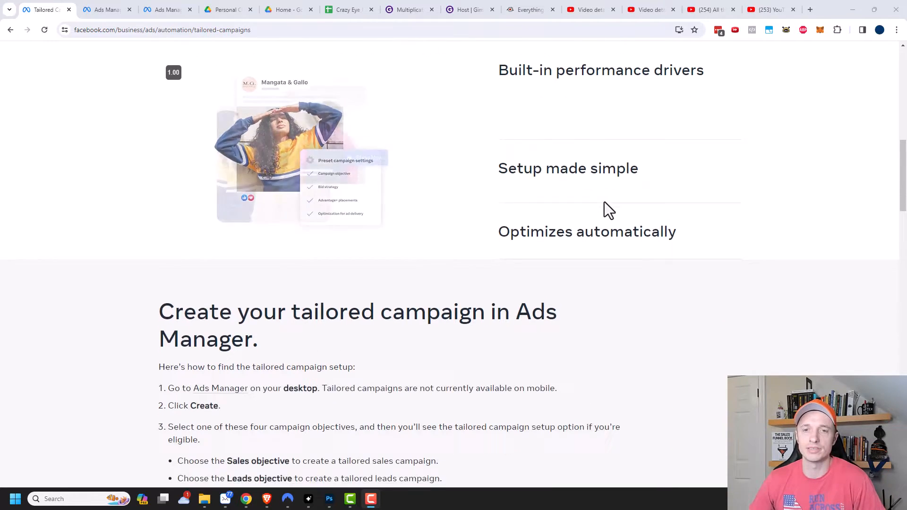
pyautogui.scroll(-3)
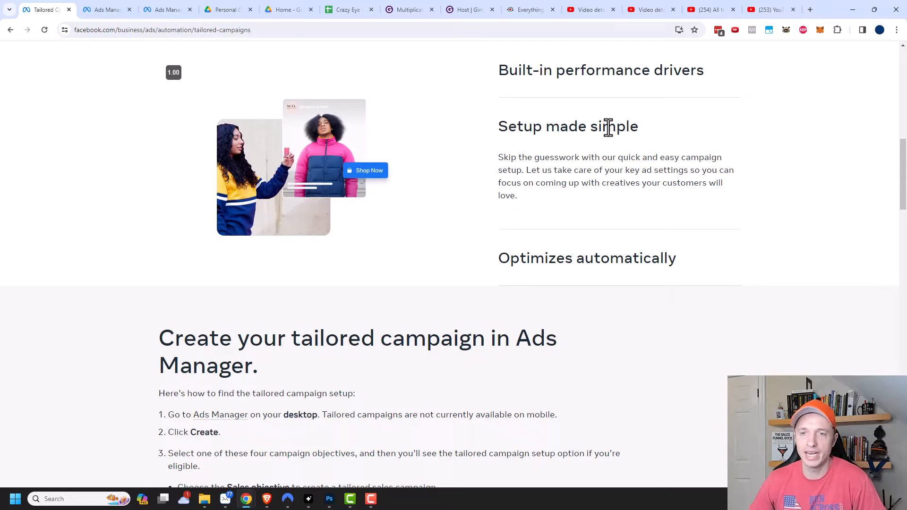
pyautogui.moveTo(661, 174)
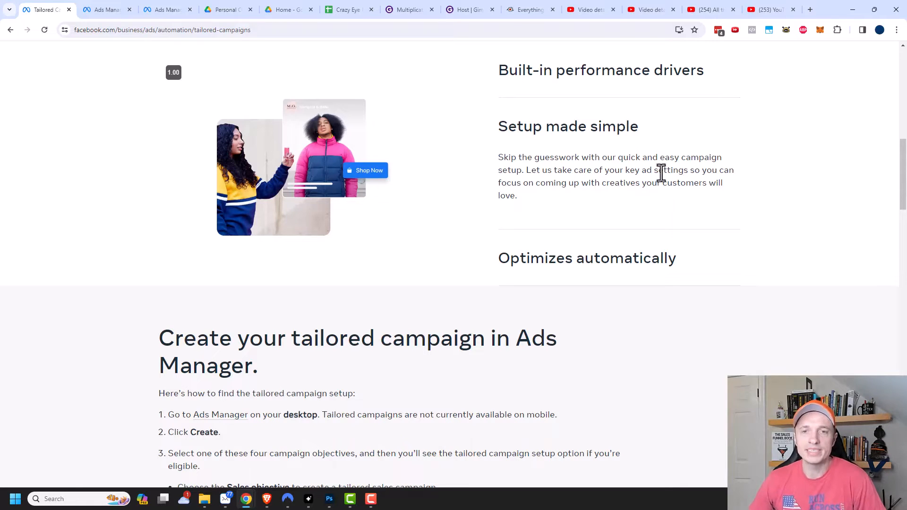
pyautogui.moveTo(624, 161)
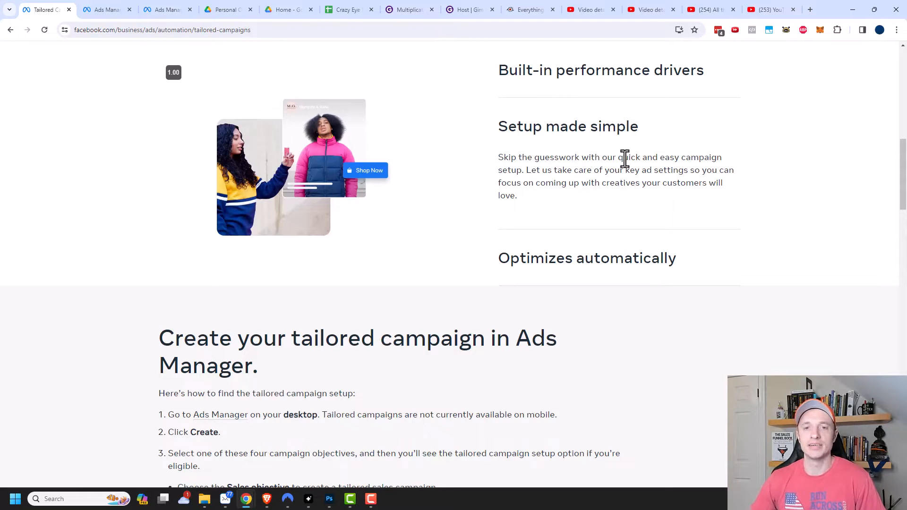
pyautogui.click(586, 257)
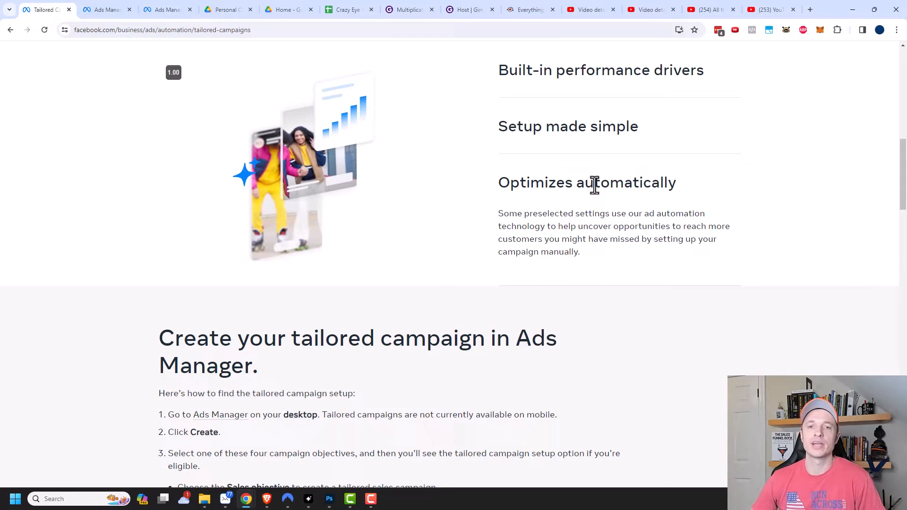
pyautogui.scroll(-3)
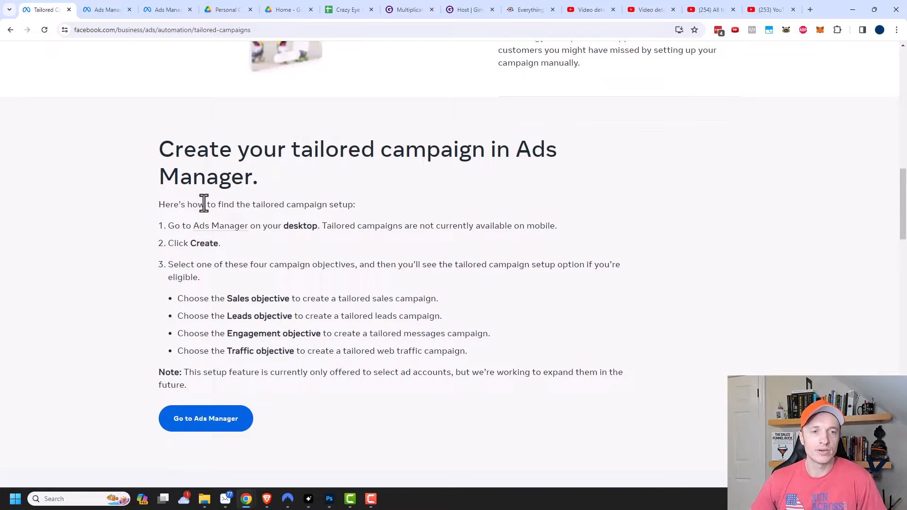
pyautogui.moveTo(200, 387)
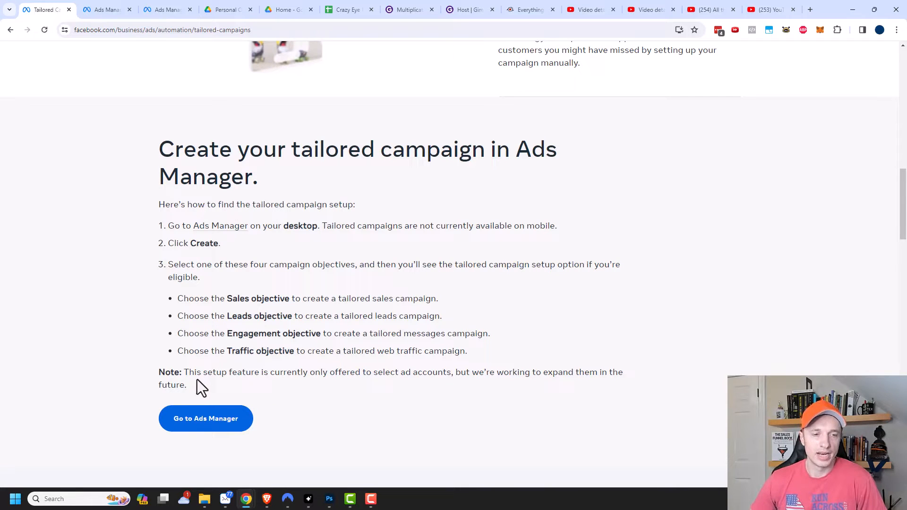
pyautogui.moveTo(336, 390)
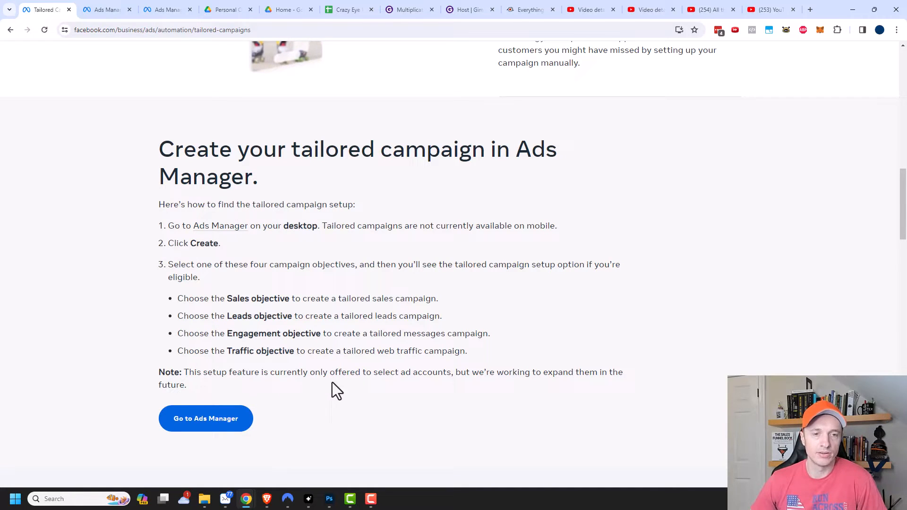
pyautogui.moveTo(480, 387)
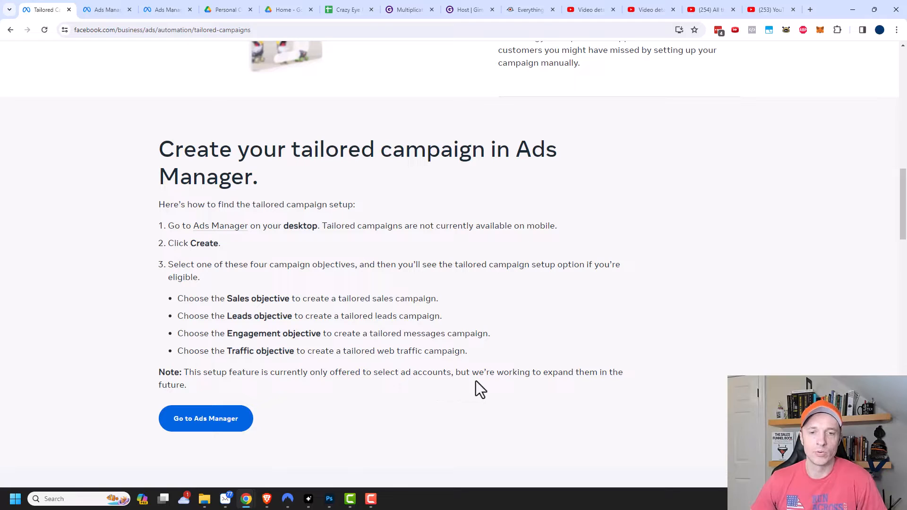
pyautogui.moveTo(237, 315)
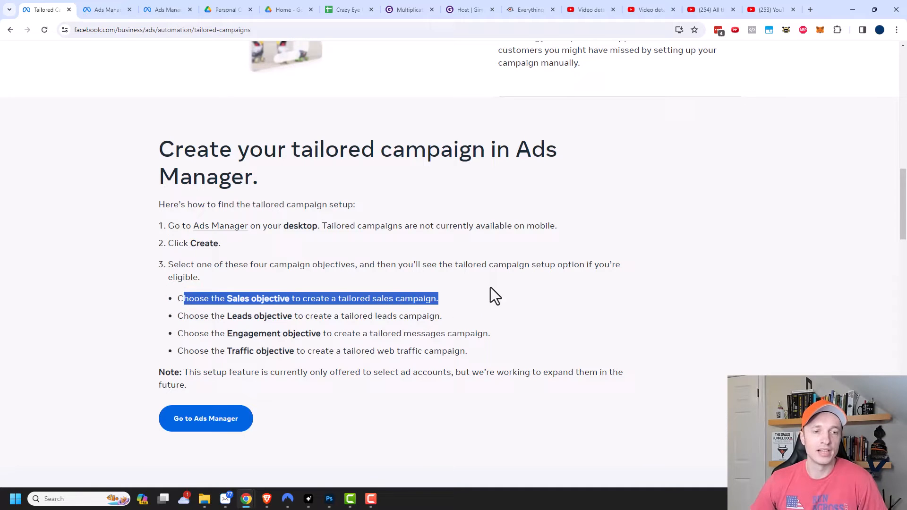
pyautogui.moveTo(249, 338)
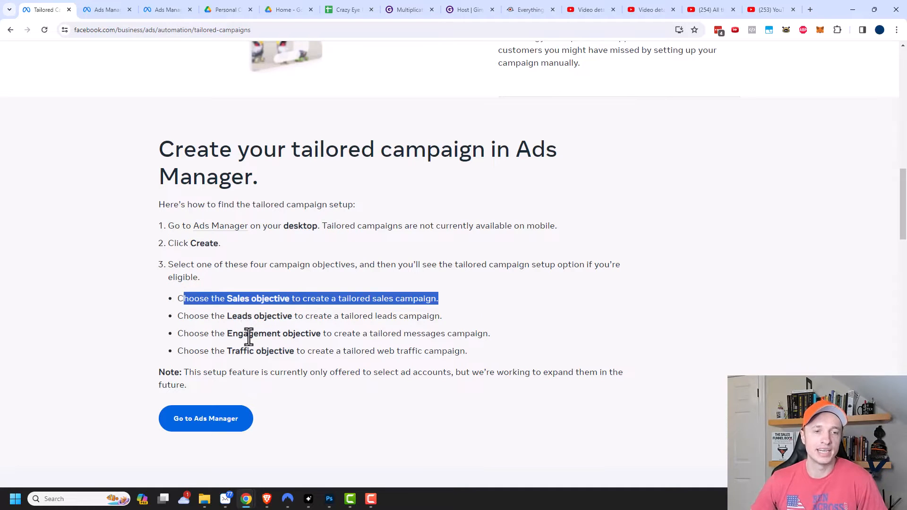
pyautogui.click(258, 330)
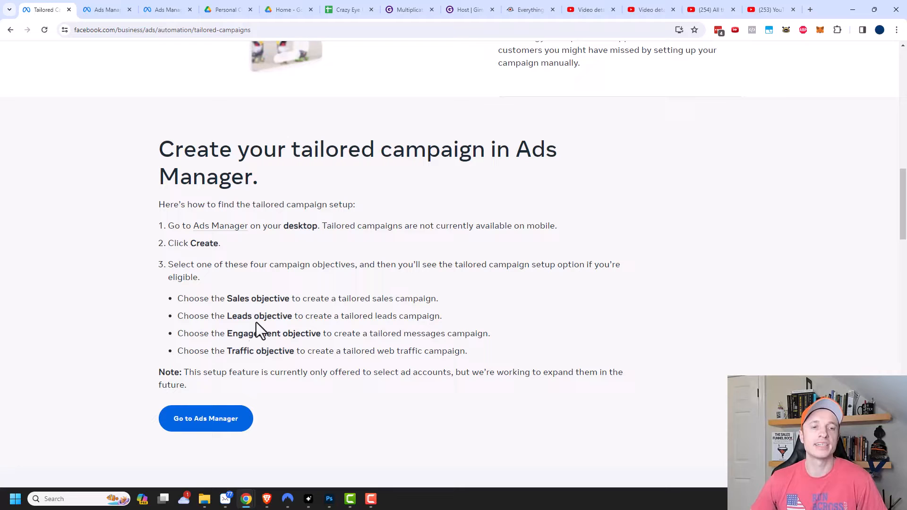
pyautogui.scroll(-3)
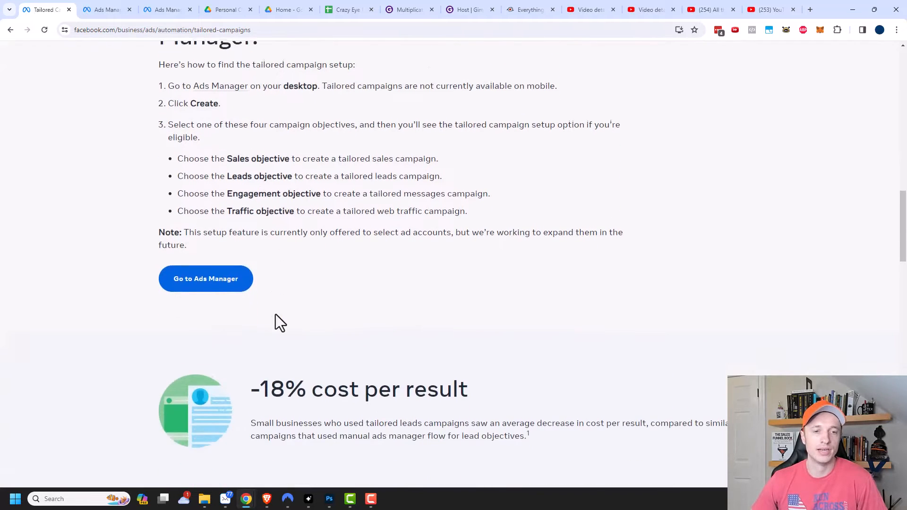
pyautogui.scroll(-3)
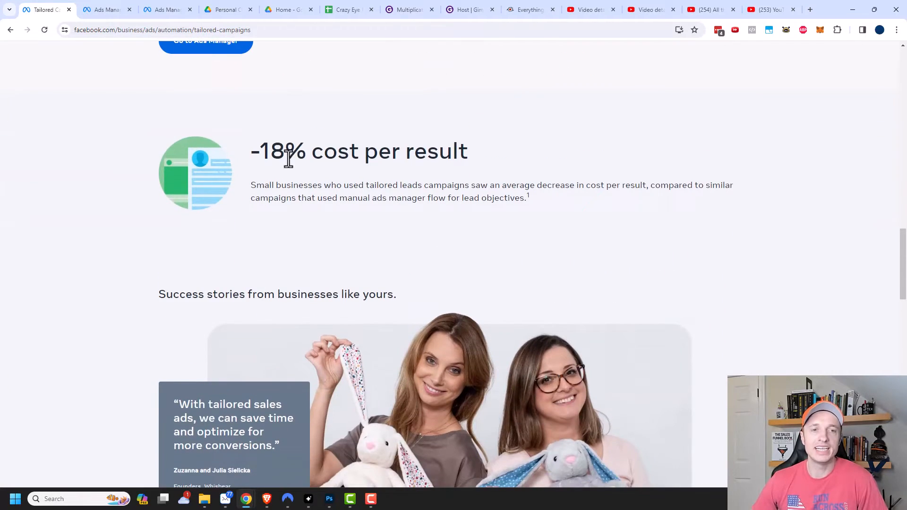
pyautogui.moveTo(315, 174)
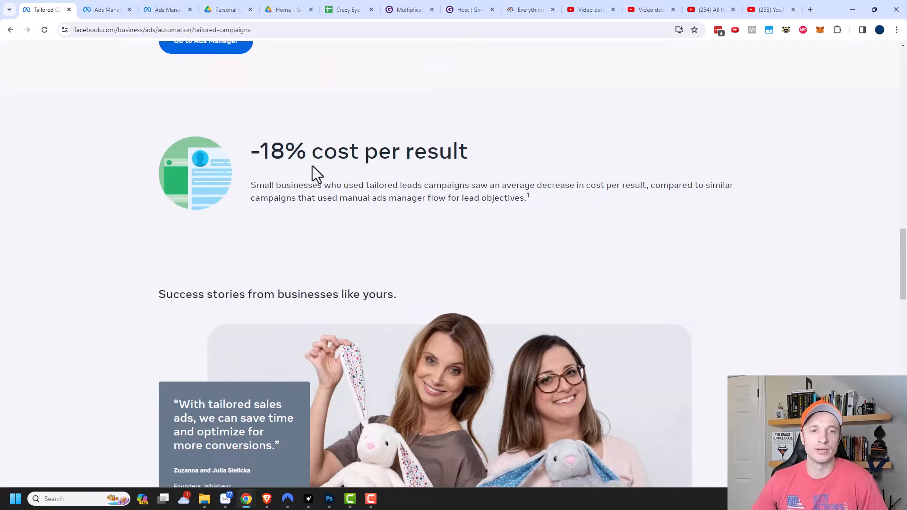
pyautogui.moveTo(457, 194)
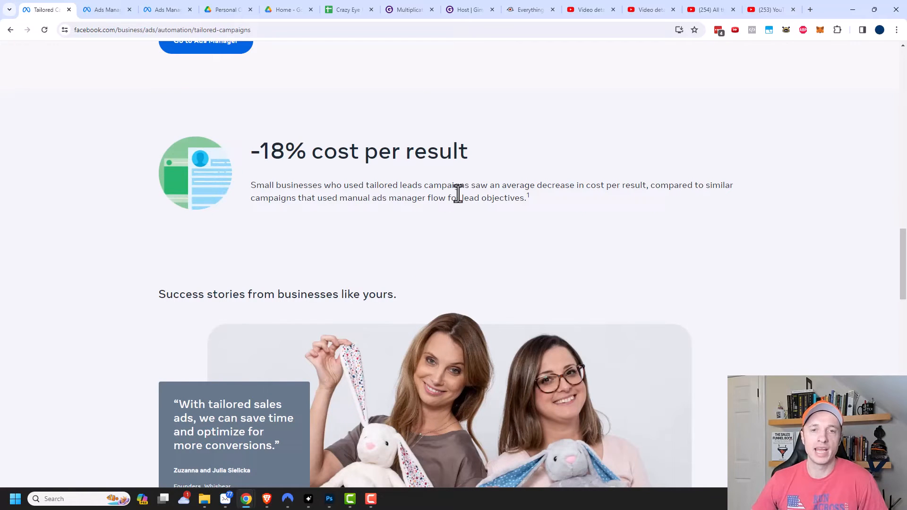
pyautogui.moveTo(653, 201)
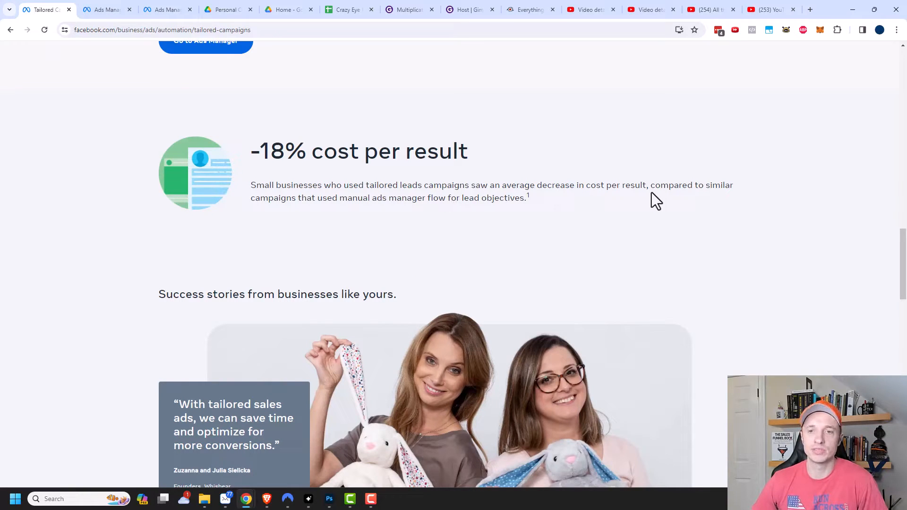
pyautogui.moveTo(352, 215)
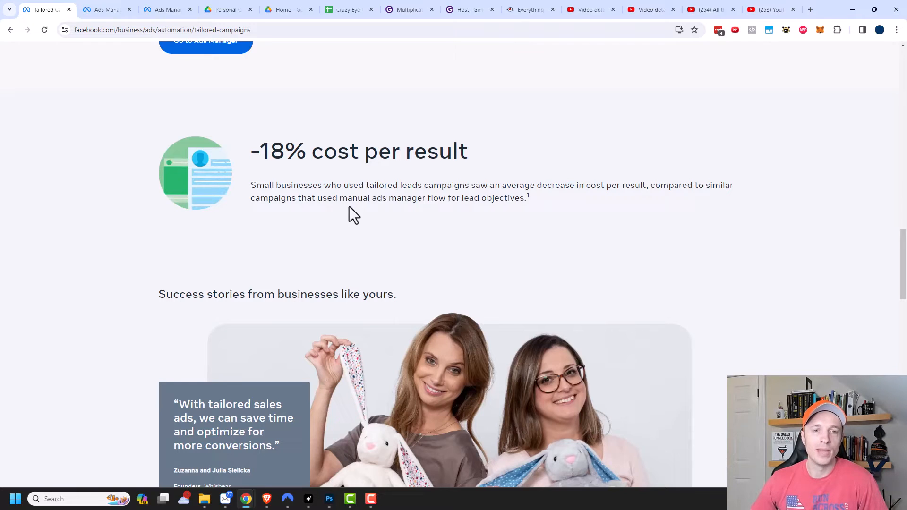
pyautogui.moveTo(546, 211)
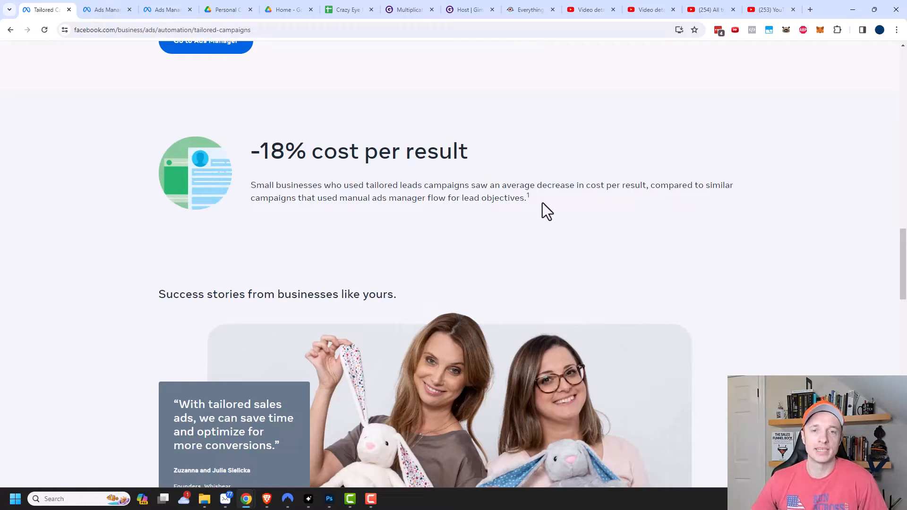
pyautogui.moveTo(420, 177)
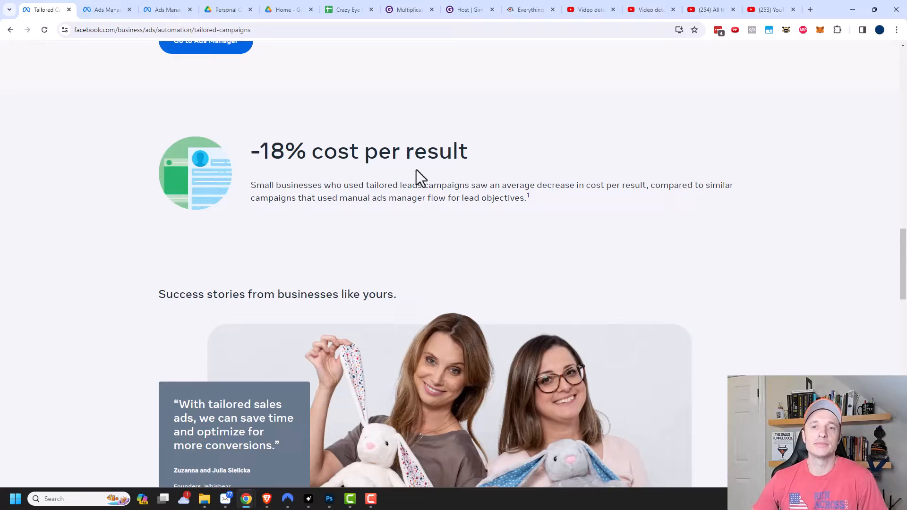
pyautogui.moveTo(527, 196)
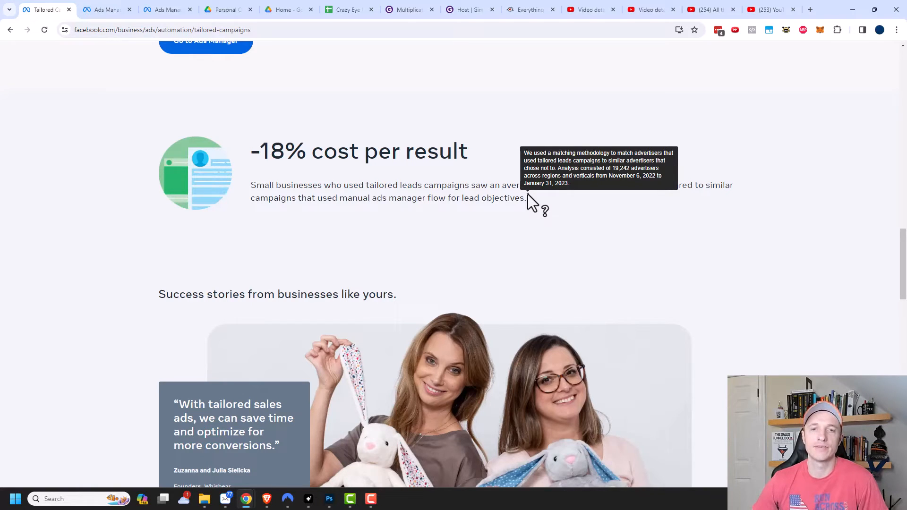
pyautogui.moveTo(339, 151)
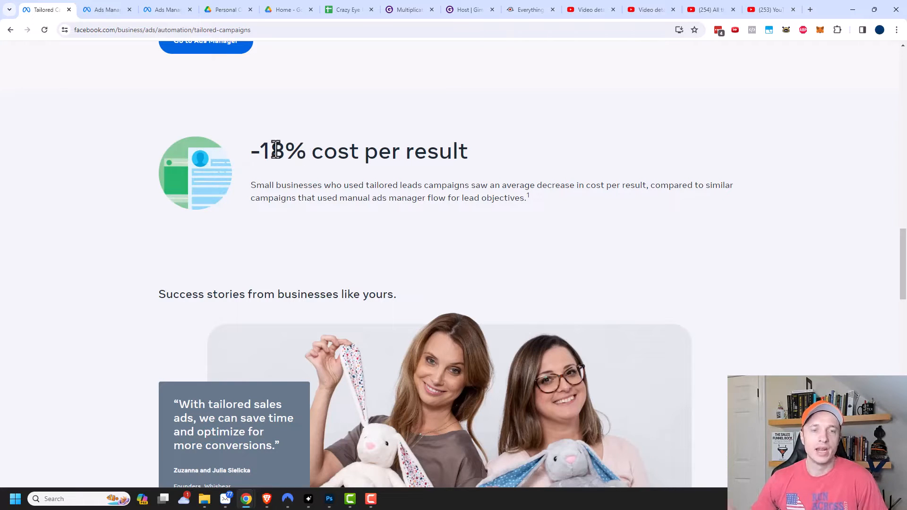
pyautogui.scroll(-3)
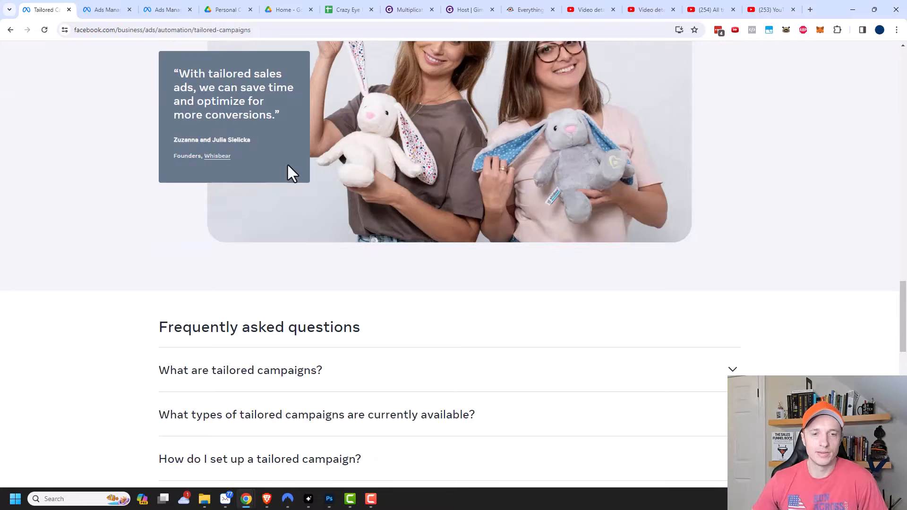
# - Expand and read the FAQ answer on best practices for videos and images
pyautogui.scroll(-3)
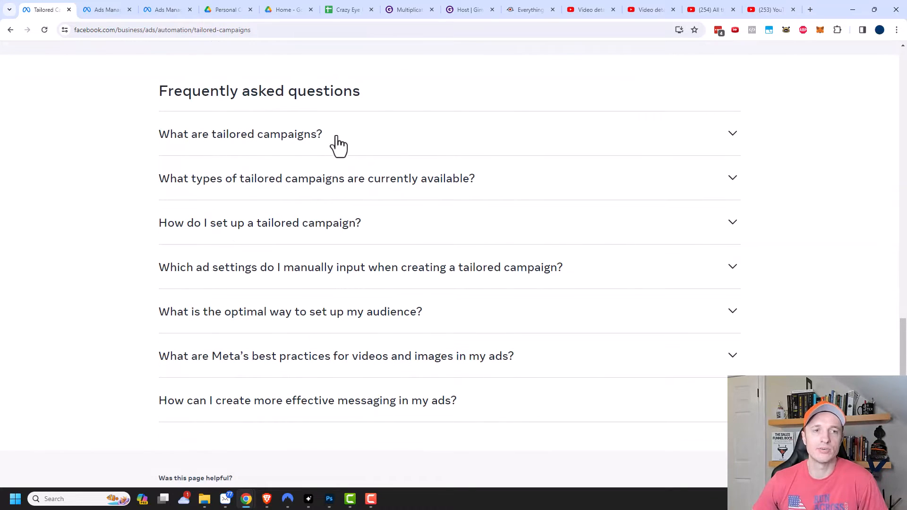
pyautogui.moveTo(398, 222)
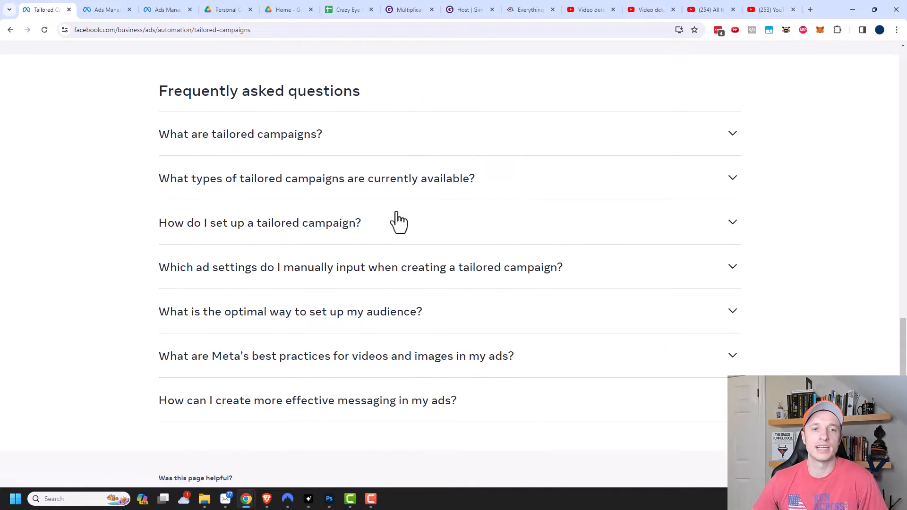
pyautogui.moveTo(374, 281)
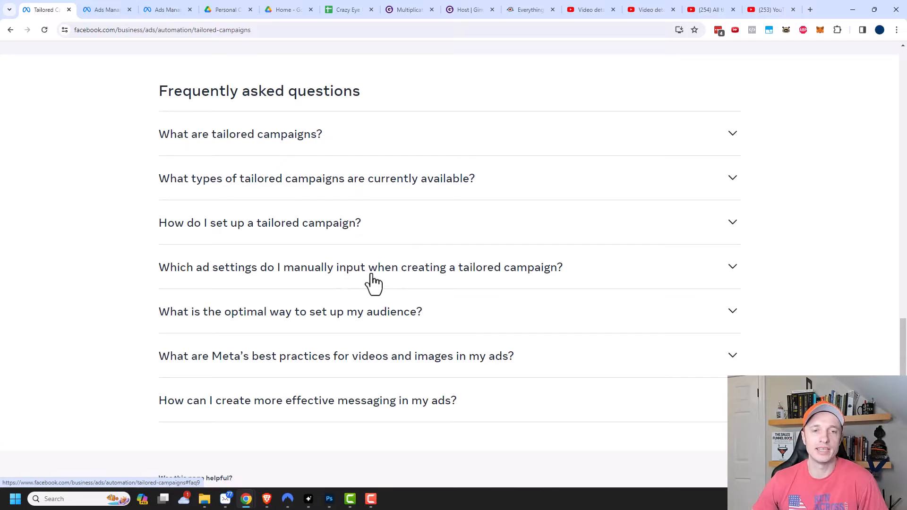
pyautogui.moveTo(245, 329)
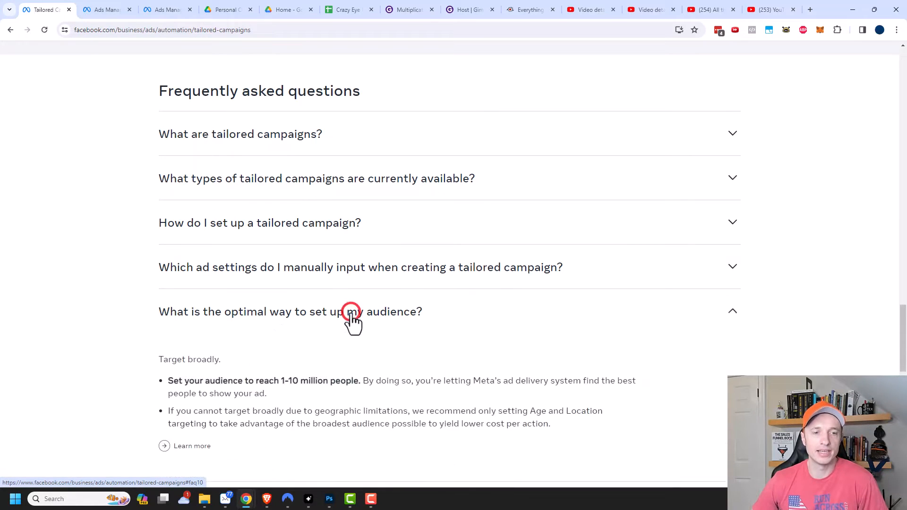
pyautogui.scroll(-3)
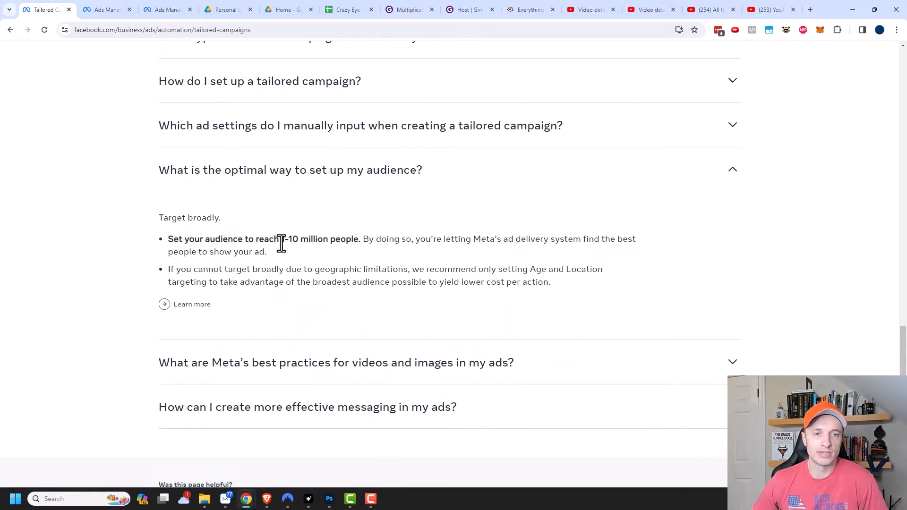
pyautogui.moveTo(409, 245)
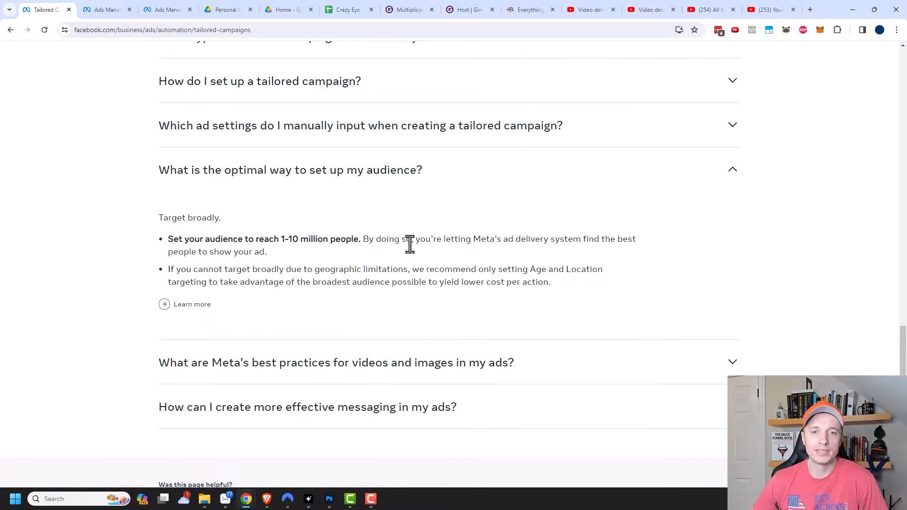
pyautogui.moveTo(496, 239)
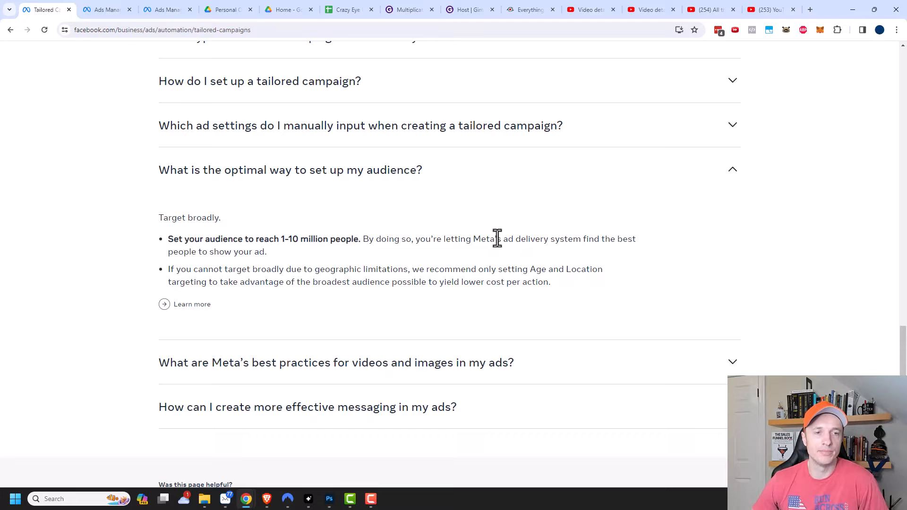
pyautogui.moveTo(213, 272)
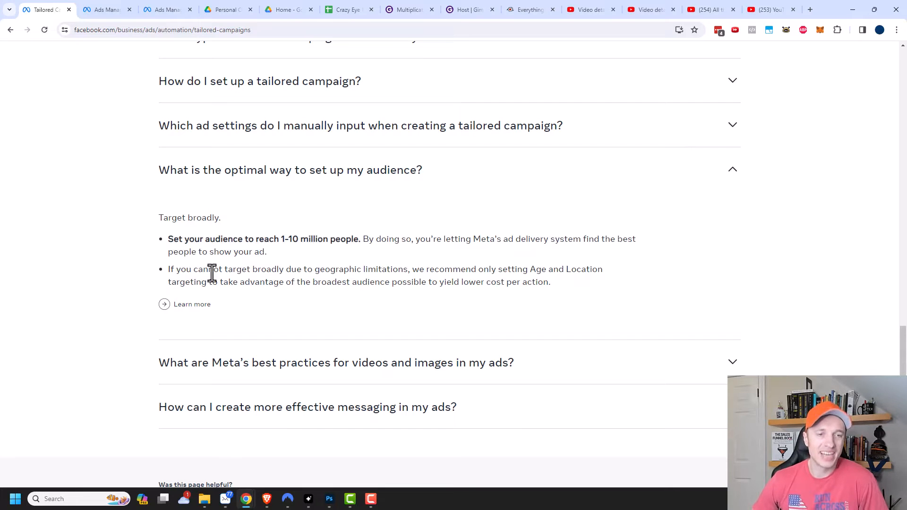
pyautogui.moveTo(322, 272)
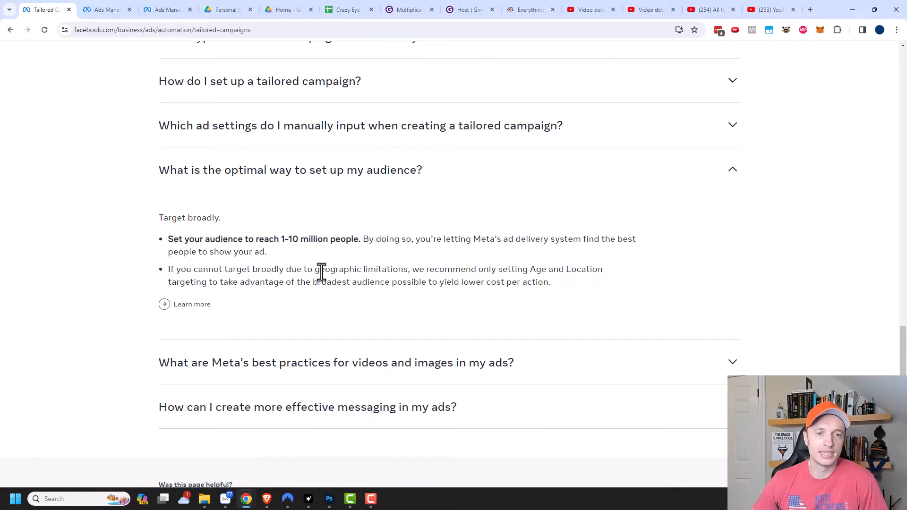
pyautogui.moveTo(509, 272)
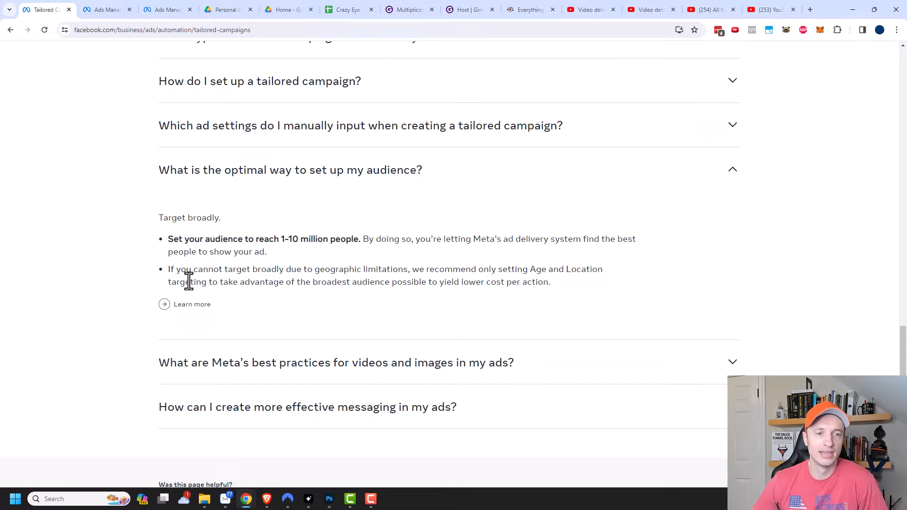
pyautogui.moveTo(387, 287)
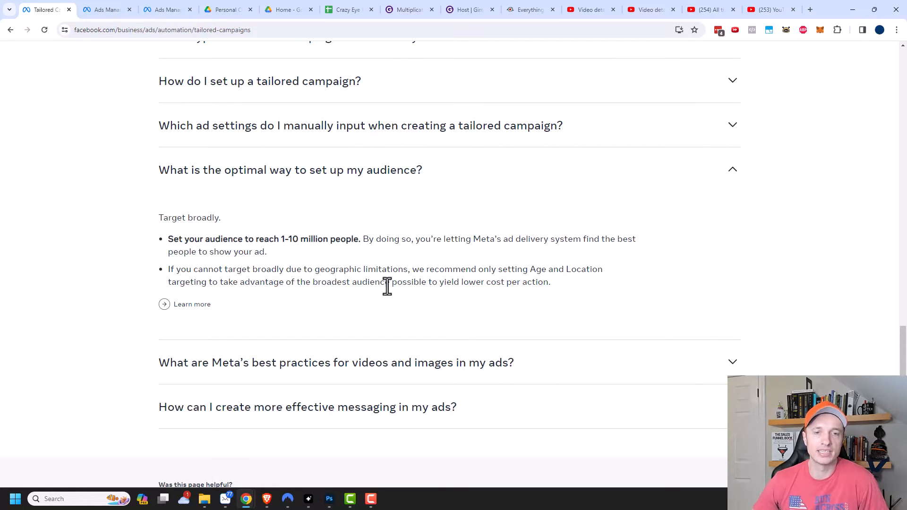
pyautogui.moveTo(529, 305)
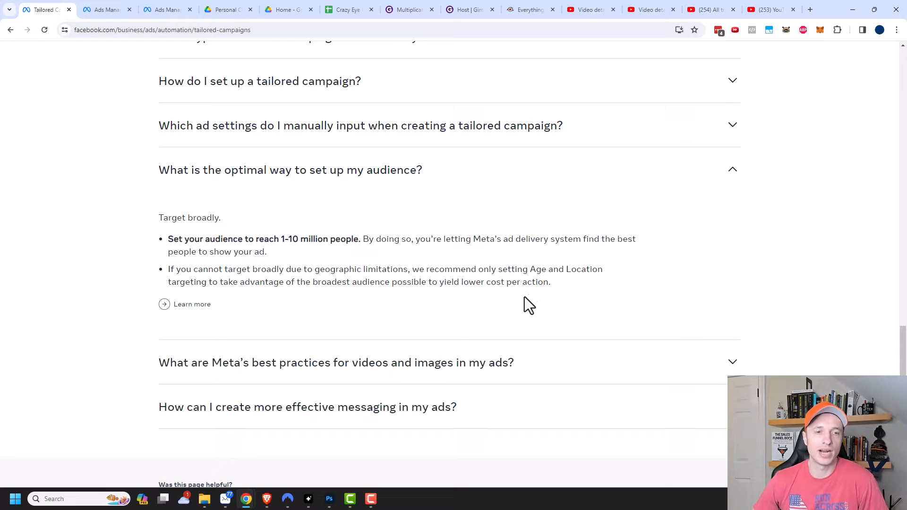
pyautogui.moveTo(291, 264)
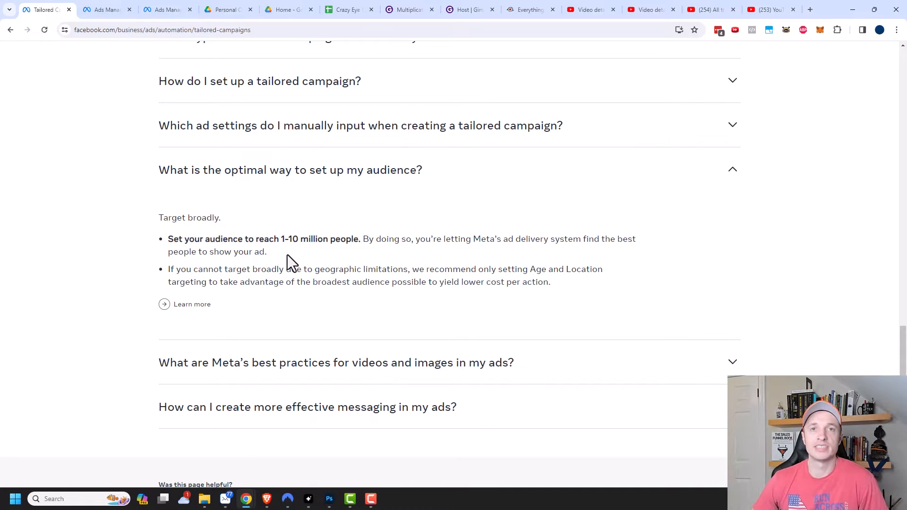
pyautogui.moveTo(257, 379)
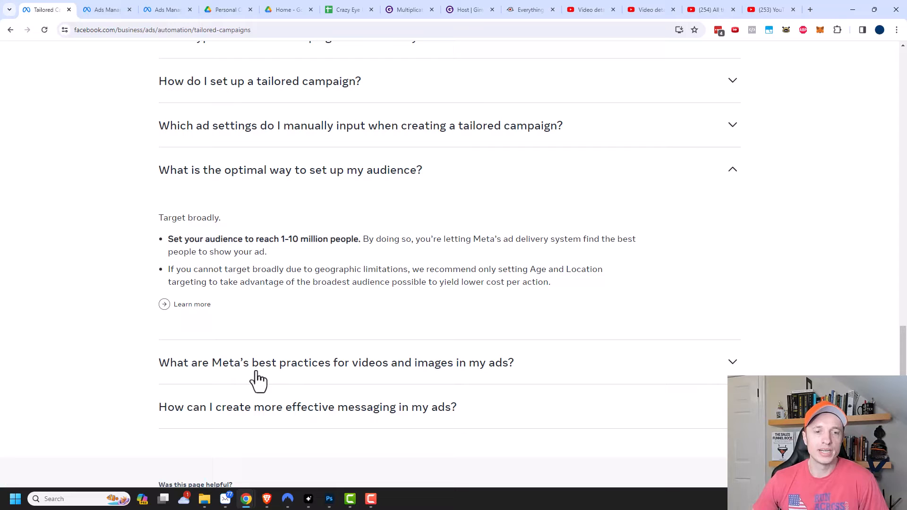
pyautogui.click(335, 363)
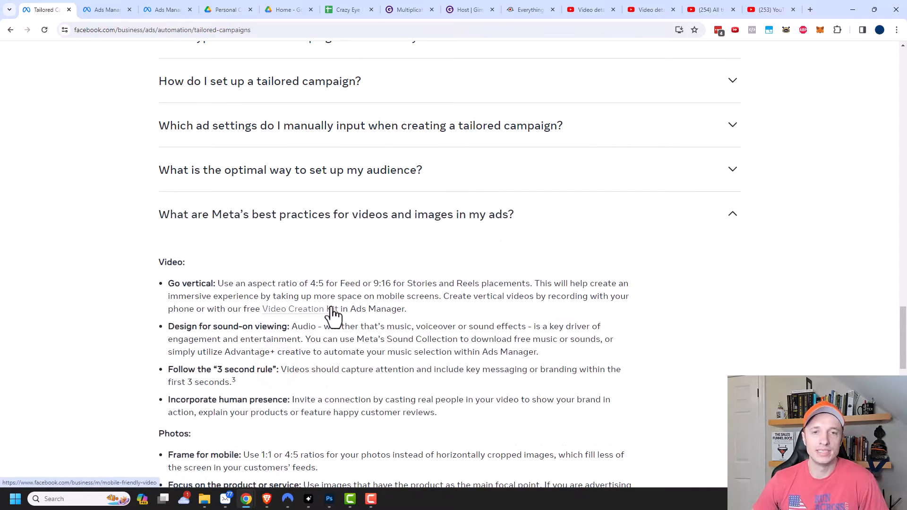
pyautogui.scroll(-3)
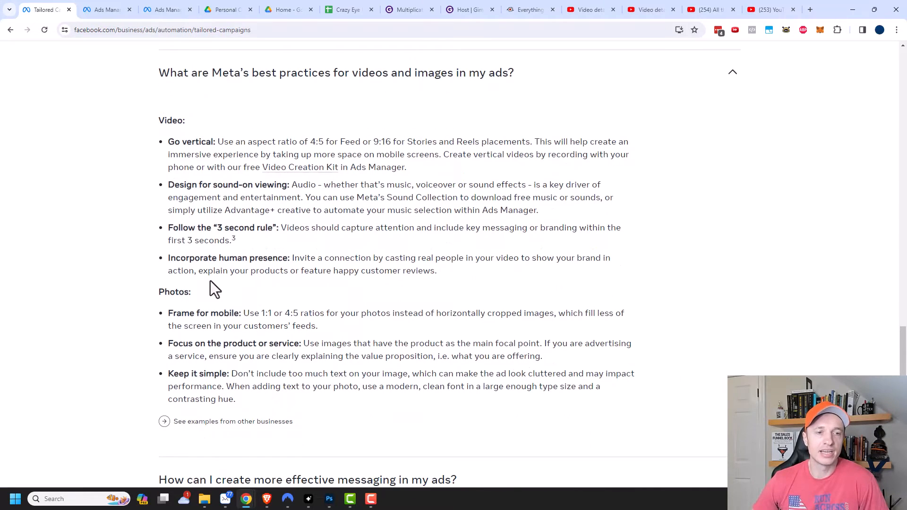
pyautogui.moveTo(161, 220)
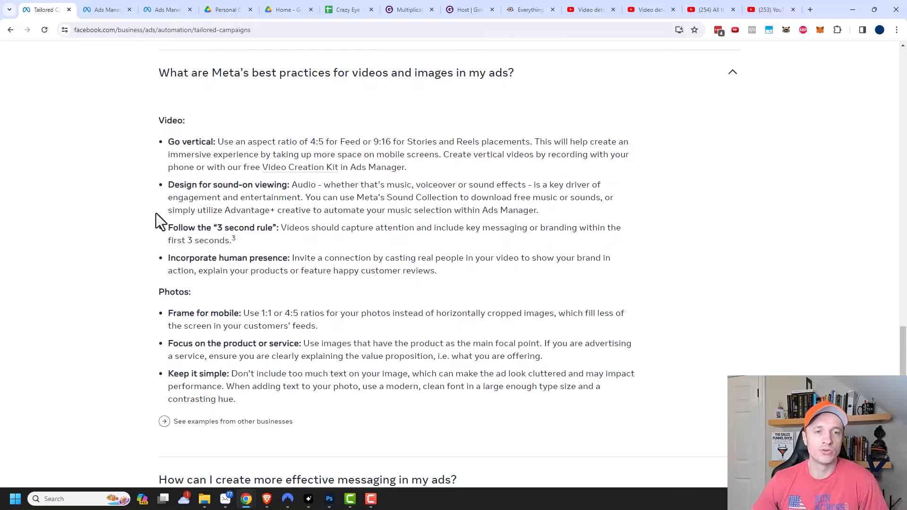
pyautogui.moveTo(309, 309)
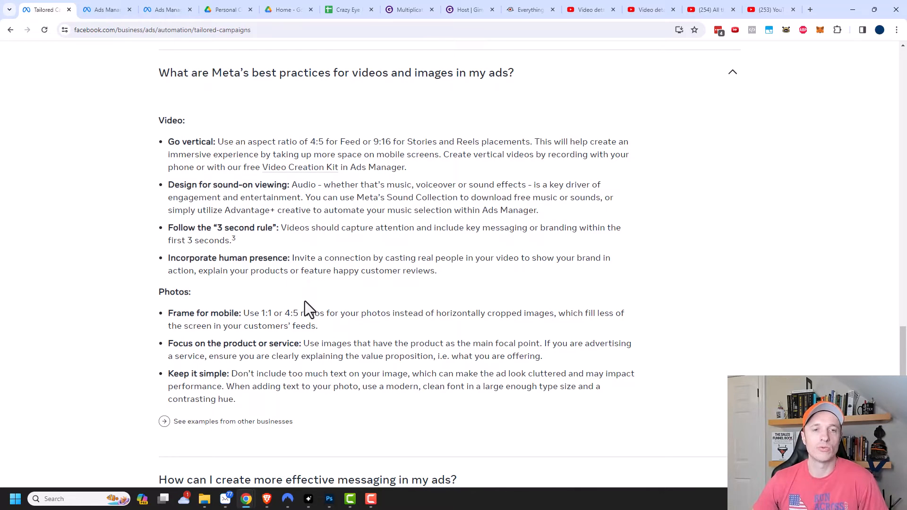
# - Return to the top and switch to the Ads Manager campaigns browser tab
pyautogui.scroll(3)
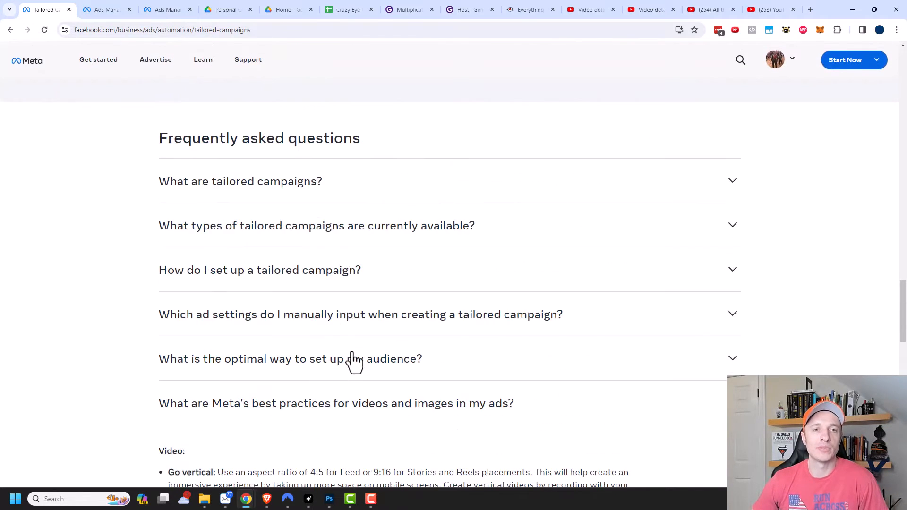
pyautogui.scroll(3)
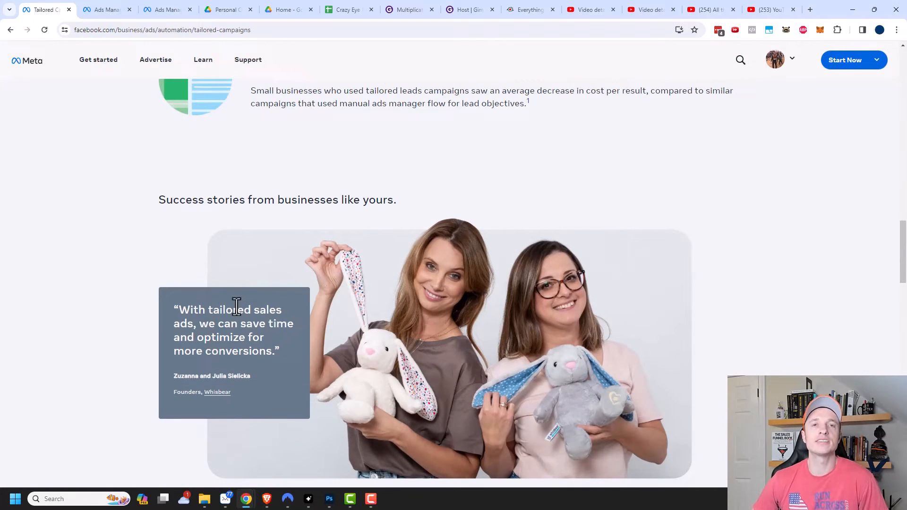
pyautogui.moveTo(218, 323)
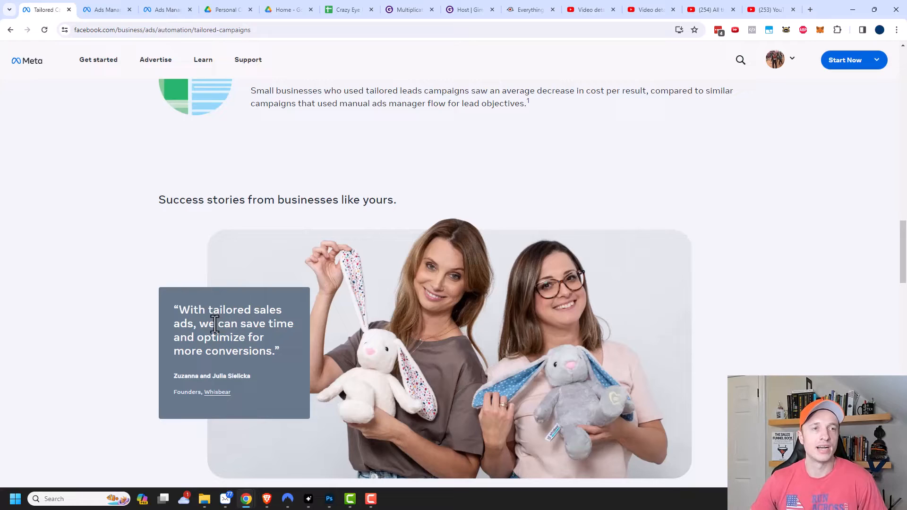
pyautogui.click(107, 9)
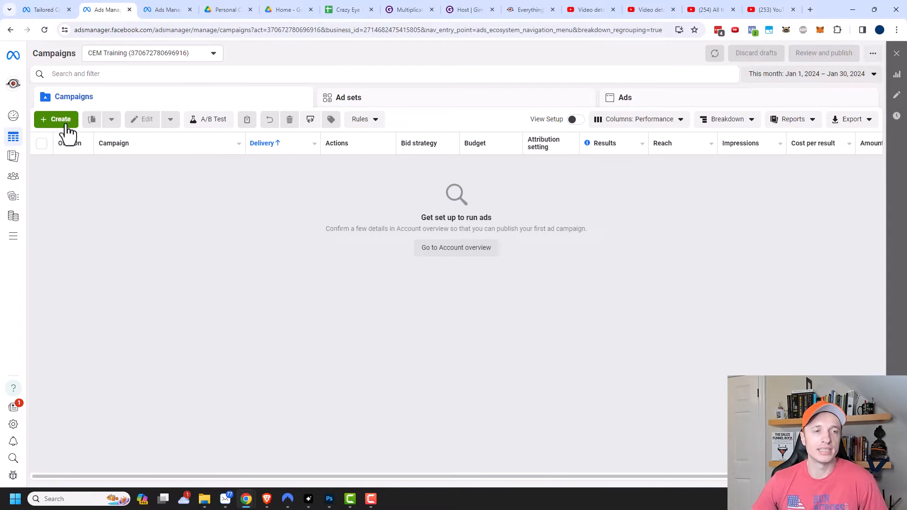
# - Start a new campaign with the Sales objective and reach the campaign setup choices
pyautogui.click(55, 119)
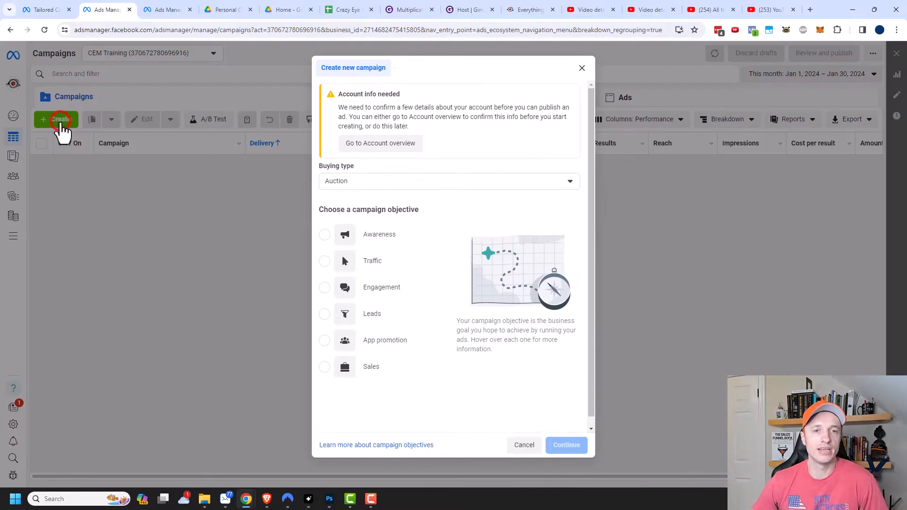
pyautogui.moveTo(370, 366)
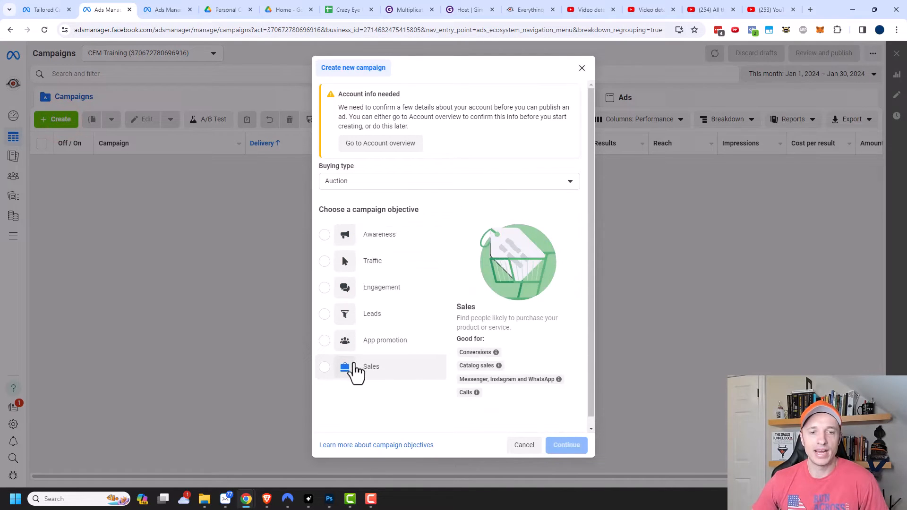
pyautogui.click(324, 367)
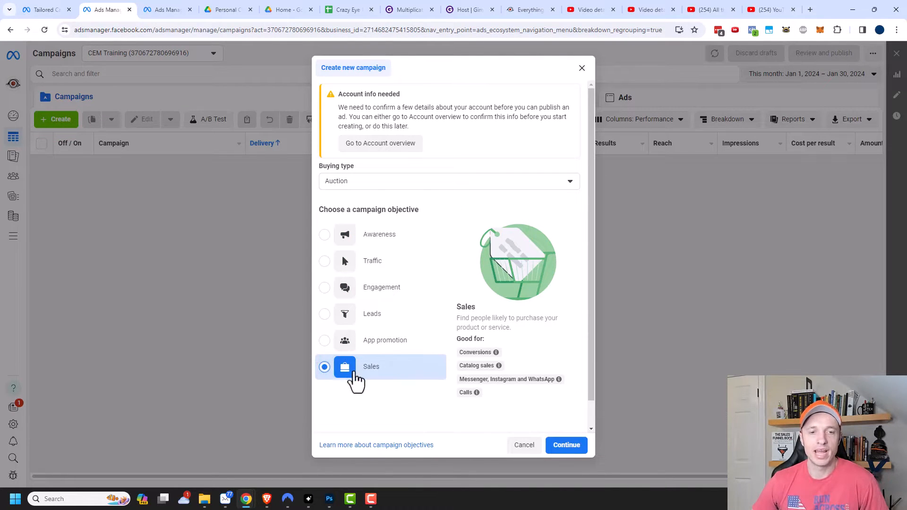
pyautogui.click(566, 445)
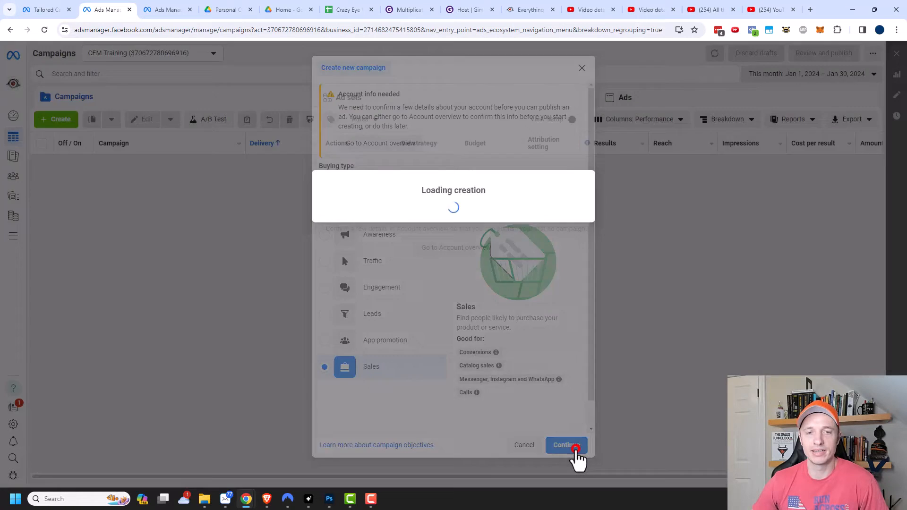
pyautogui.click(565, 445)
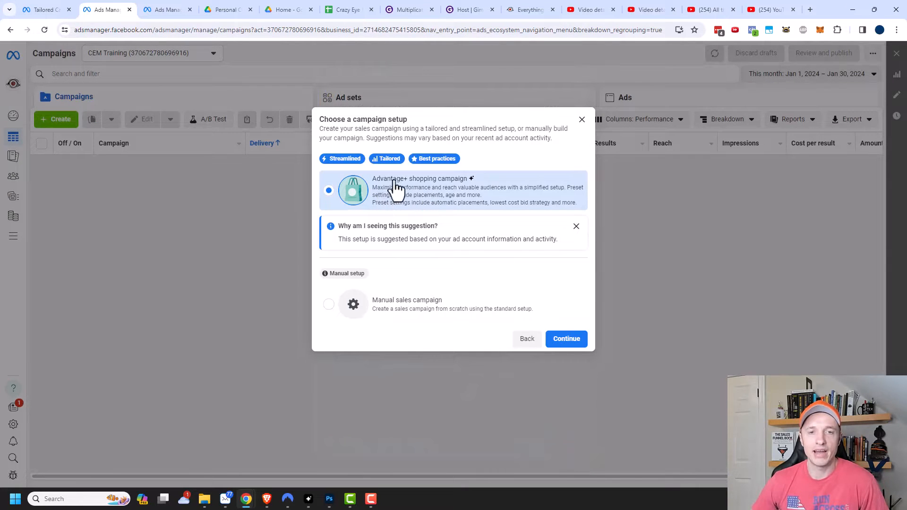
pyautogui.moveTo(393, 195)
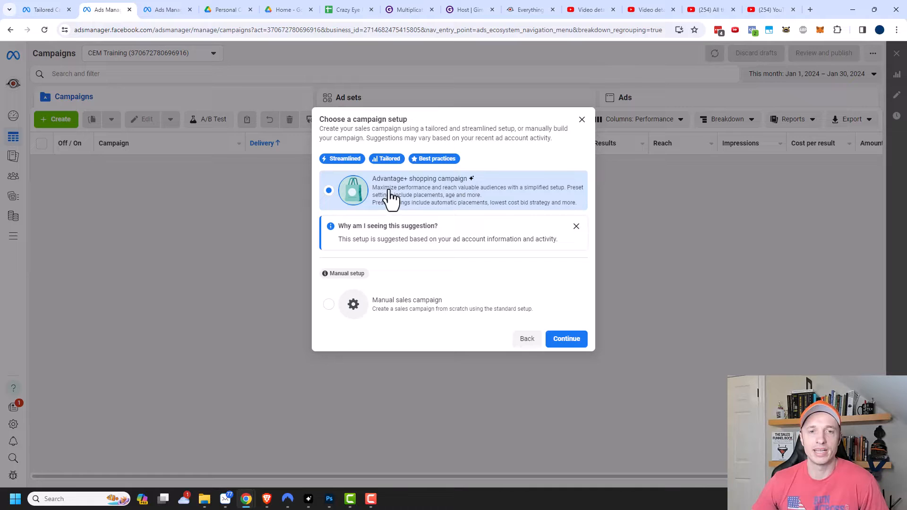
pyautogui.moveTo(386, 159)
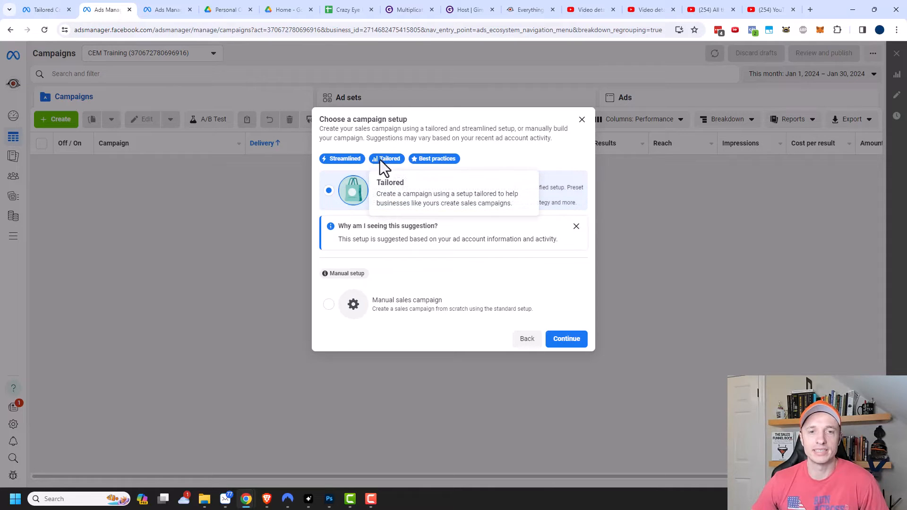
pyautogui.moveTo(383, 167)
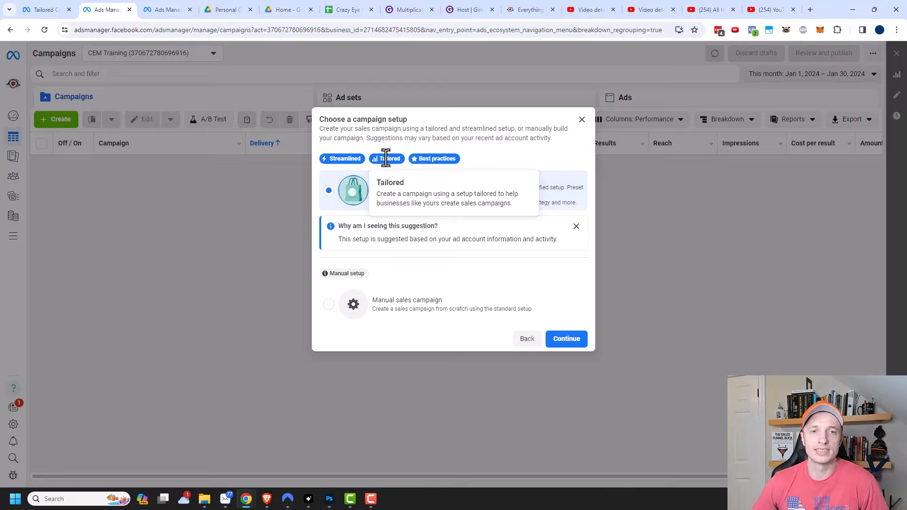
pyautogui.moveTo(384, 164)
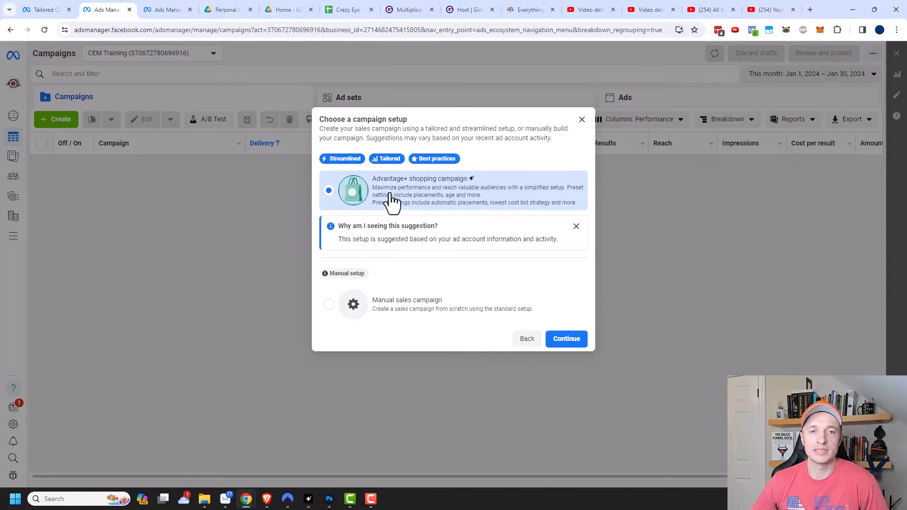
pyautogui.moveTo(398, 194)
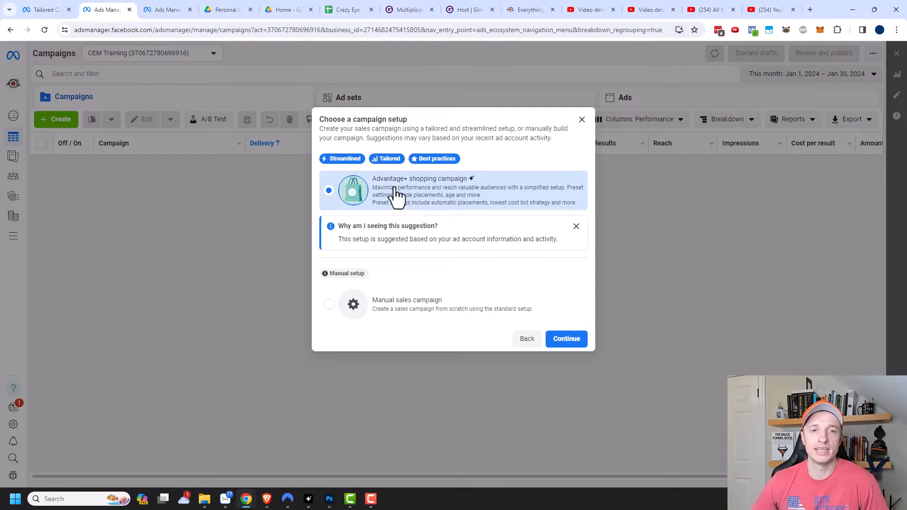
pyautogui.moveTo(460, 208)
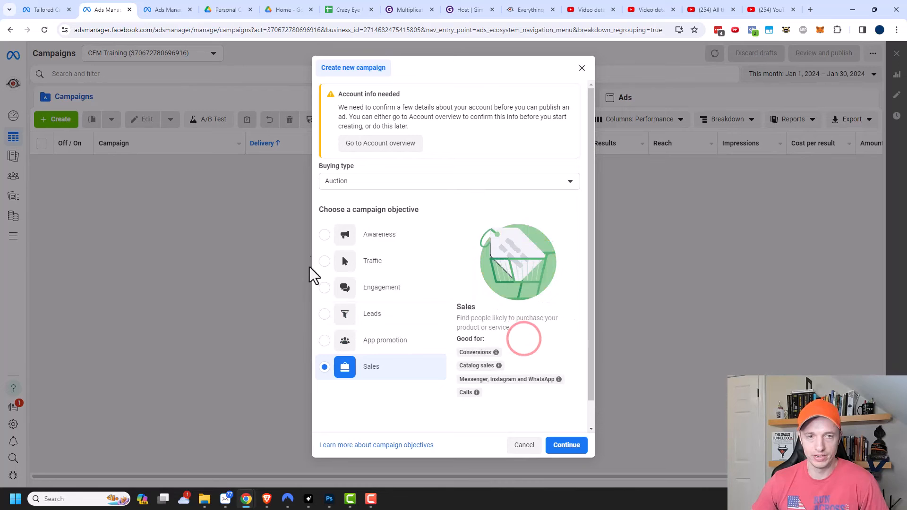
# - Review the setup options for the Traffic and Engagement objectives, returning to the objective list each time
pyautogui.click(324, 261)
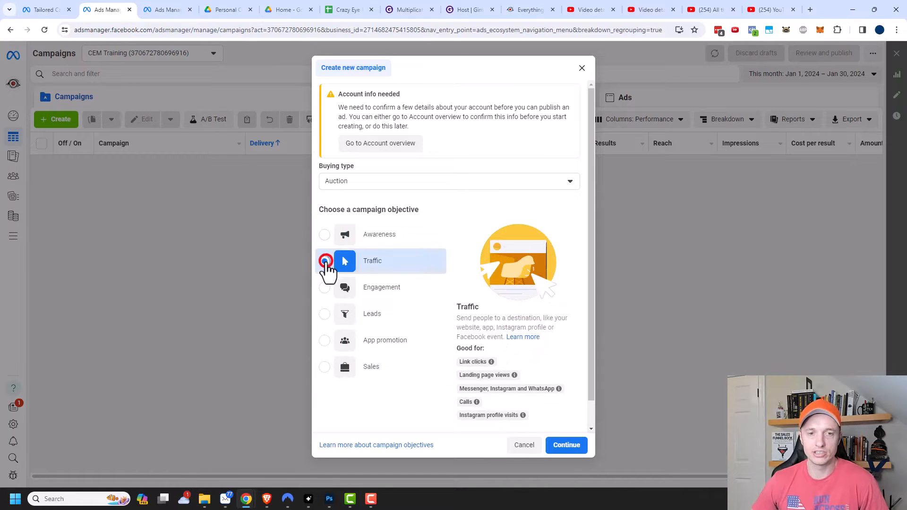
pyautogui.click(565, 445)
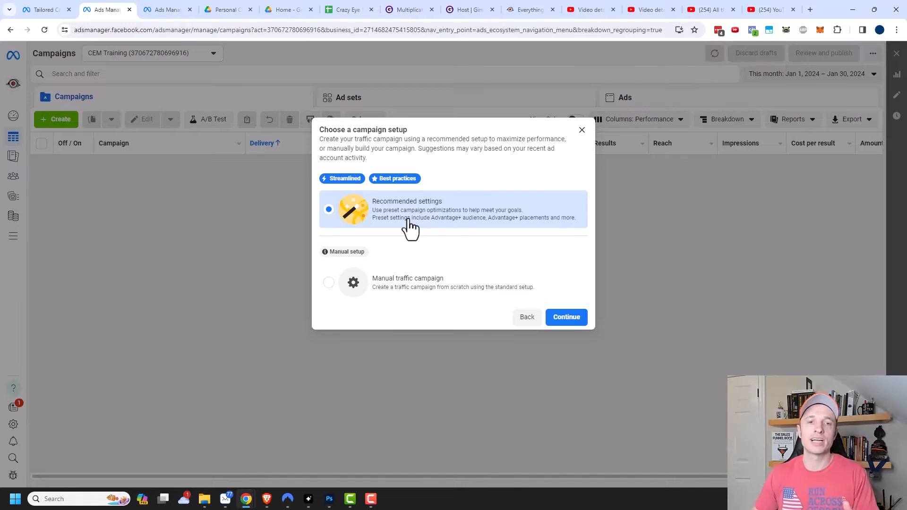
pyautogui.moveTo(433, 234)
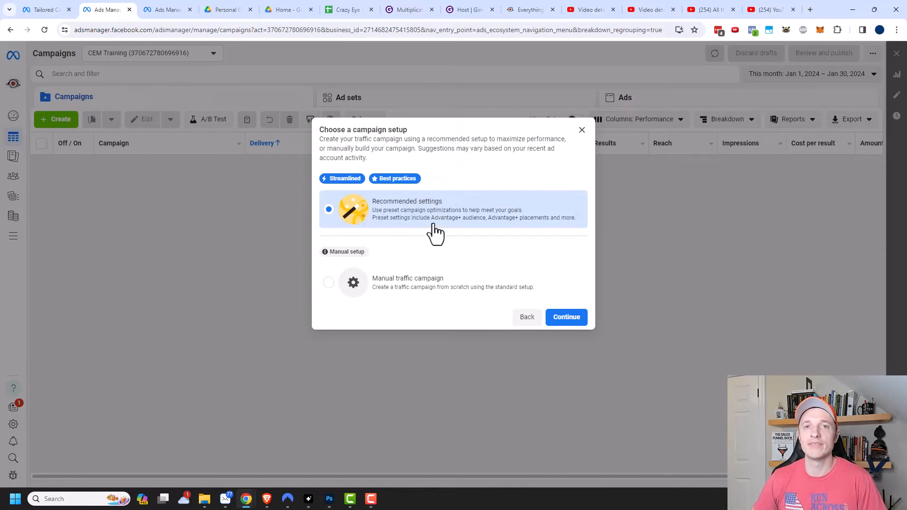
pyautogui.moveTo(542, 305)
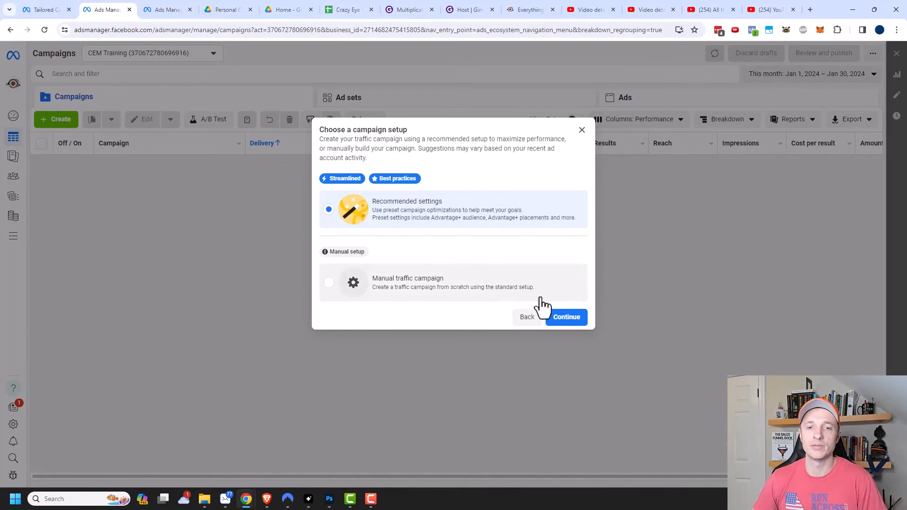
pyautogui.click(565, 316)
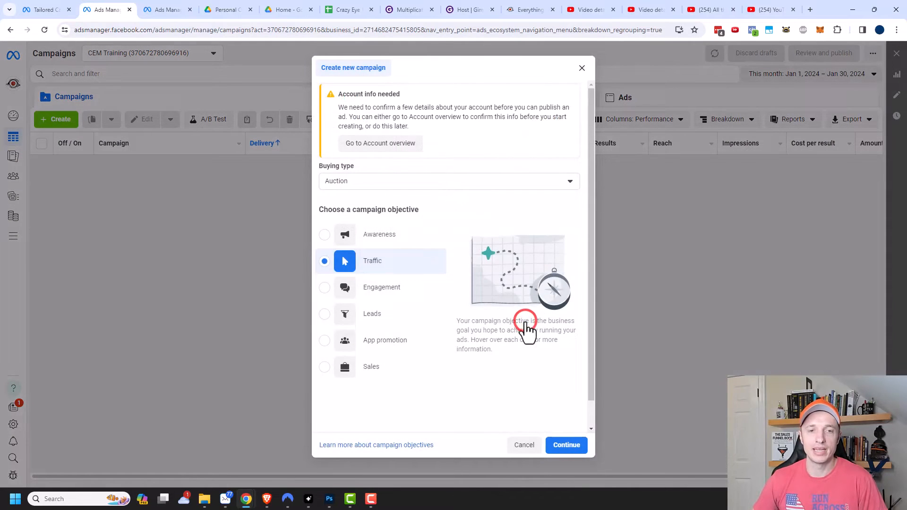
pyautogui.click(564, 445)
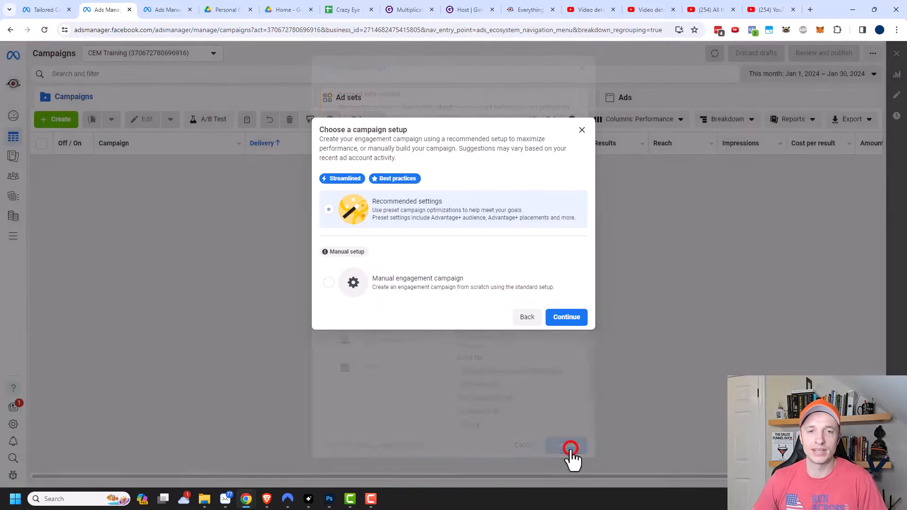
pyautogui.click(565, 316)
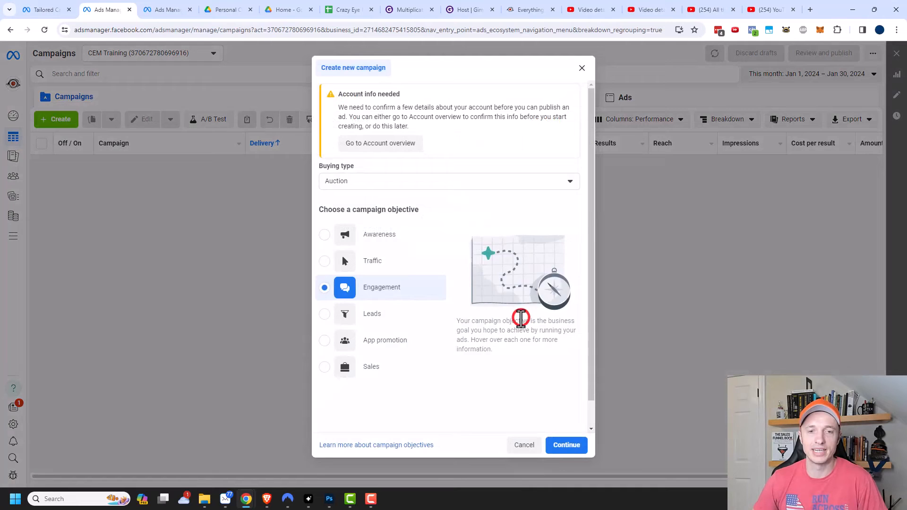
# - Review the App promotion setup options and cancel campaign creation
pyautogui.click(566, 445)
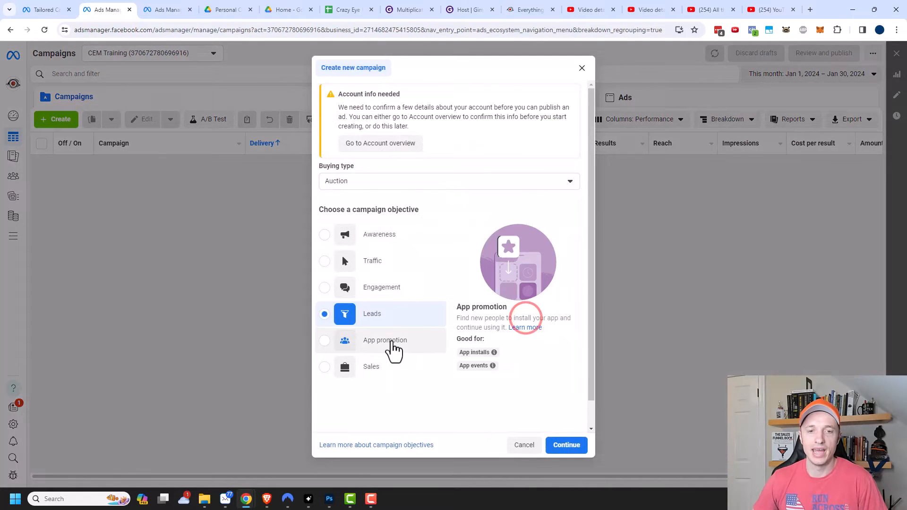
pyautogui.click(565, 445)
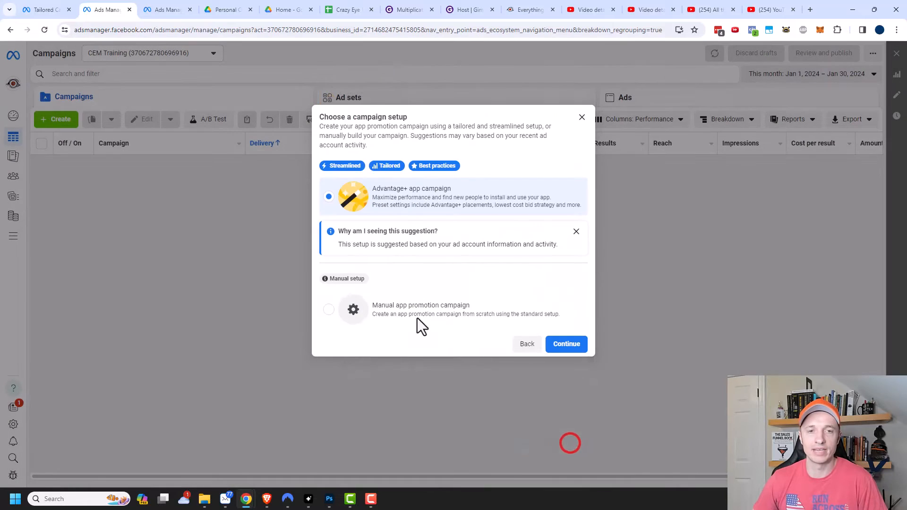
pyautogui.moveTo(428, 228)
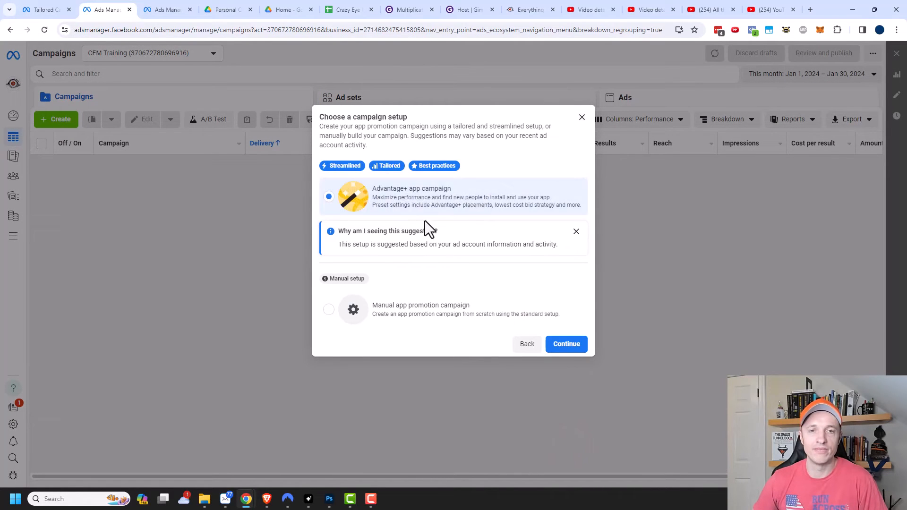
pyautogui.moveTo(386, 165)
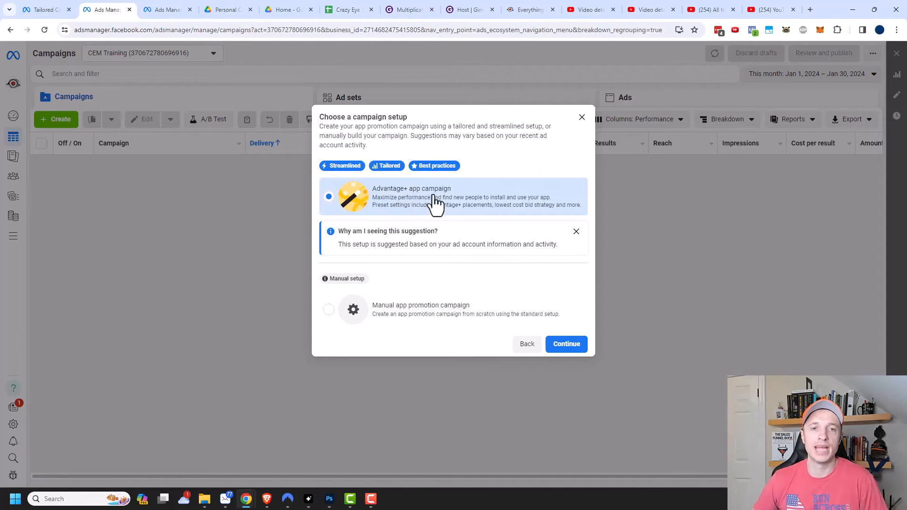
pyautogui.moveTo(409, 207)
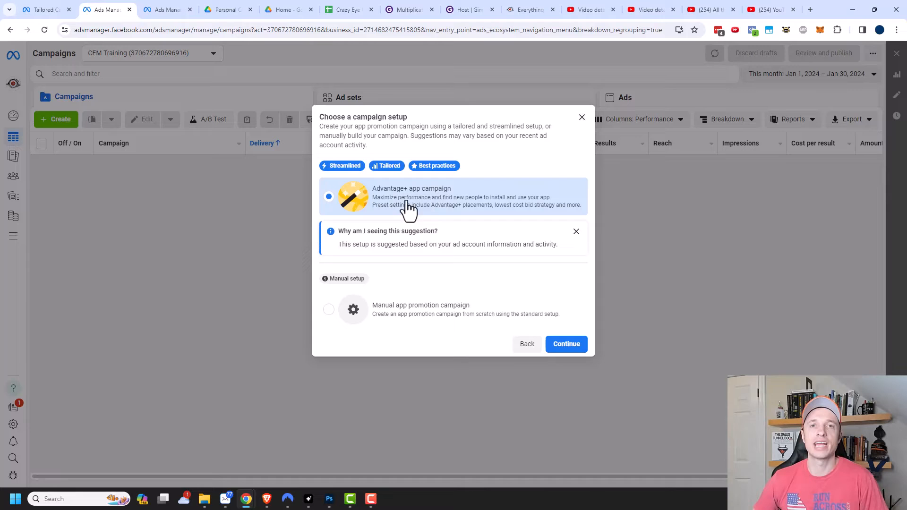
pyautogui.click(582, 117)
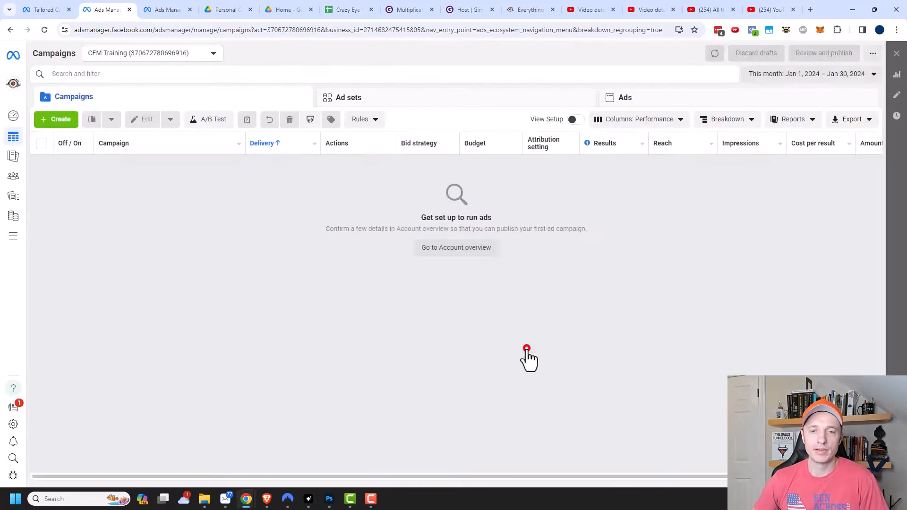
# - Create a new Sales campaign and proceed with the Advantage+ shopping campaign setup
pyautogui.click(56, 119)
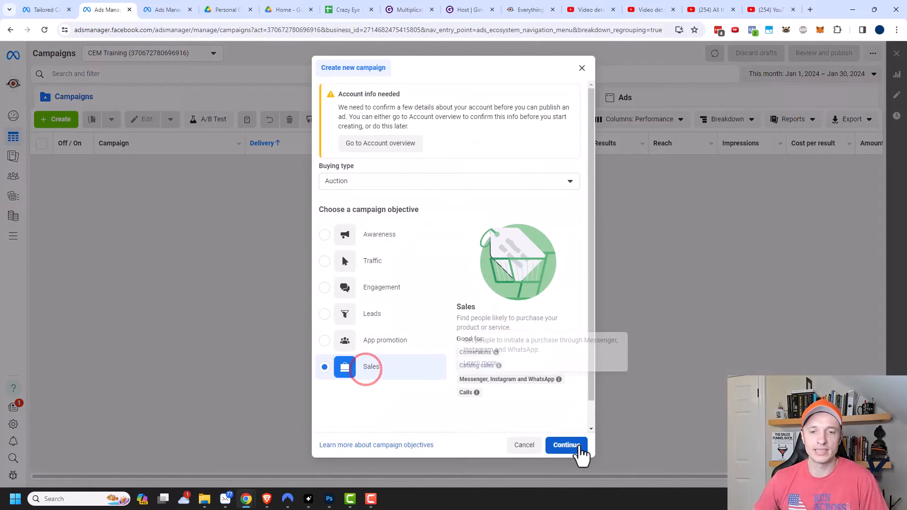
pyautogui.click(566, 445)
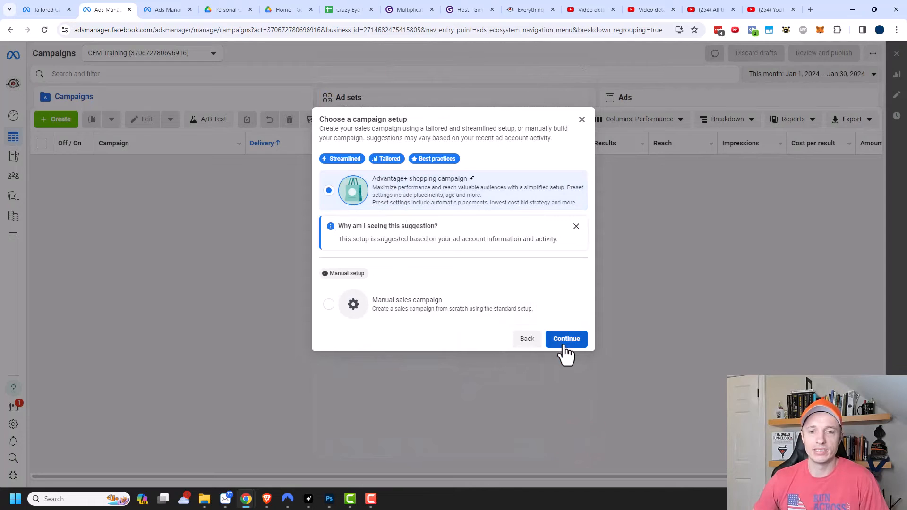
pyautogui.moveTo(569, 350)
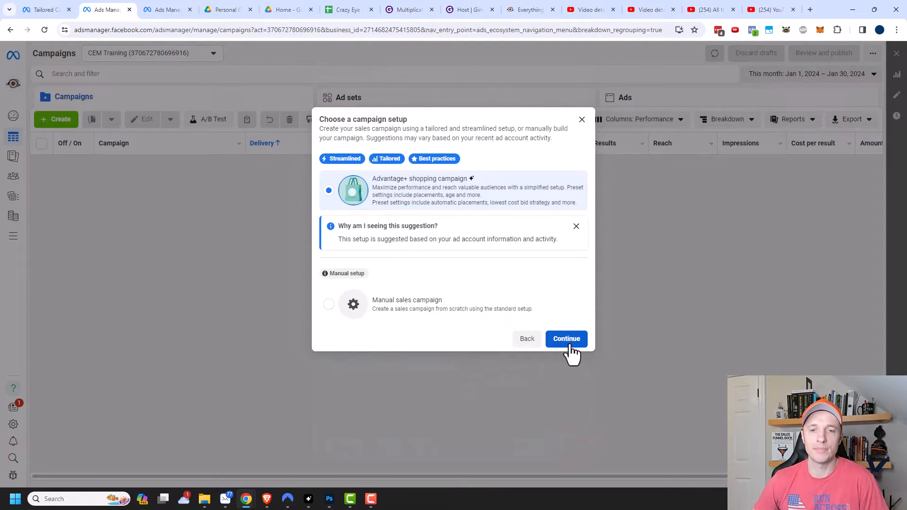
pyautogui.click(566, 338)
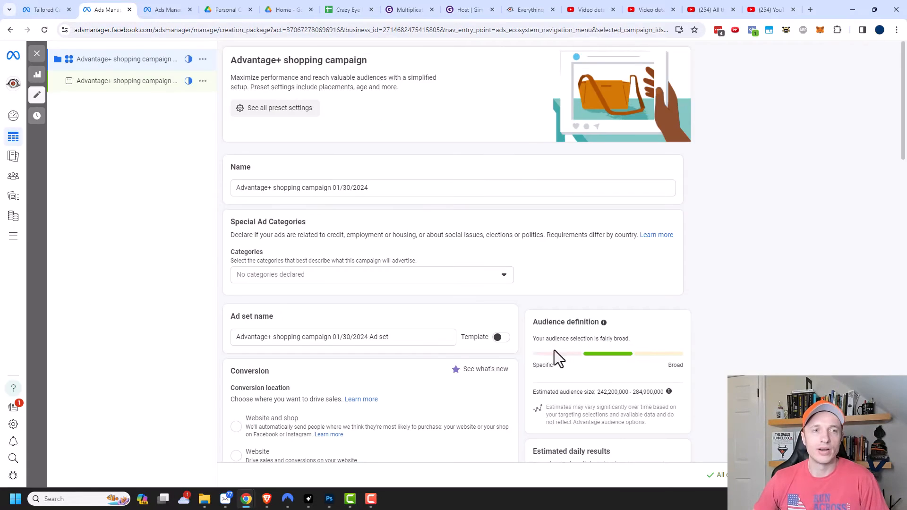
pyautogui.moveTo(122, 63)
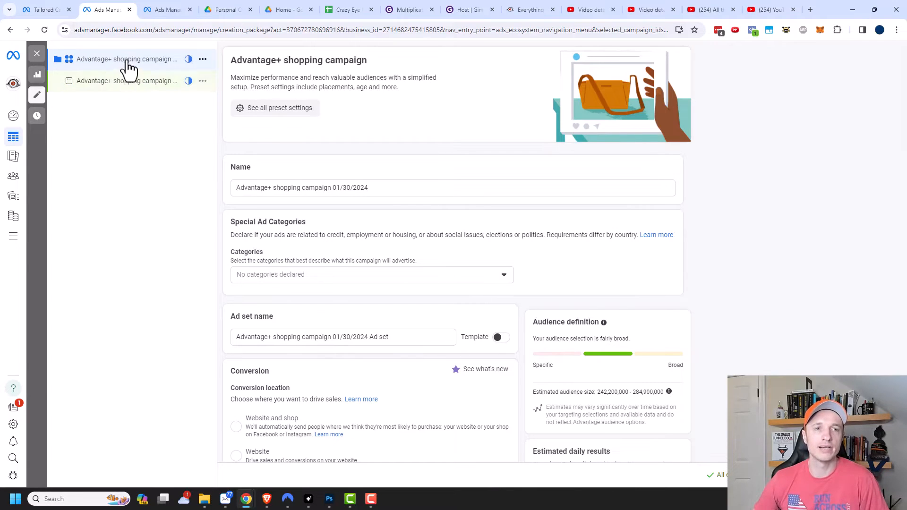
pyautogui.moveTo(133, 62)
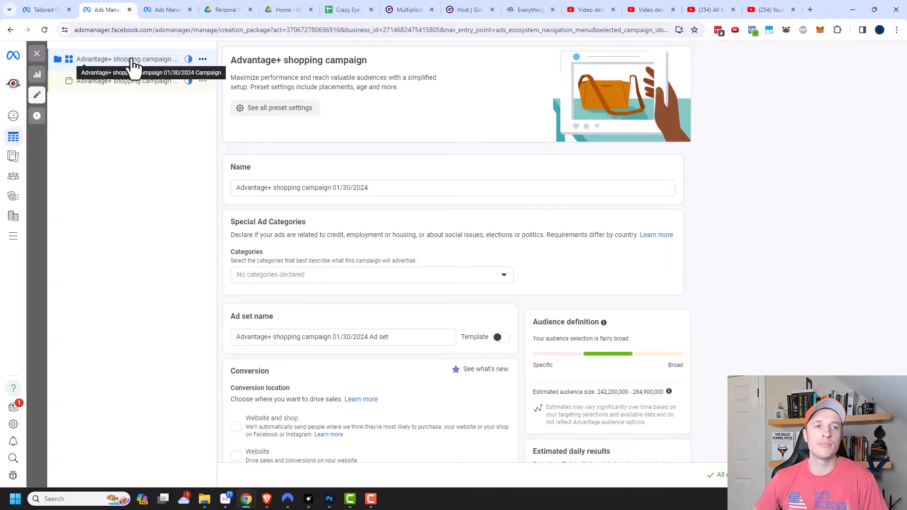
pyautogui.moveTo(136, 134)
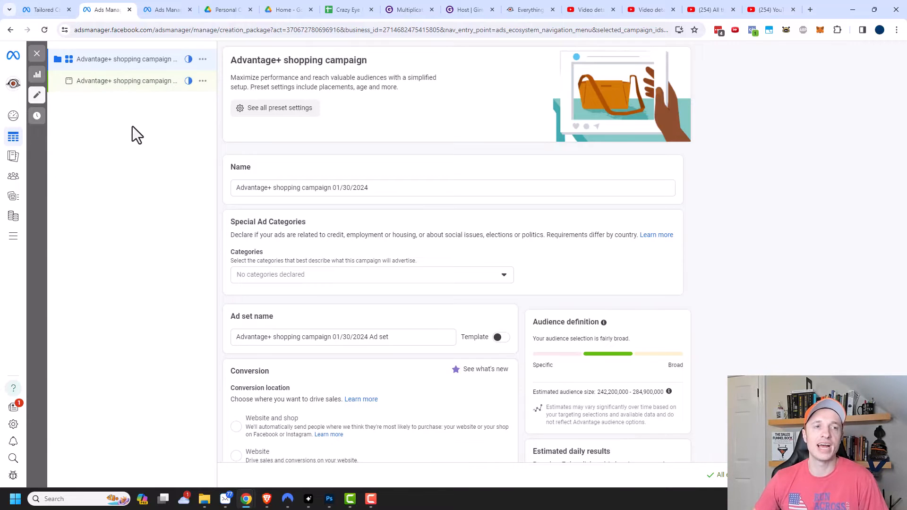
pyautogui.moveTo(126, 58)
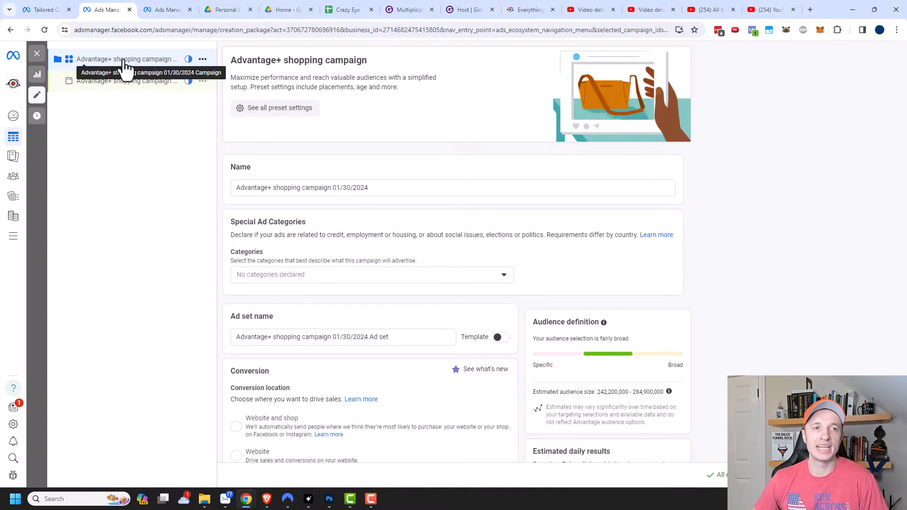
pyautogui.moveTo(98, 82)
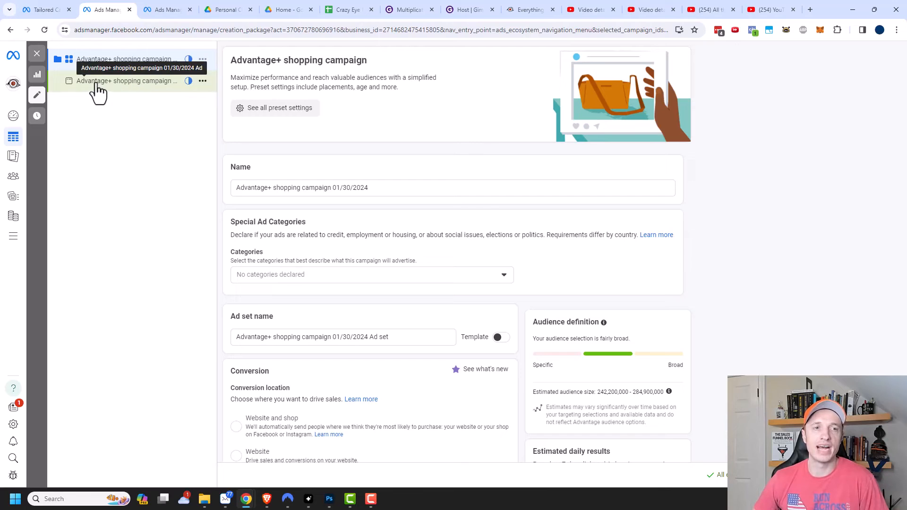
pyautogui.moveTo(115, 95)
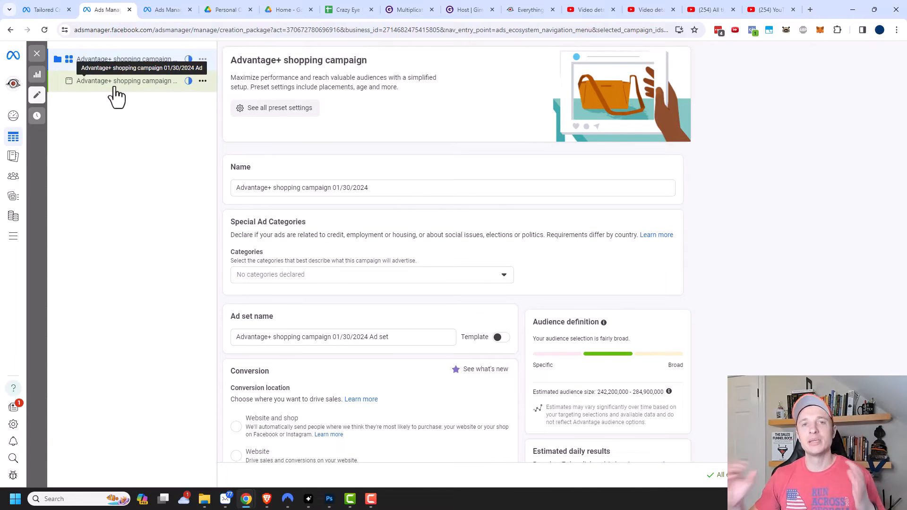
pyautogui.scroll(-3)
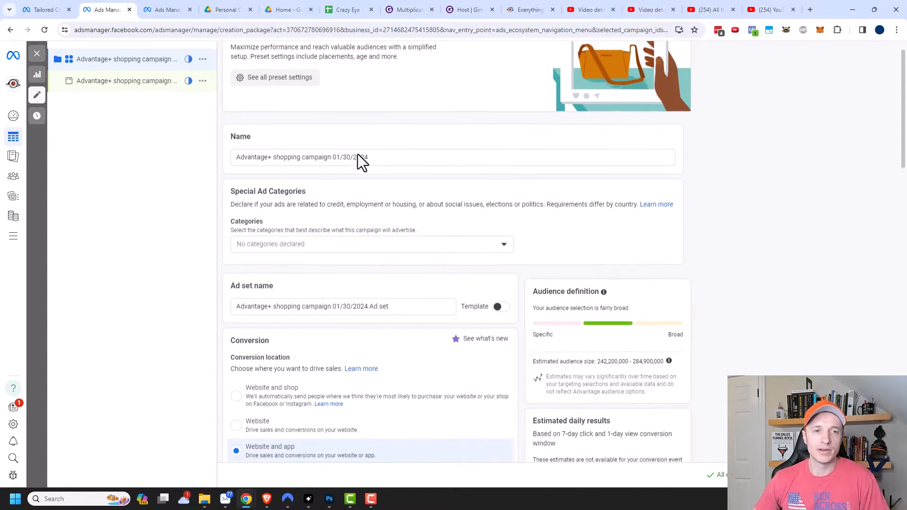
pyautogui.scroll(-3)
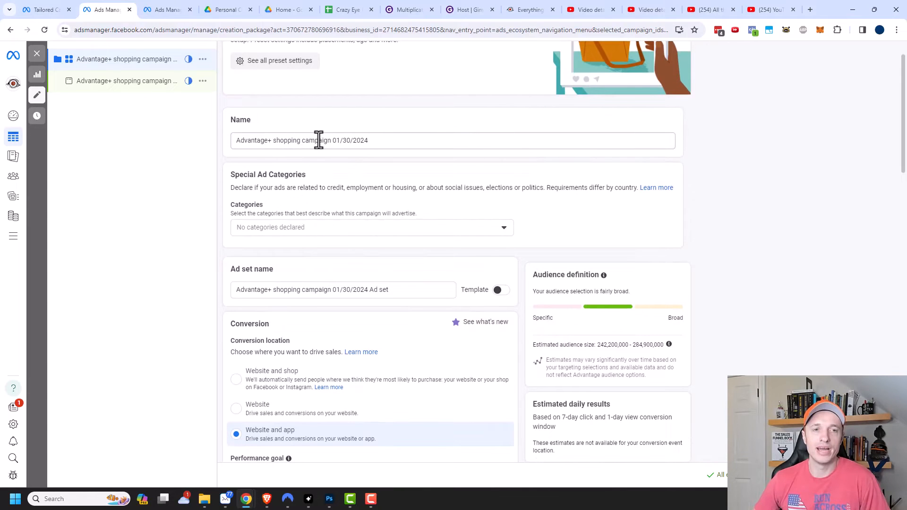
pyautogui.moveTo(299, 162)
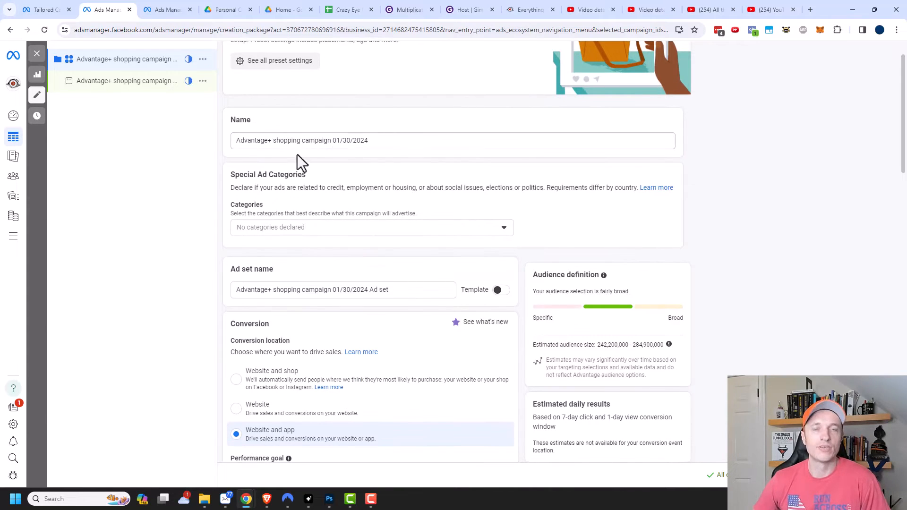
pyautogui.scroll(-3)
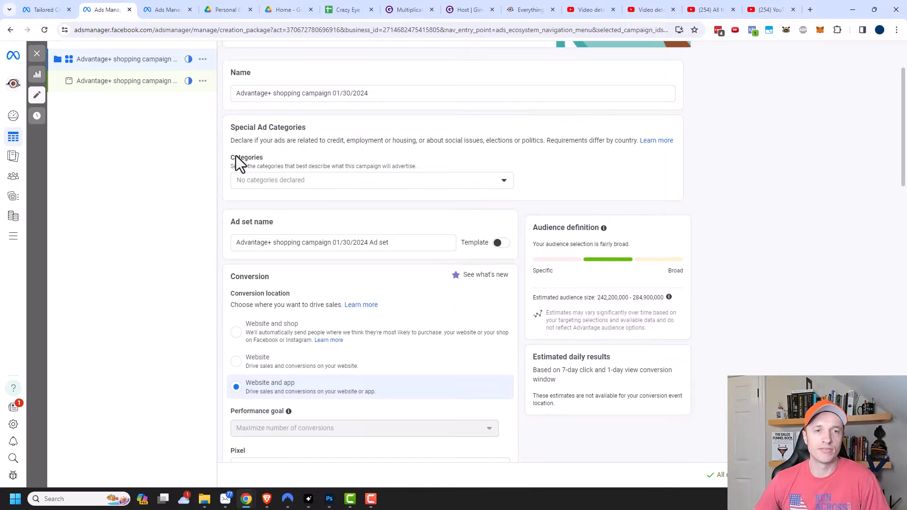
pyautogui.click(371, 179)
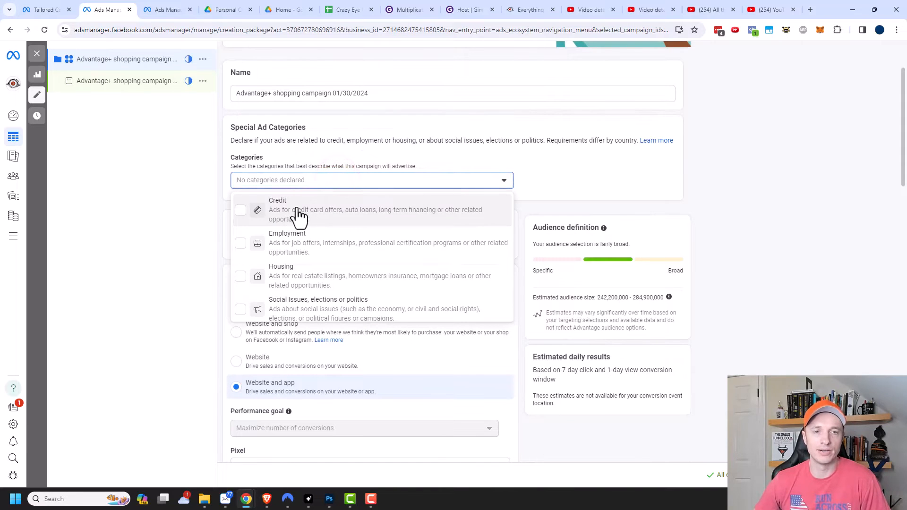
pyautogui.moveTo(319, 243)
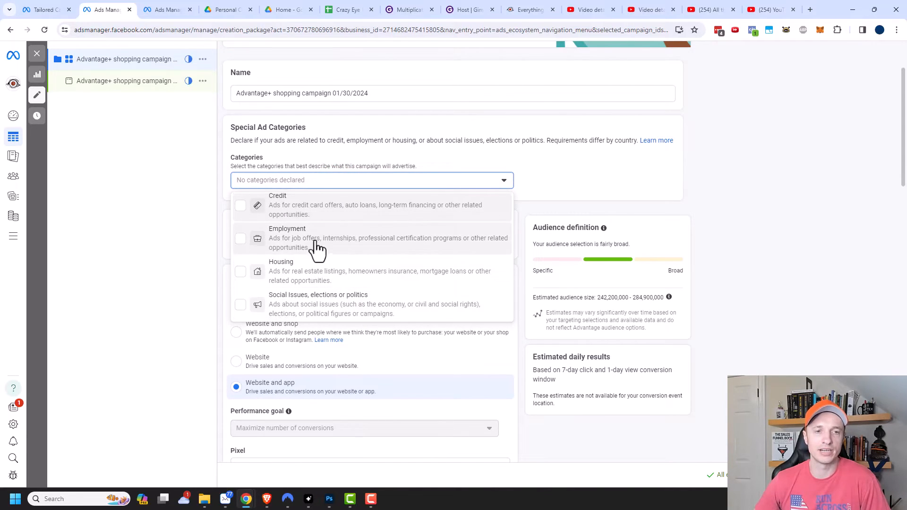
pyautogui.moveTo(316, 210)
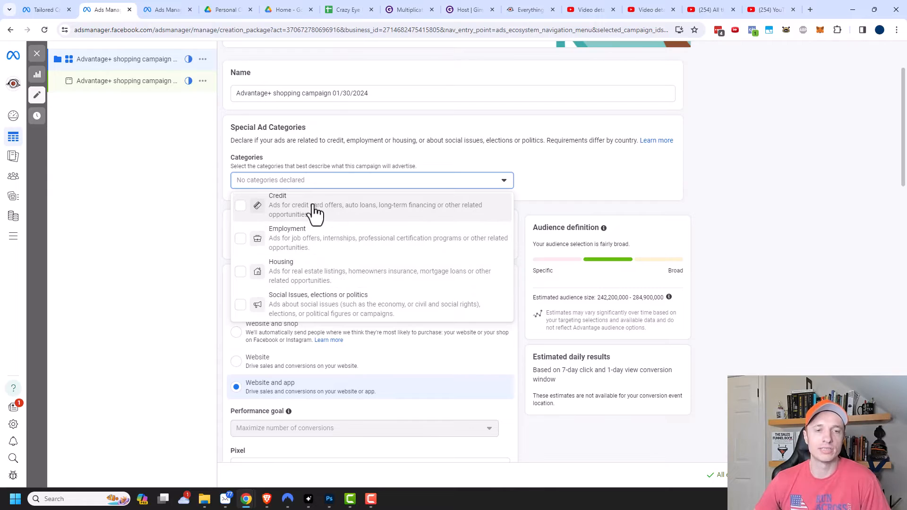
pyautogui.moveTo(506, 158)
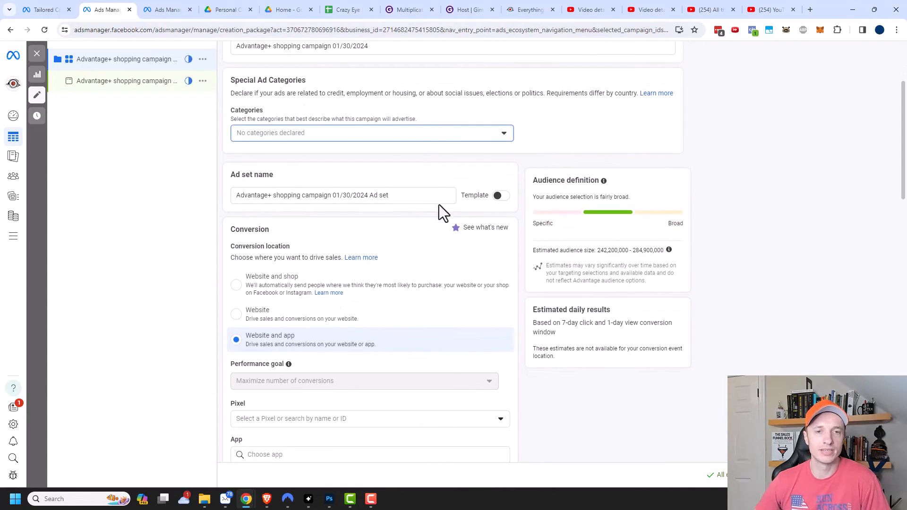
pyautogui.scroll(-3)
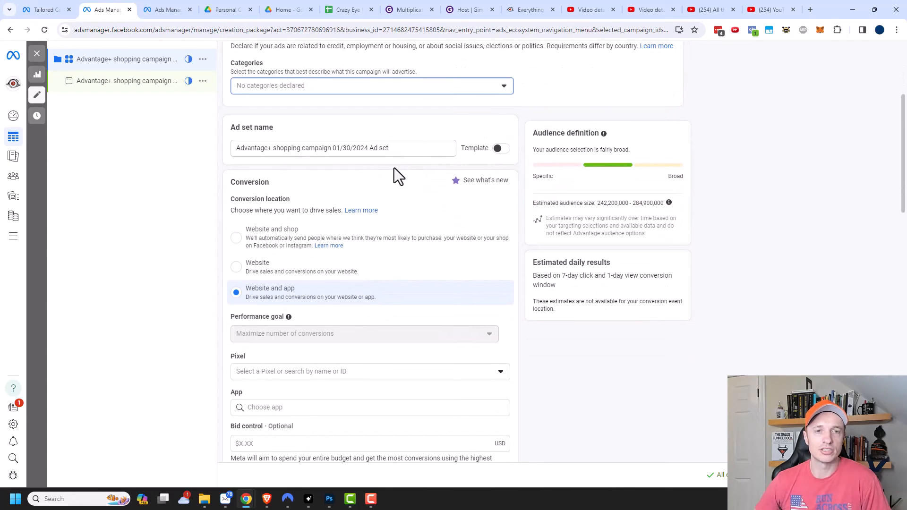
pyautogui.click(387, 148)
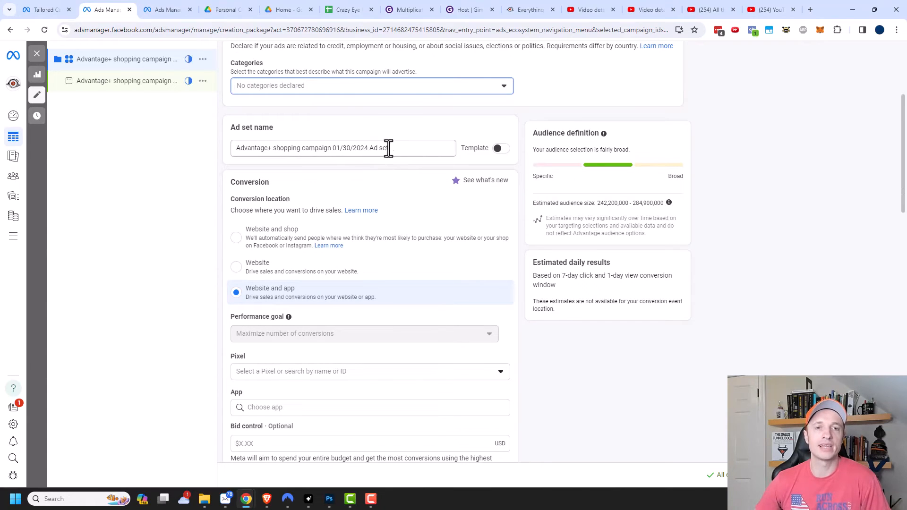
pyautogui.moveTo(370, 184)
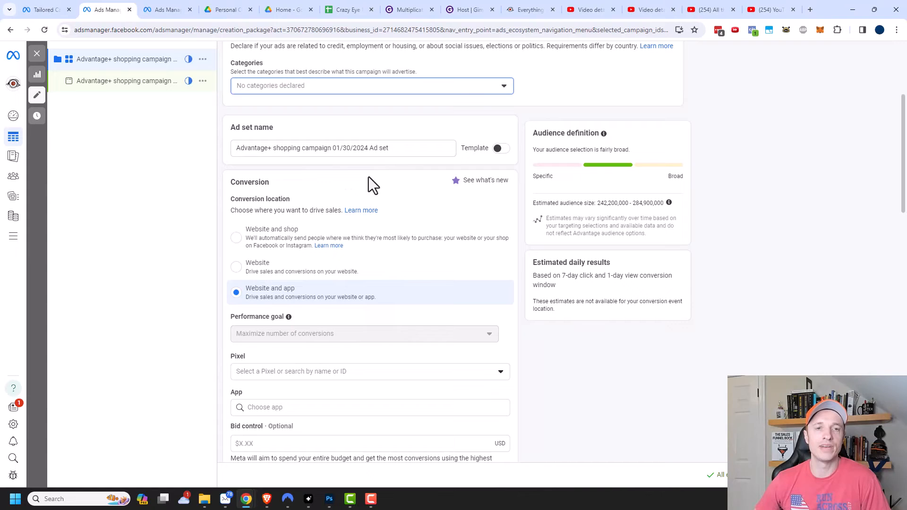
pyautogui.moveTo(363, 148)
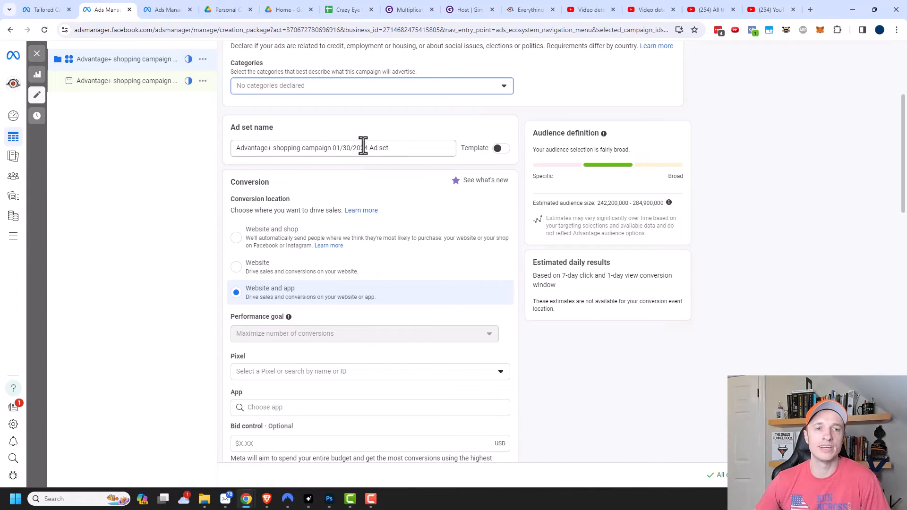
pyautogui.moveTo(362, 141)
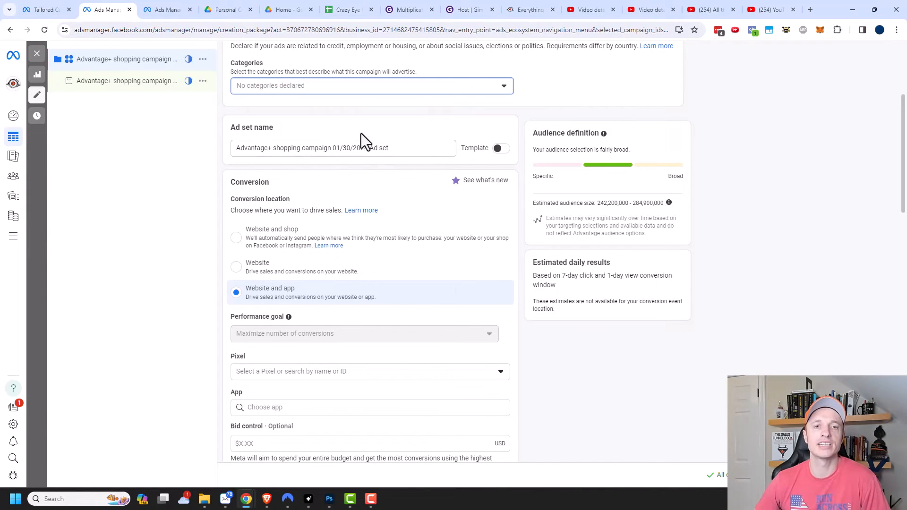
# - Set the ad set's conversion location to Website only
pyautogui.scroll(-3)
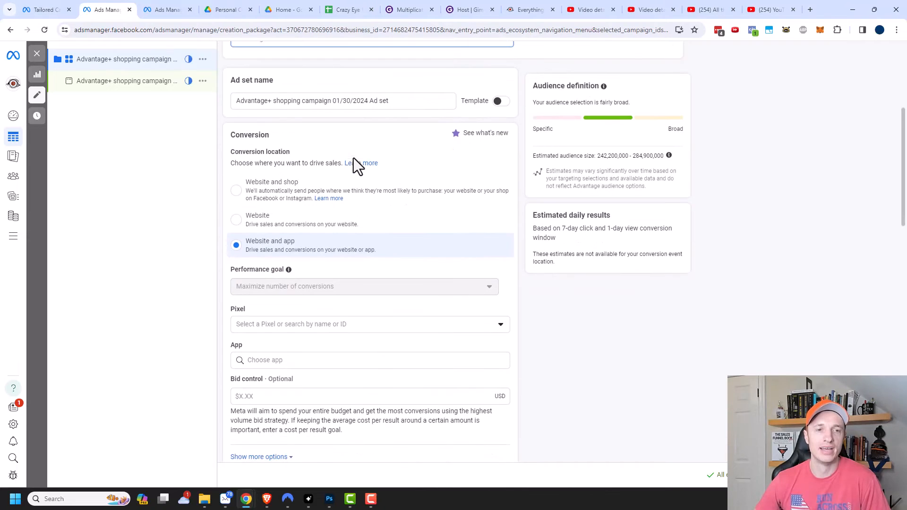
pyautogui.scroll(-3)
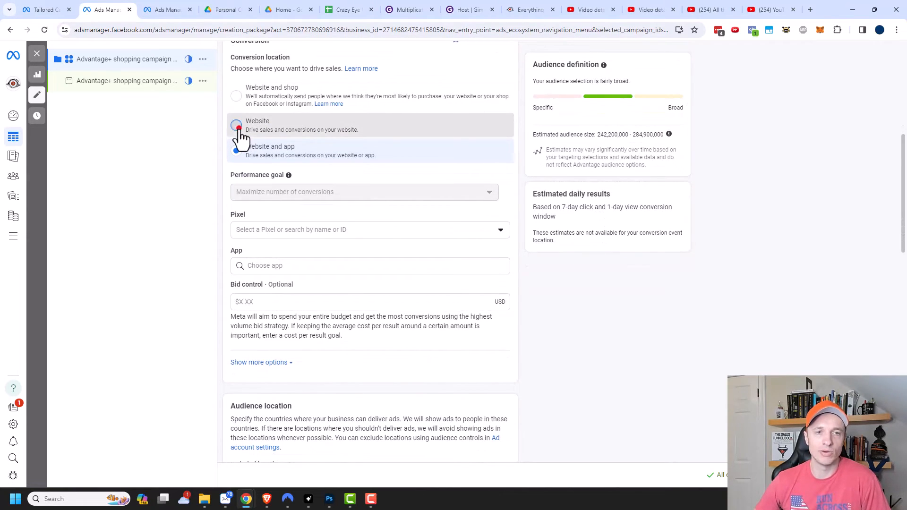
pyautogui.click(236, 124)
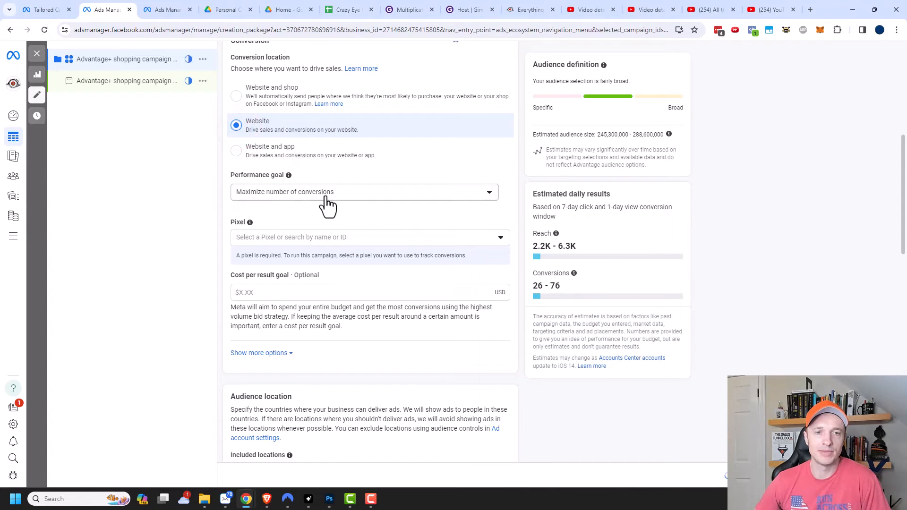
pyautogui.moveTo(346, 205)
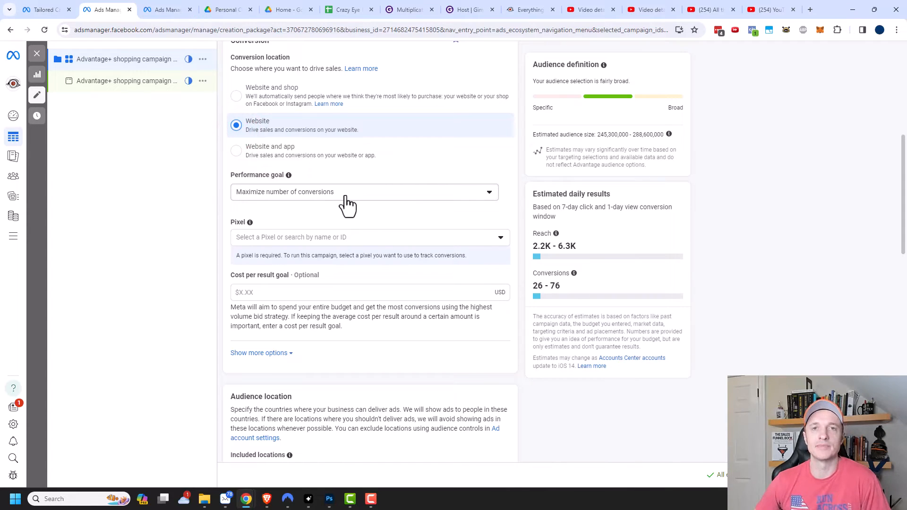
pyautogui.moveTo(301, 197)
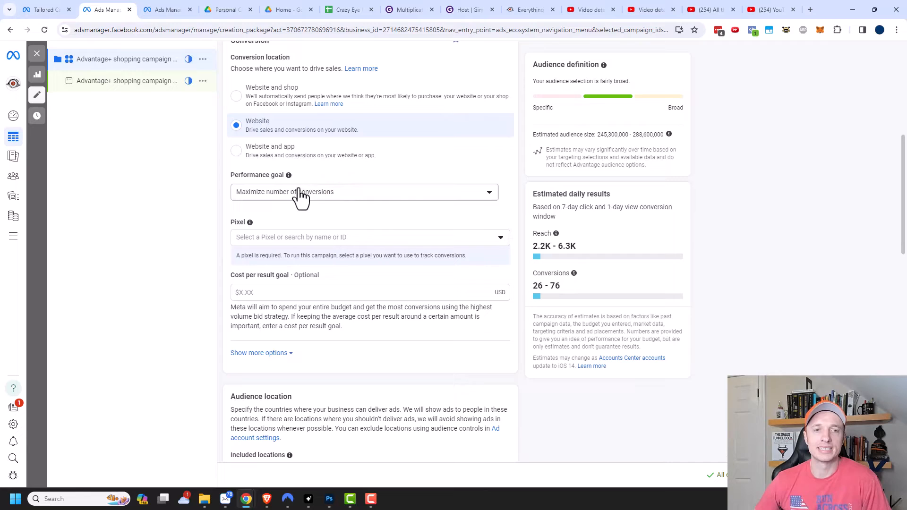
pyautogui.scroll(-3)
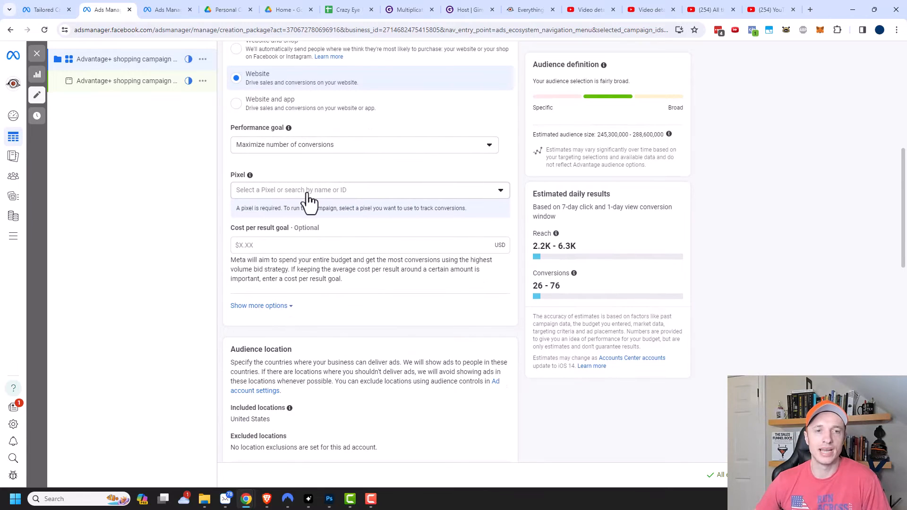
# - Select the CEM Training pixel, keeping Purchase as the conversion event
pyautogui.click(369, 190)
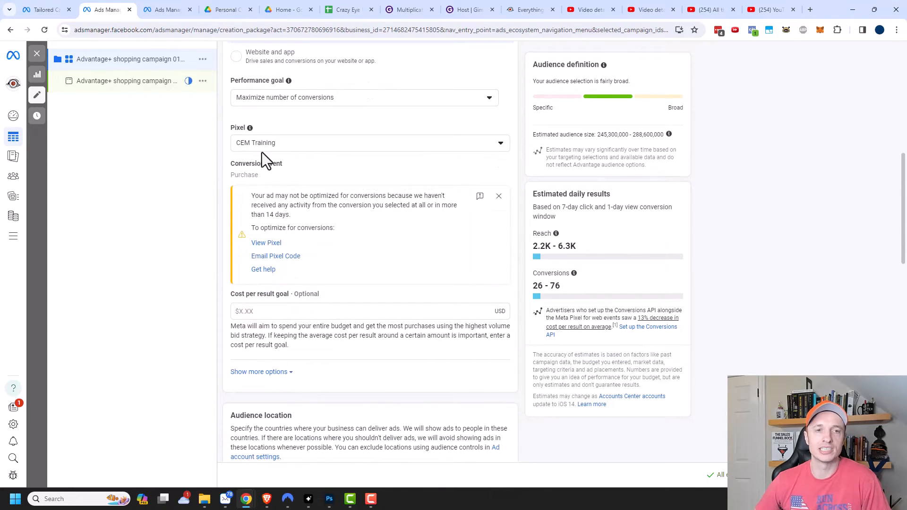
pyautogui.moveTo(281, 229)
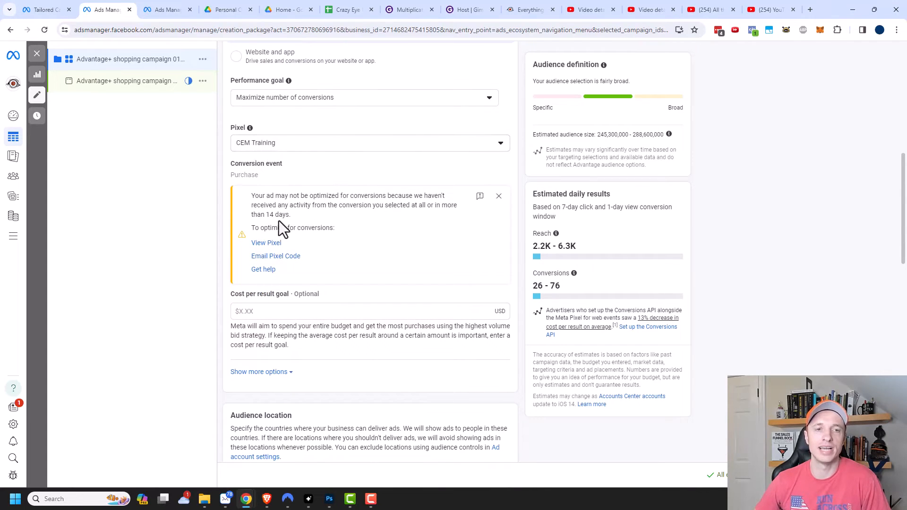
pyautogui.moveTo(286, 199)
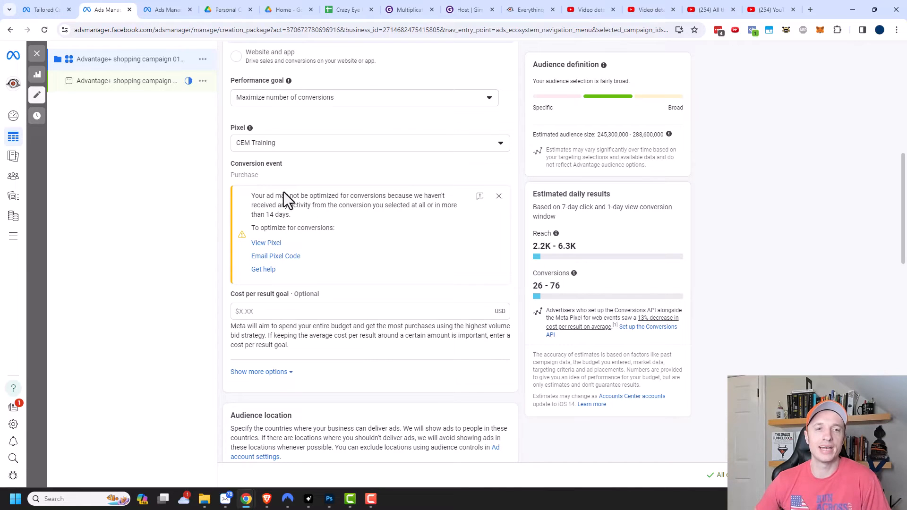
pyautogui.moveTo(296, 229)
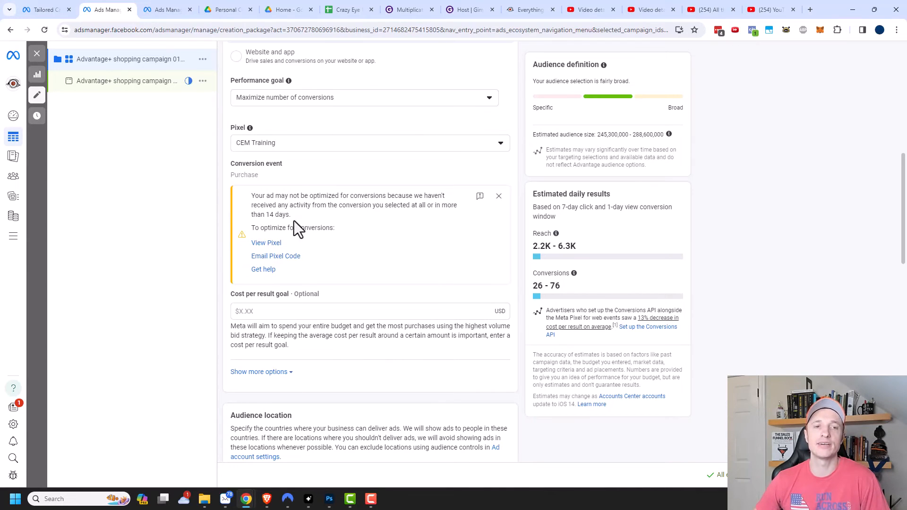
pyautogui.moveTo(301, 197)
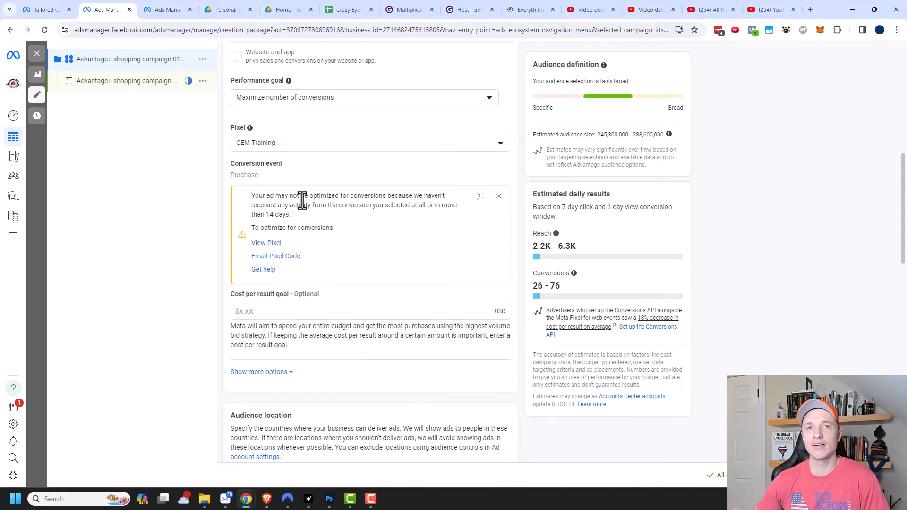
pyautogui.scroll(-3)
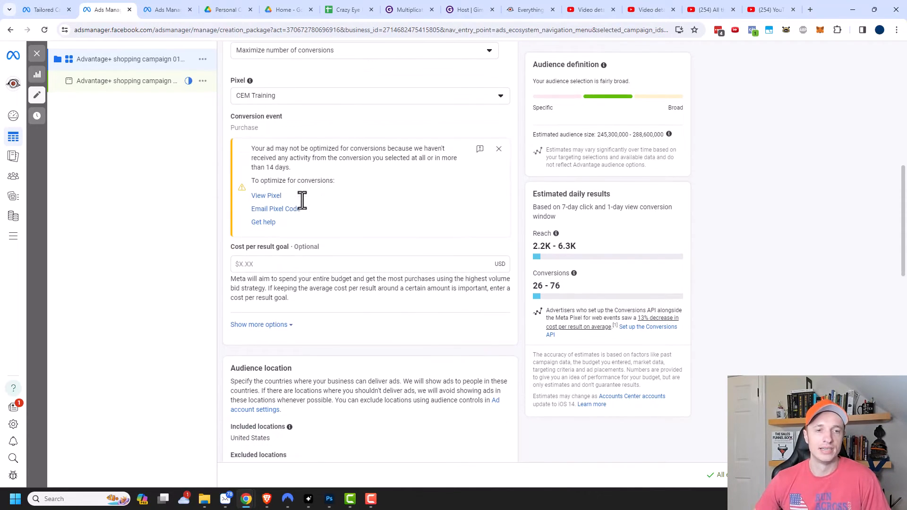
pyautogui.scroll(-3)
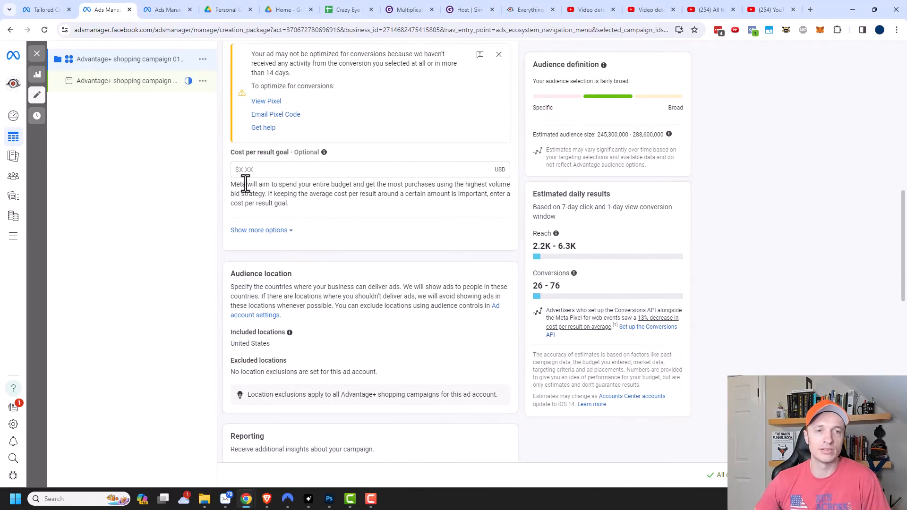
pyautogui.moveTo(292, 159)
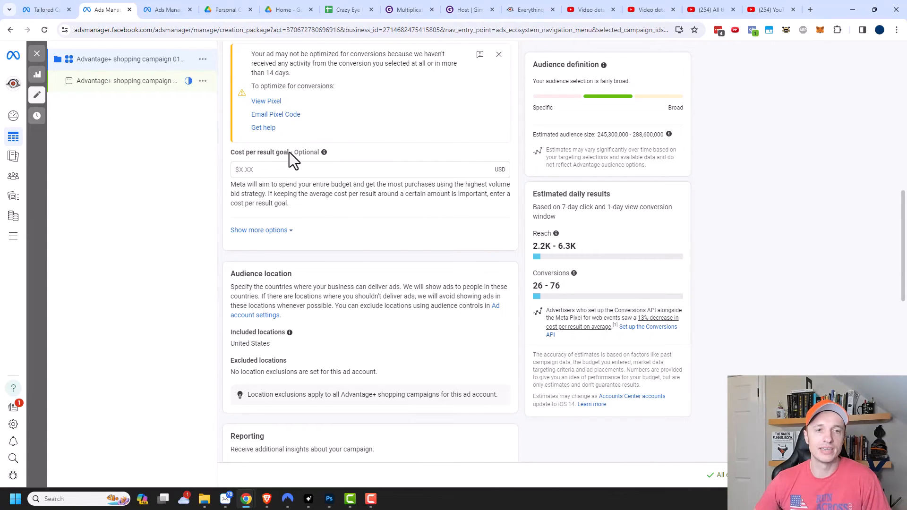
pyautogui.scroll(-3)
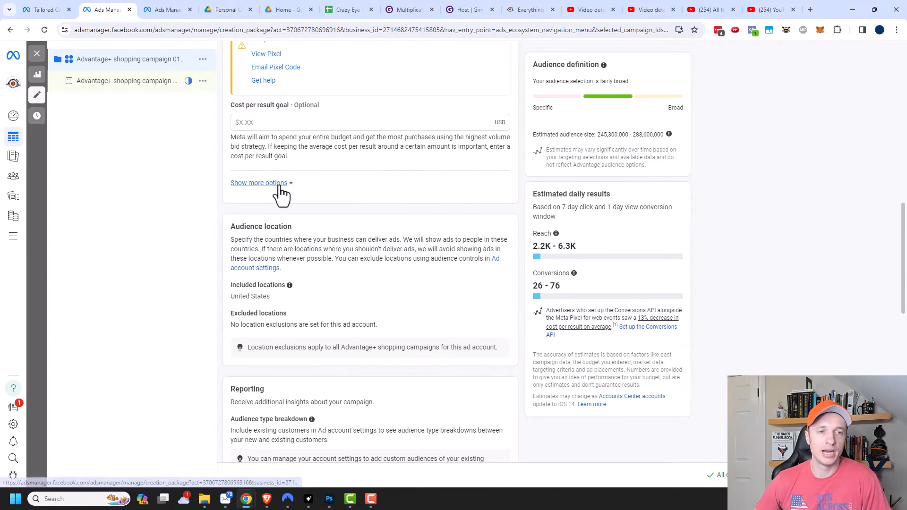
# - Show the ad set's extra settings, revealing 7-day click, 1-day view attribution and US targeting
pyautogui.click(259, 182)
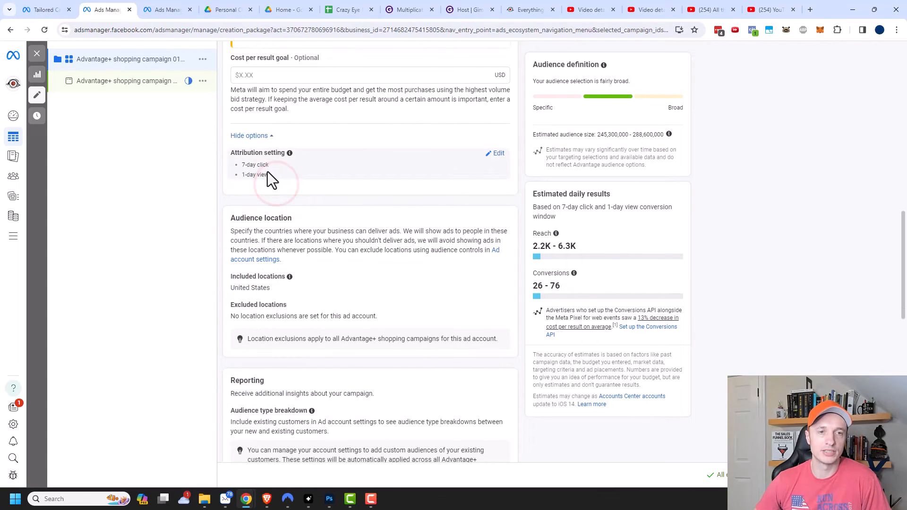
pyautogui.moveTo(299, 169)
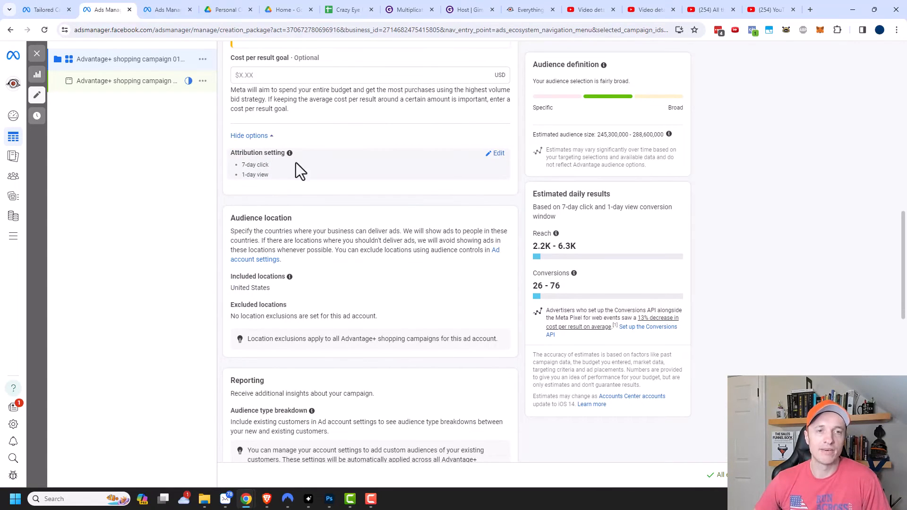
pyautogui.moveTo(277, 179)
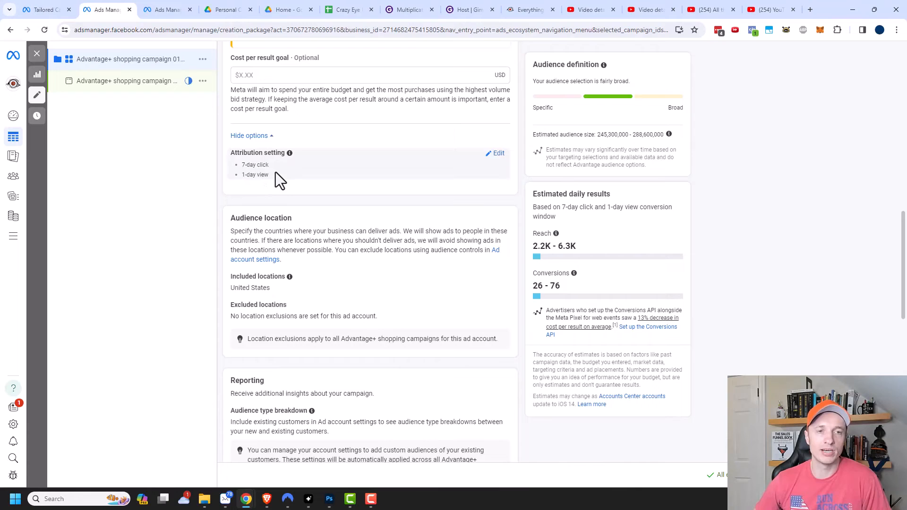
pyautogui.scroll(-3)
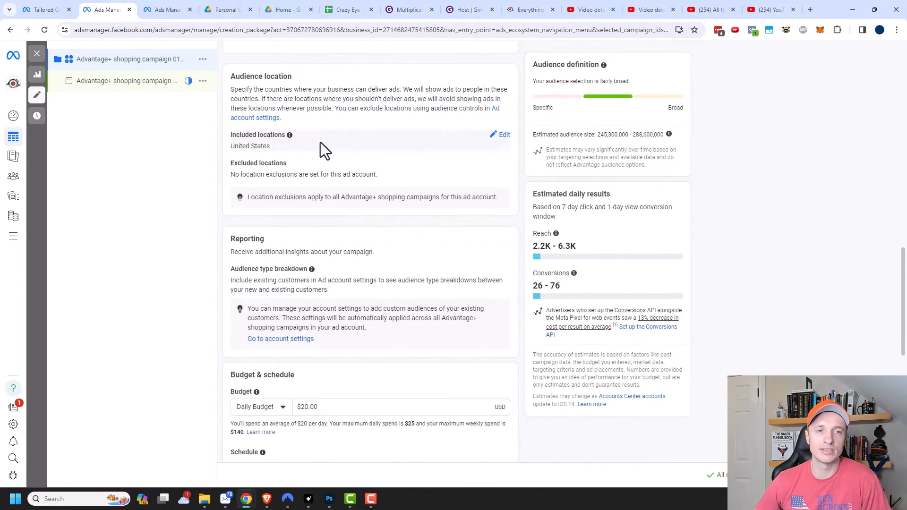
pyautogui.moveTo(477, 151)
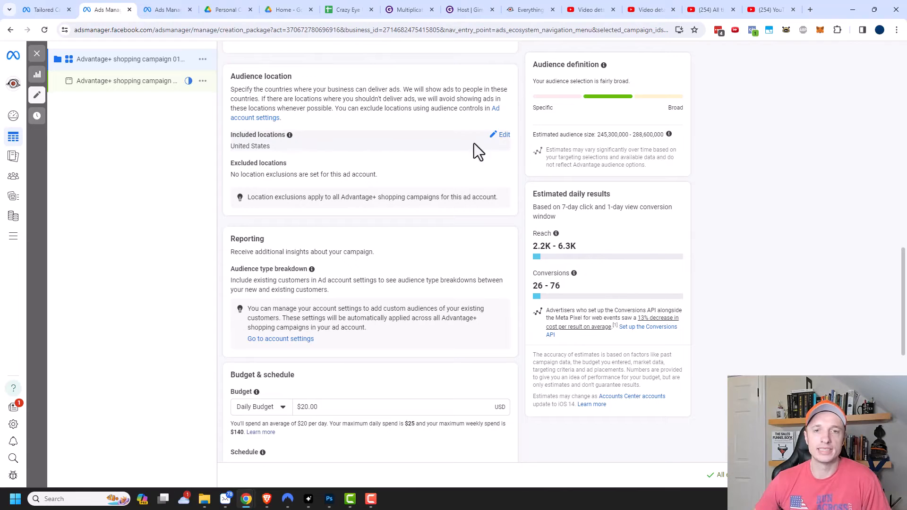
# - Edit the included audience locations, keeping United States as the only country
pyautogui.click(504, 134)
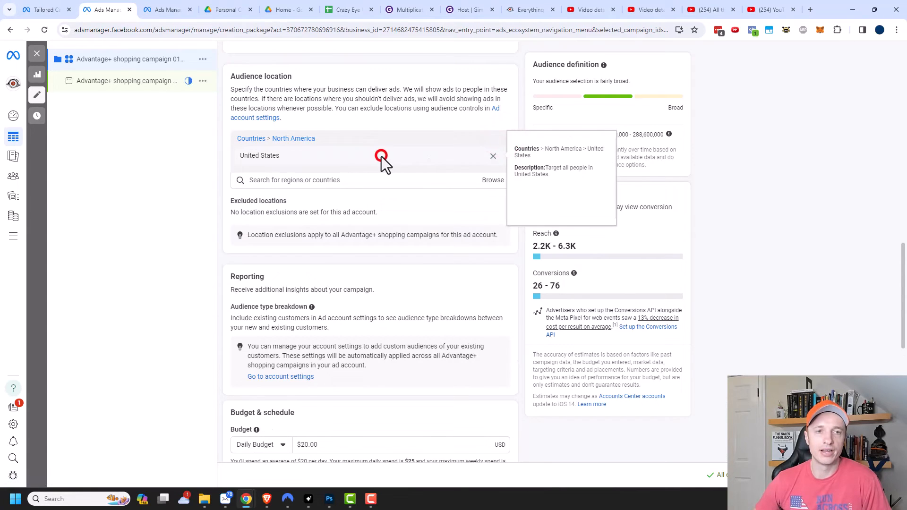
pyautogui.click(324, 180)
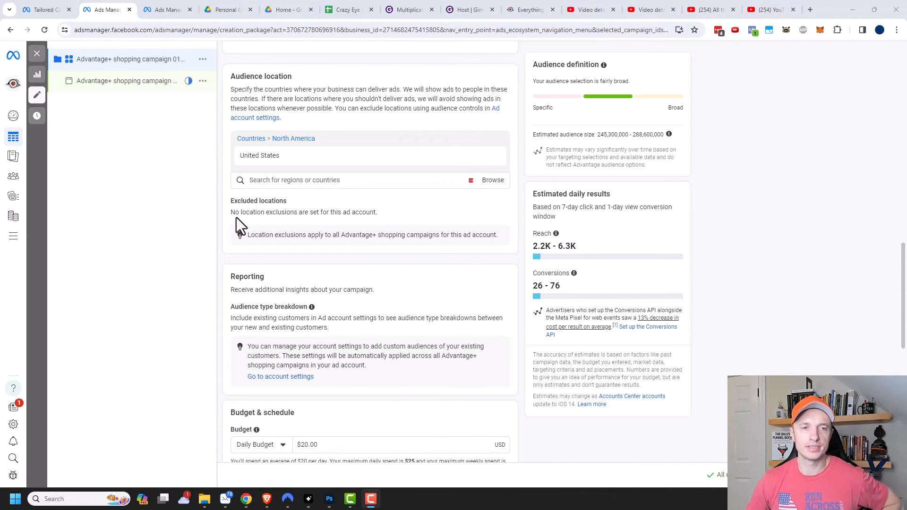
pyautogui.moveTo(359, 225)
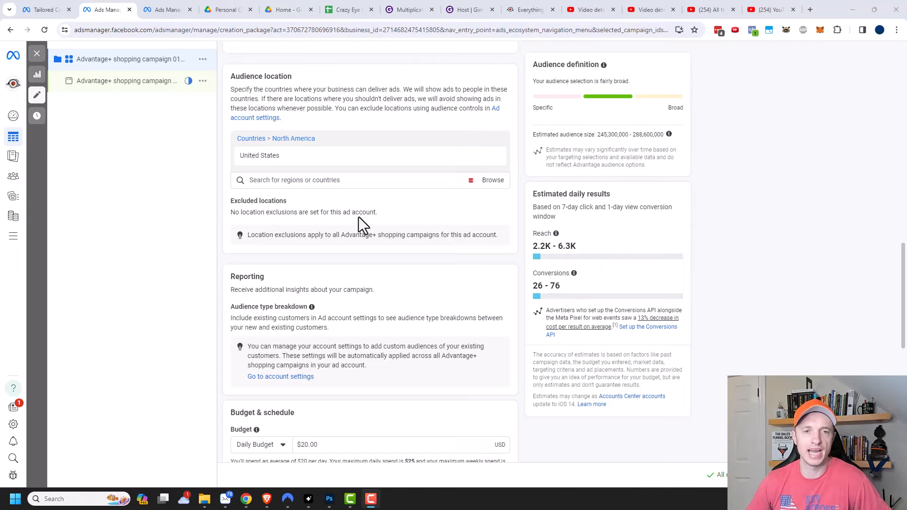
pyautogui.moveTo(326, 234)
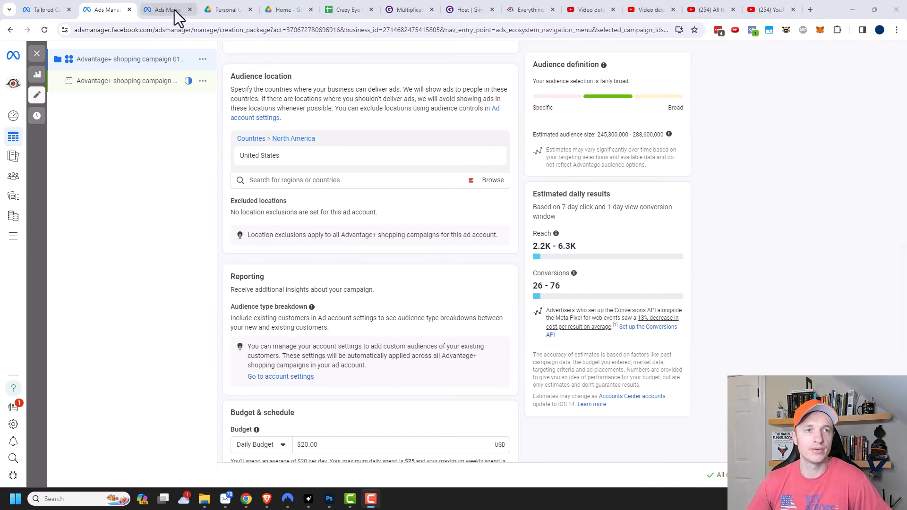
pyautogui.click(41, 136)
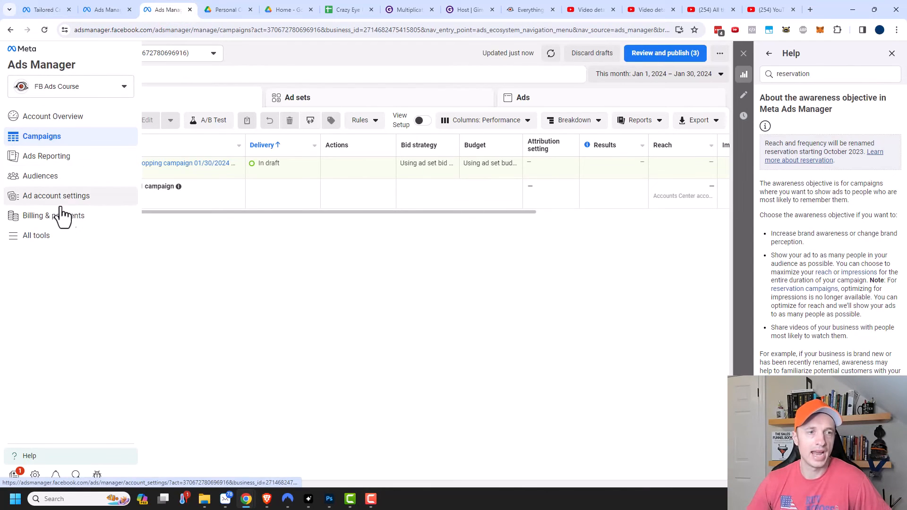
pyautogui.click(55, 195)
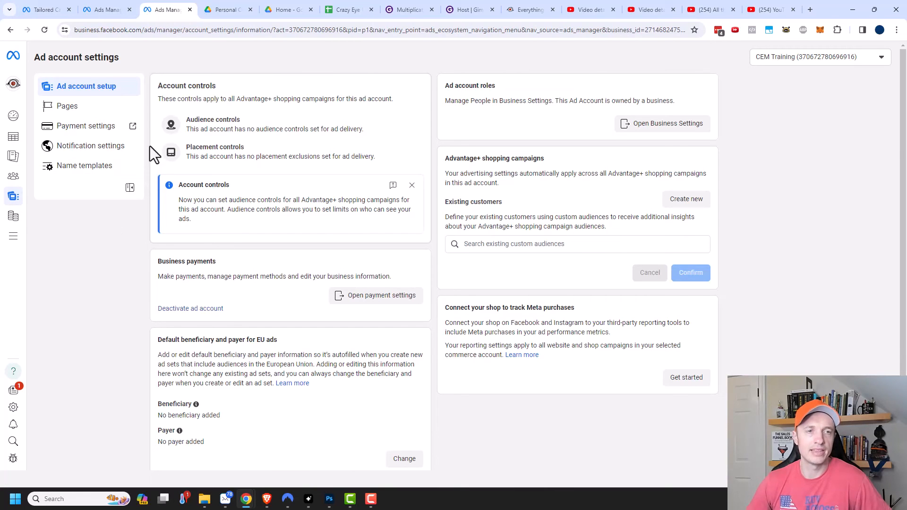
pyautogui.moveTo(212, 134)
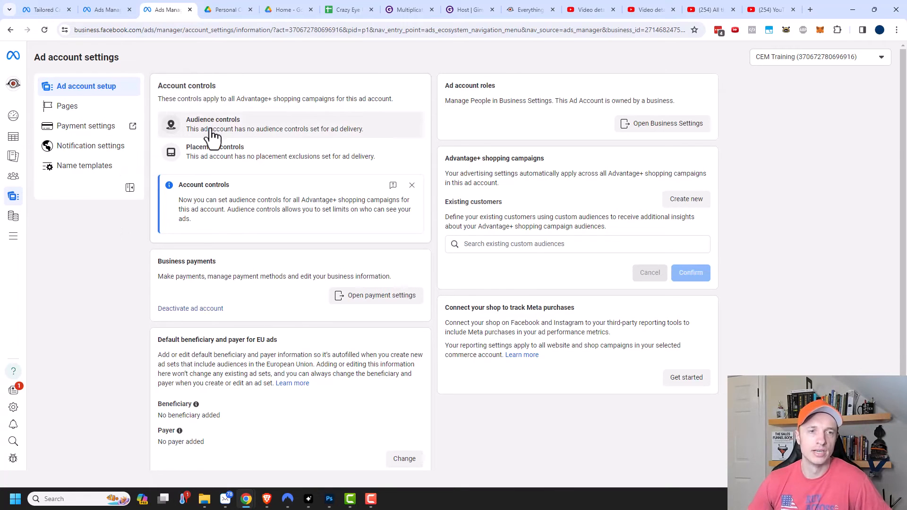
pyautogui.moveTo(223, 136)
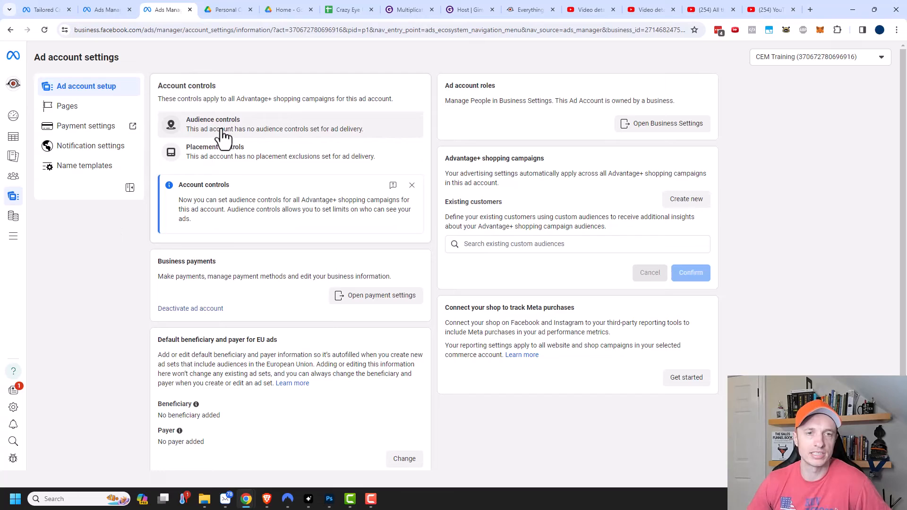
pyautogui.moveTo(242, 165)
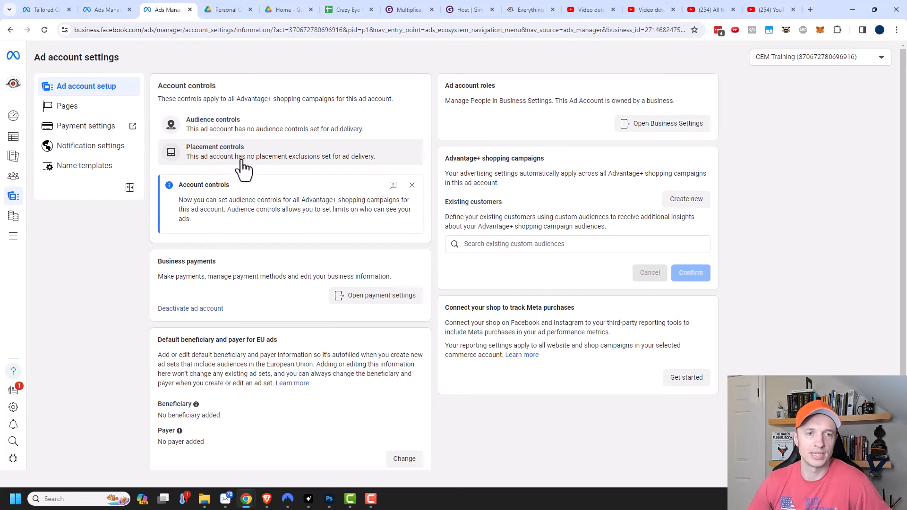
pyautogui.moveTo(218, 161)
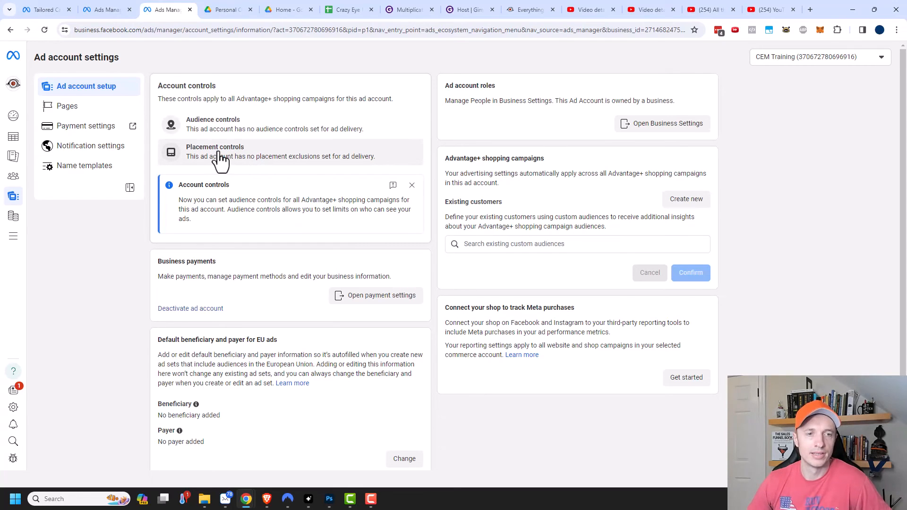
pyautogui.moveTo(129, 49)
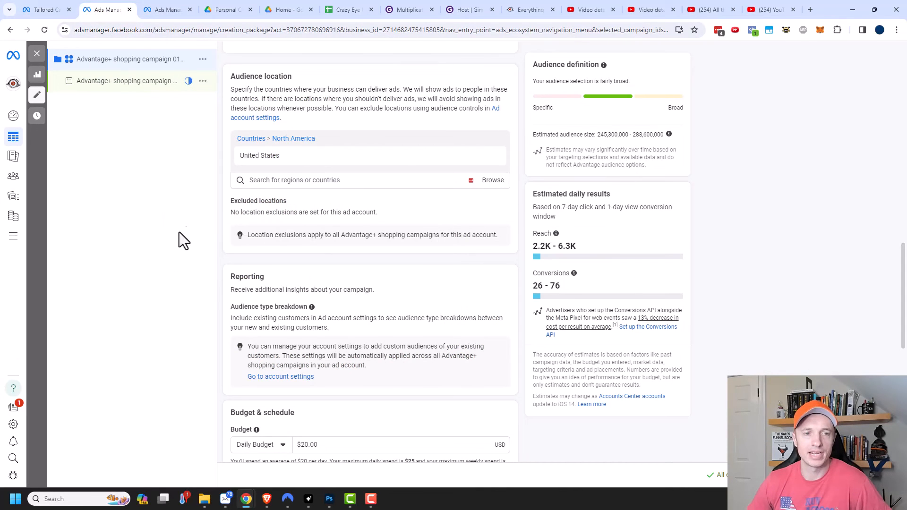
# - Scroll down to the ad set's Budget & schedule section
pyautogui.scroll(-3)
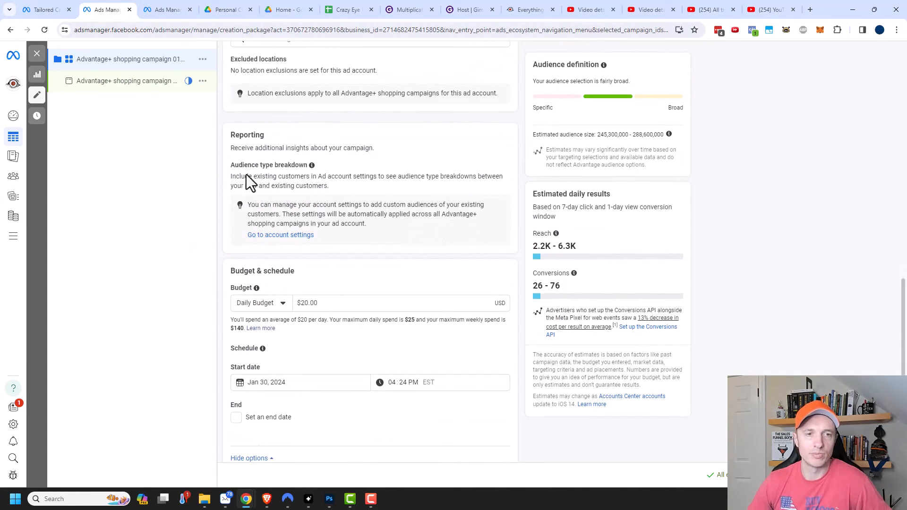
pyautogui.moveTo(321, 153)
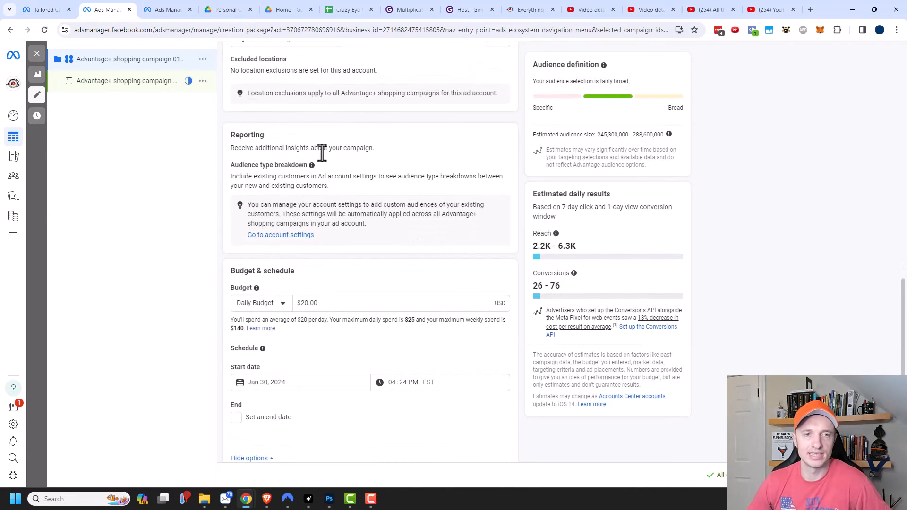
pyautogui.moveTo(287, 176)
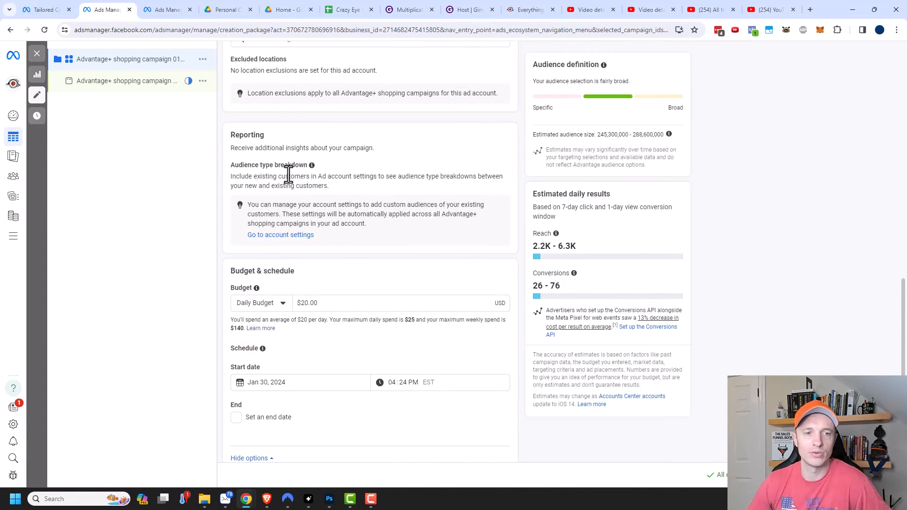
pyautogui.scroll(-3)
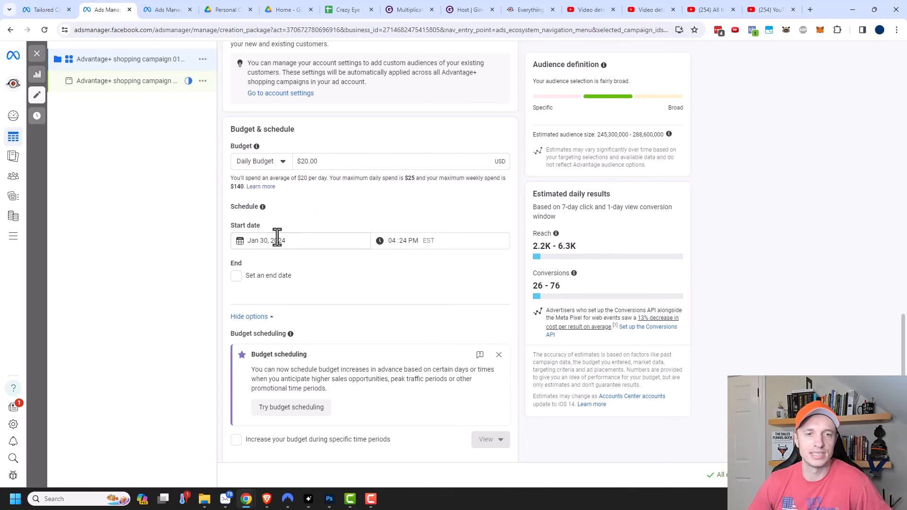
pyautogui.moveTo(305, 177)
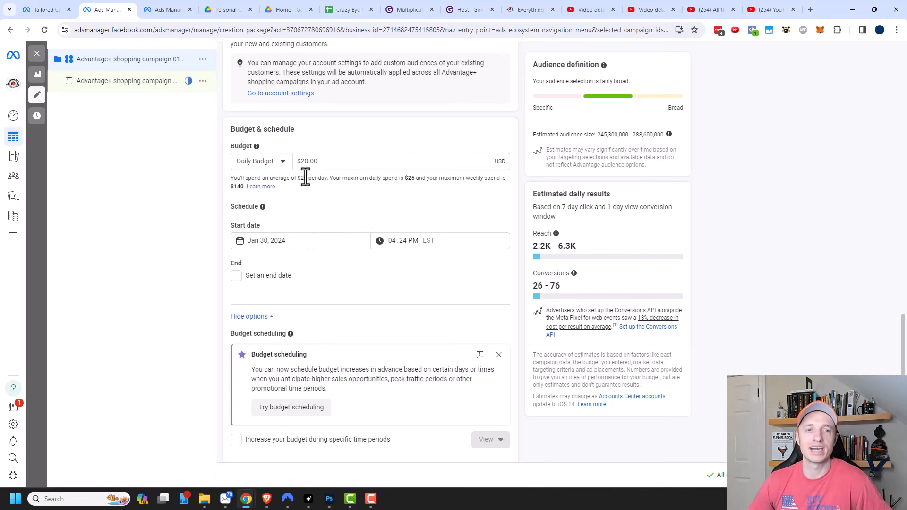
pyautogui.scroll(-3)
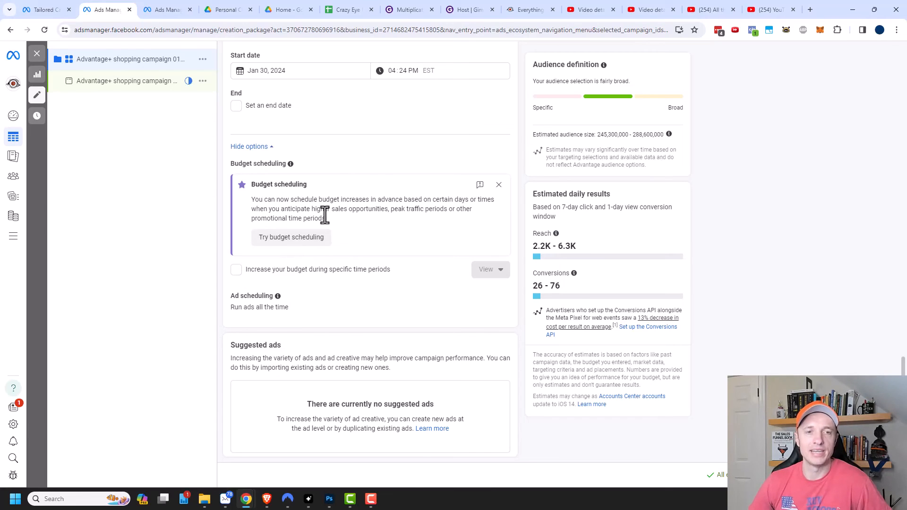
pyautogui.moveTo(292, 396)
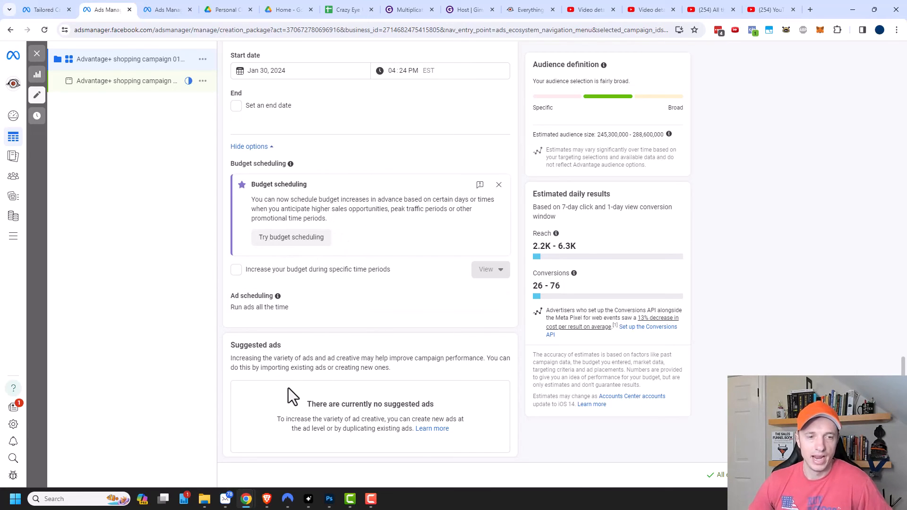
pyautogui.moveTo(349, 400)
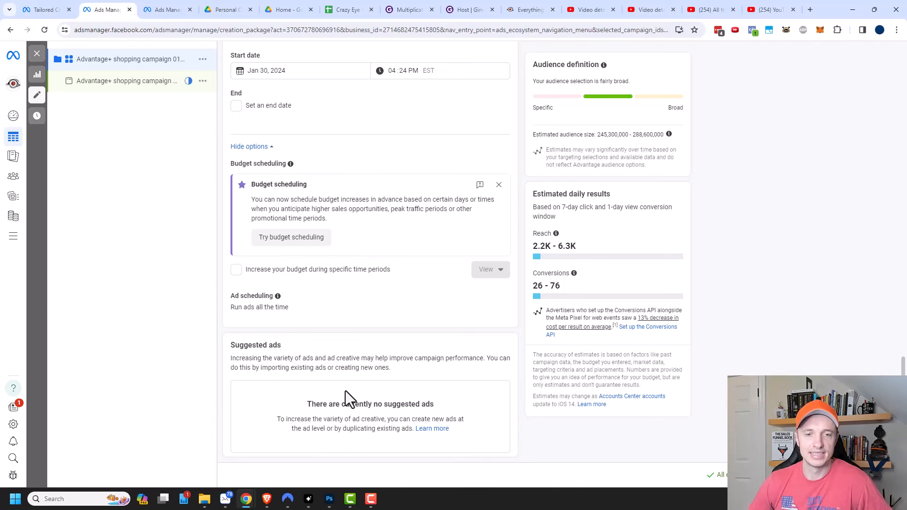
pyautogui.moveTo(341, 448)
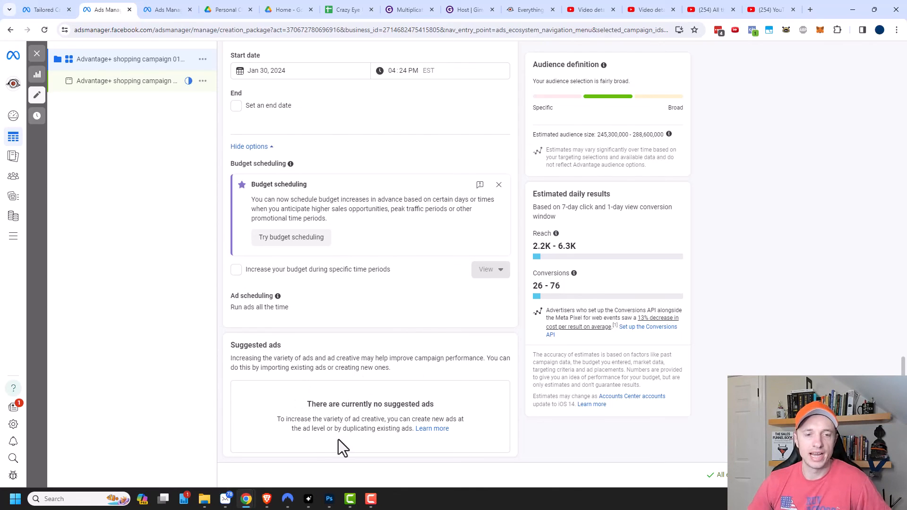
pyautogui.moveTo(290, 431)
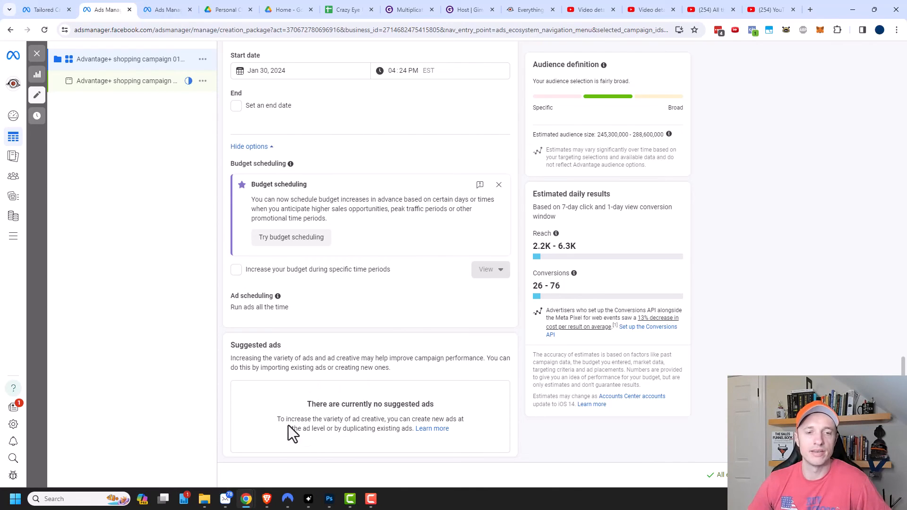
pyautogui.moveTo(313, 416)
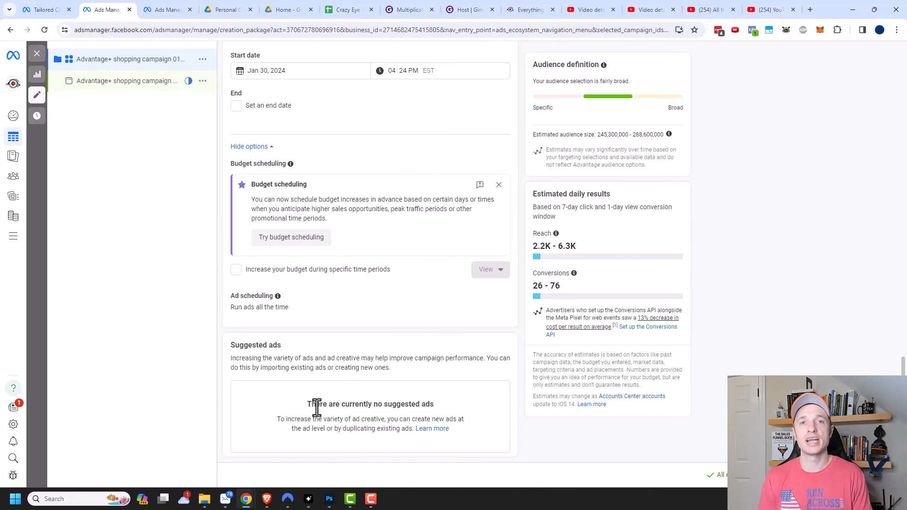
pyautogui.moveTo(352, 406)
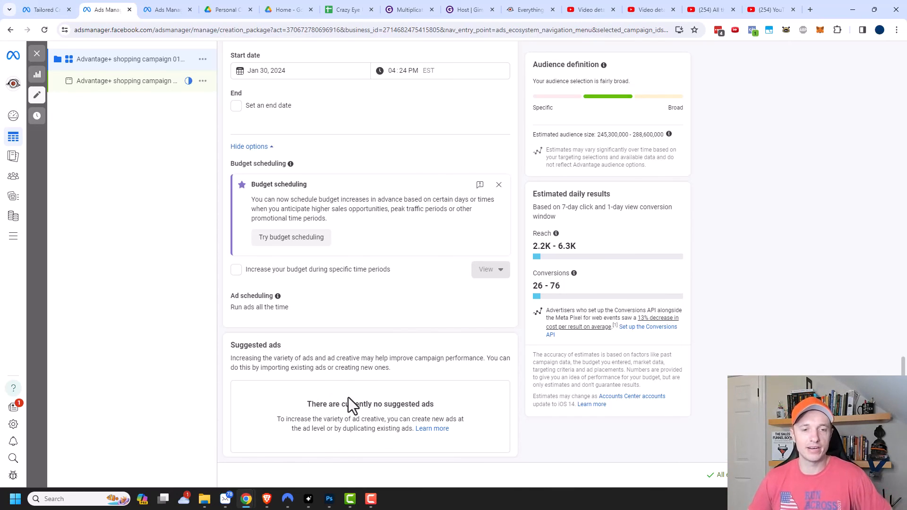
pyautogui.moveTo(113, 73)
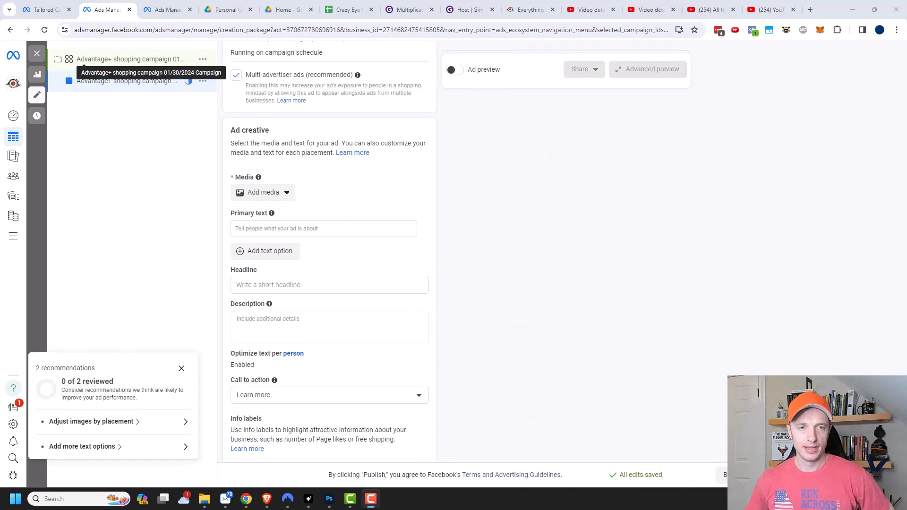
# - Scroll to the top of the ad form showing the default name, CEM Training page and manual media upload
pyautogui.scroll(3)
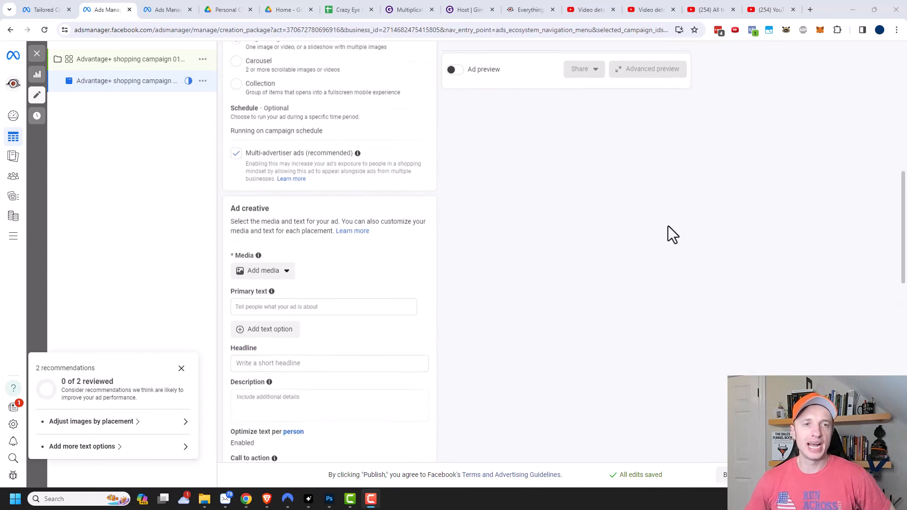
pyautogui.scroll(3)
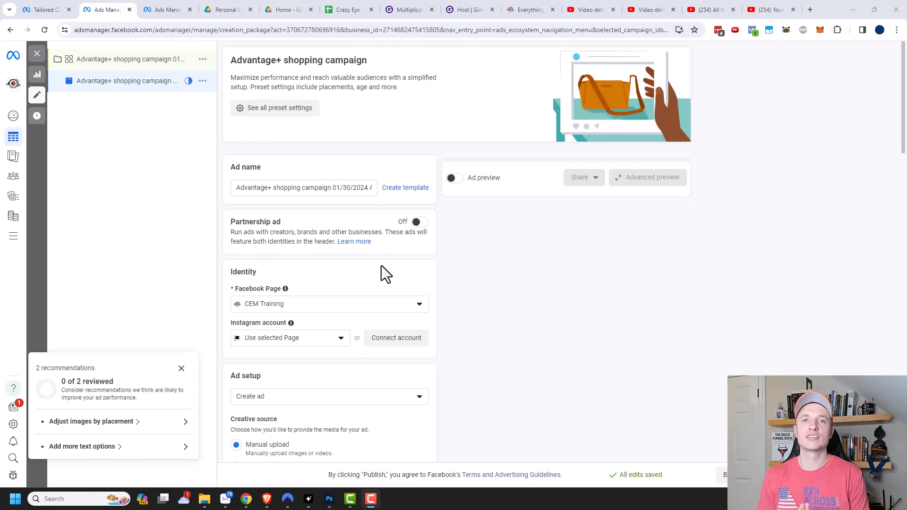
pyautogui.moveTo(12, 11)
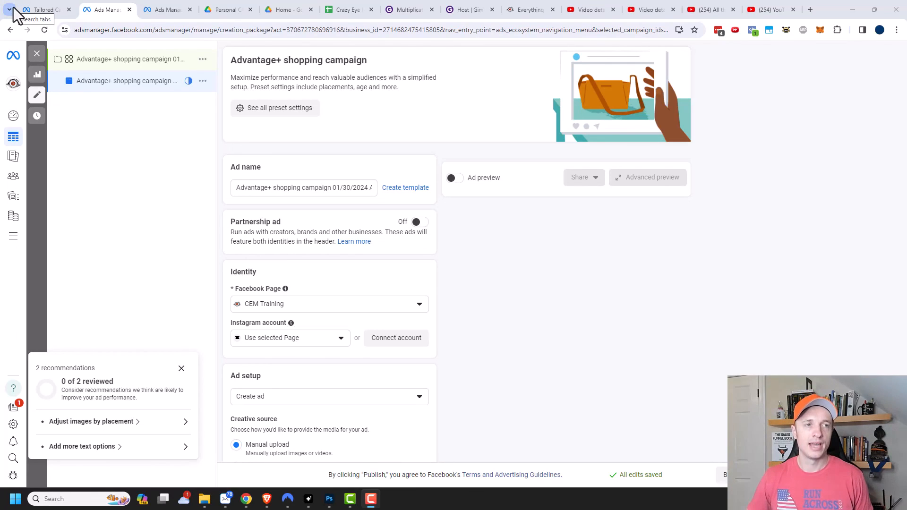